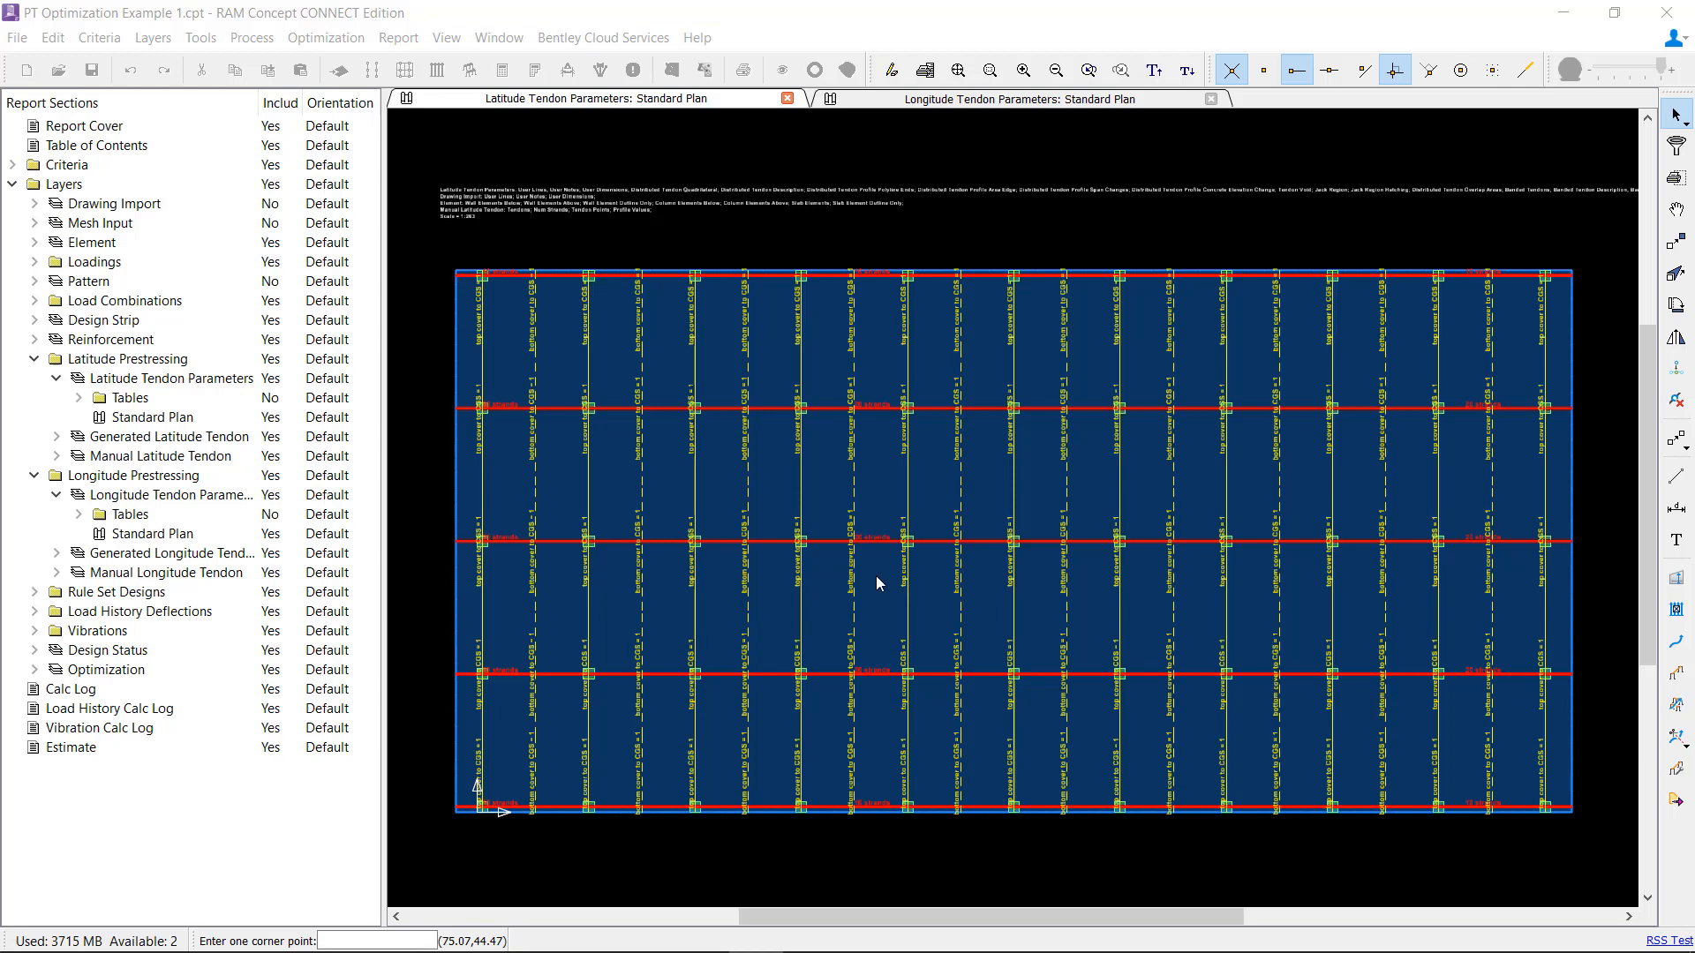
{"action": "mouse_move", "coordinate": [878, 584]}
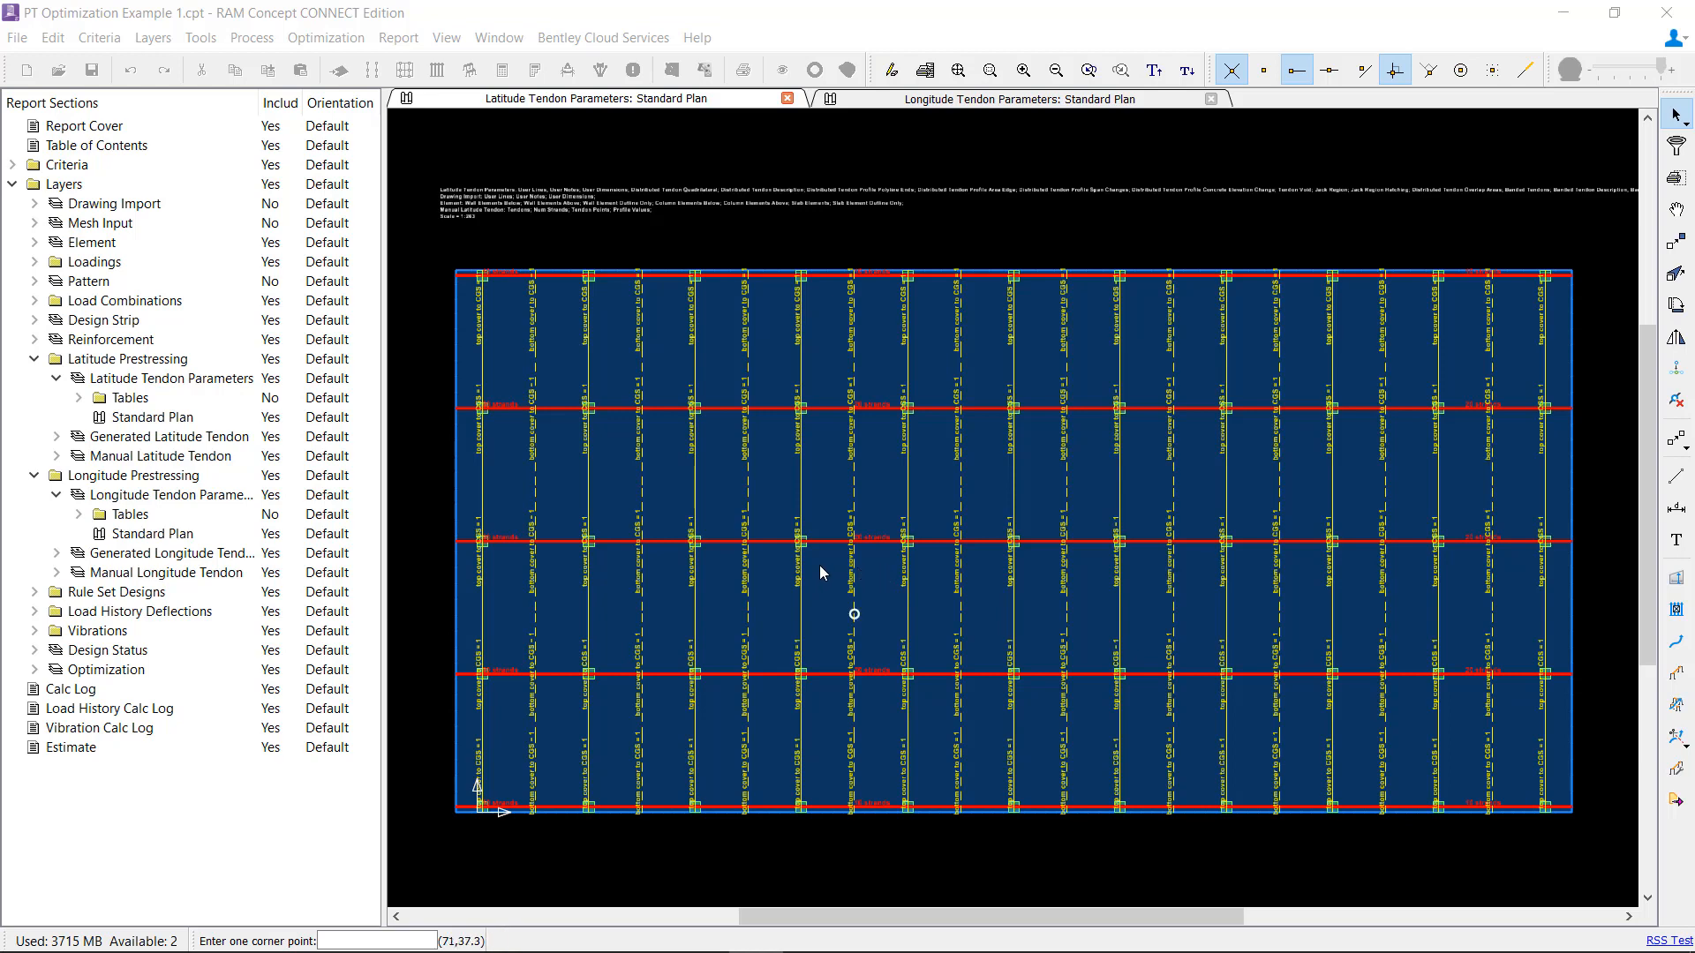
Step: Expand the Optimization layer to reveal its Tables and Optimization Plan entries
{"action": "left_click", "coordinate": [34, 669]}
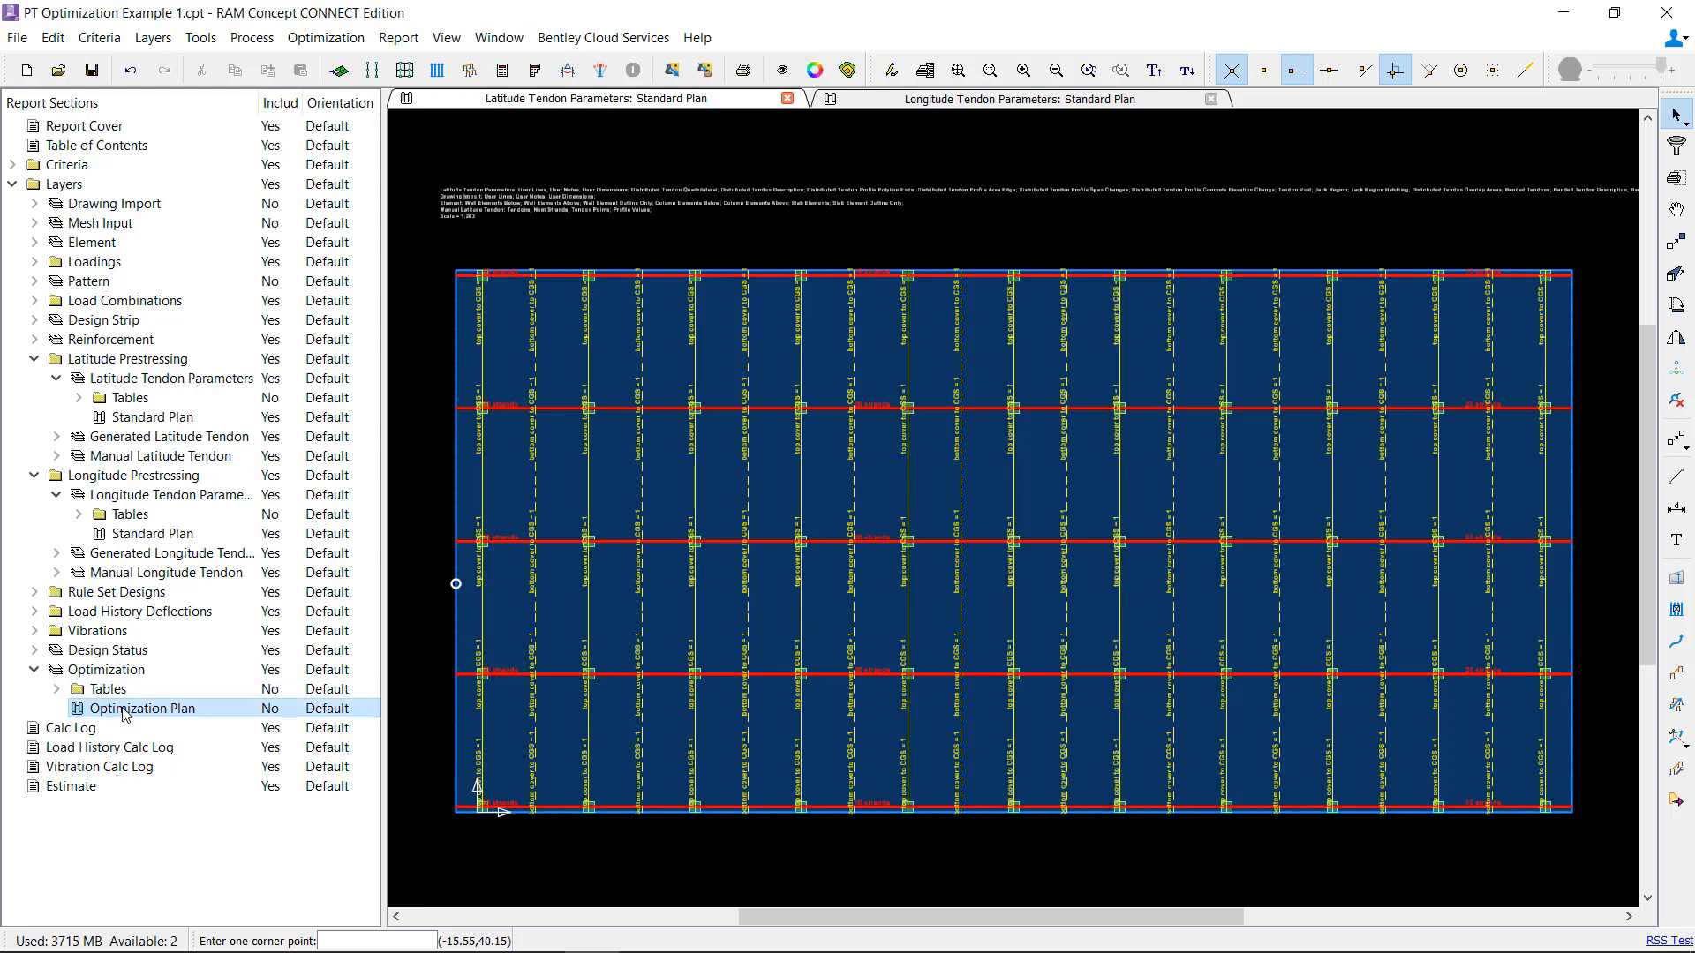
Step: Open the Optimization Plan in its own tab showing the slab outline and columns
{"action": "left_click", "coordinate": [151, 37]}
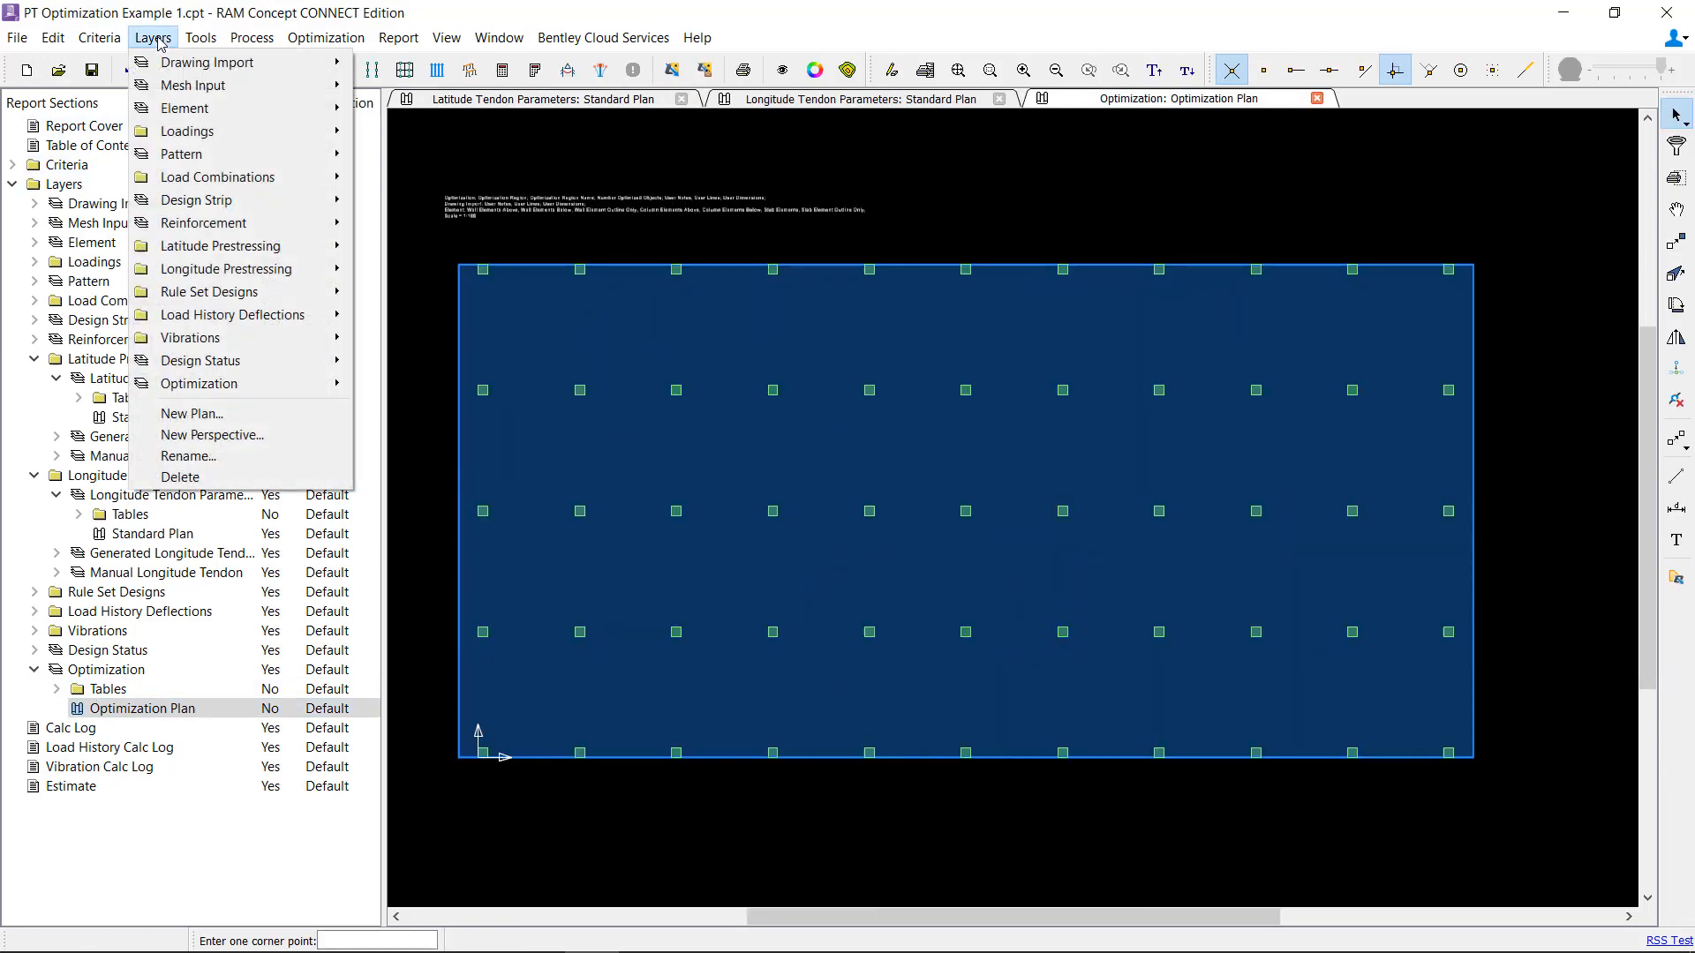
{"action": "mouse_move", "coordinate": [198, 383]}
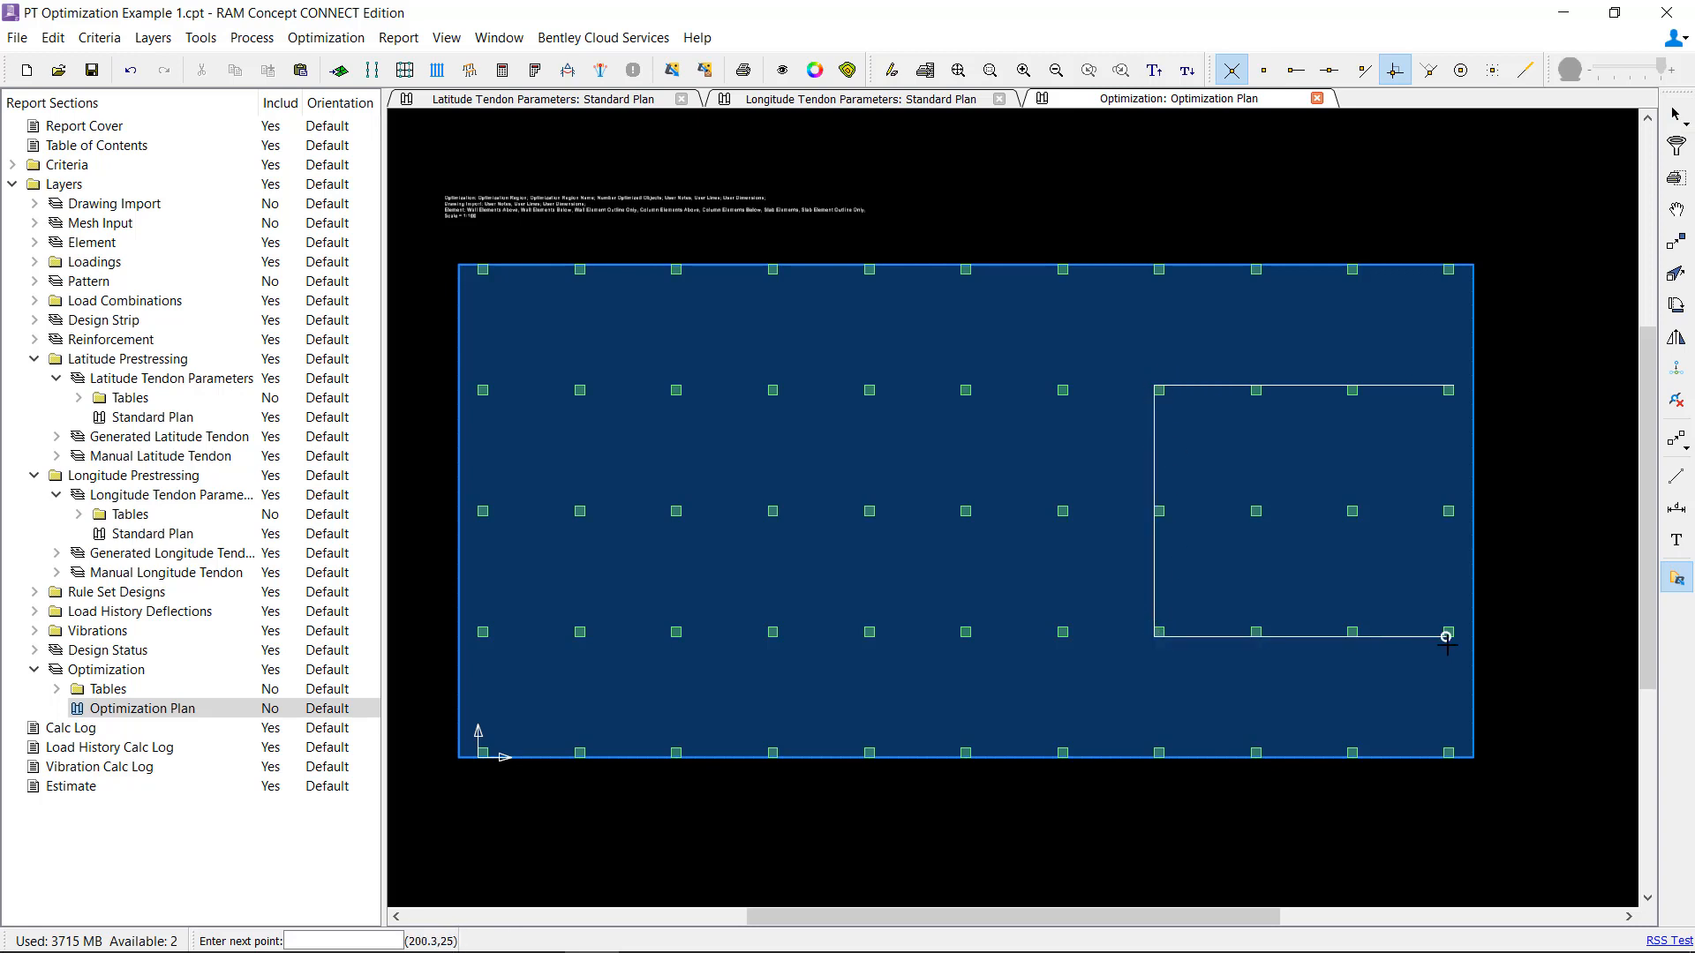
Step: Close the outline to create the trial region over the slab's right portion
{"action": "left_click", "coordinate": [1444, 635]}
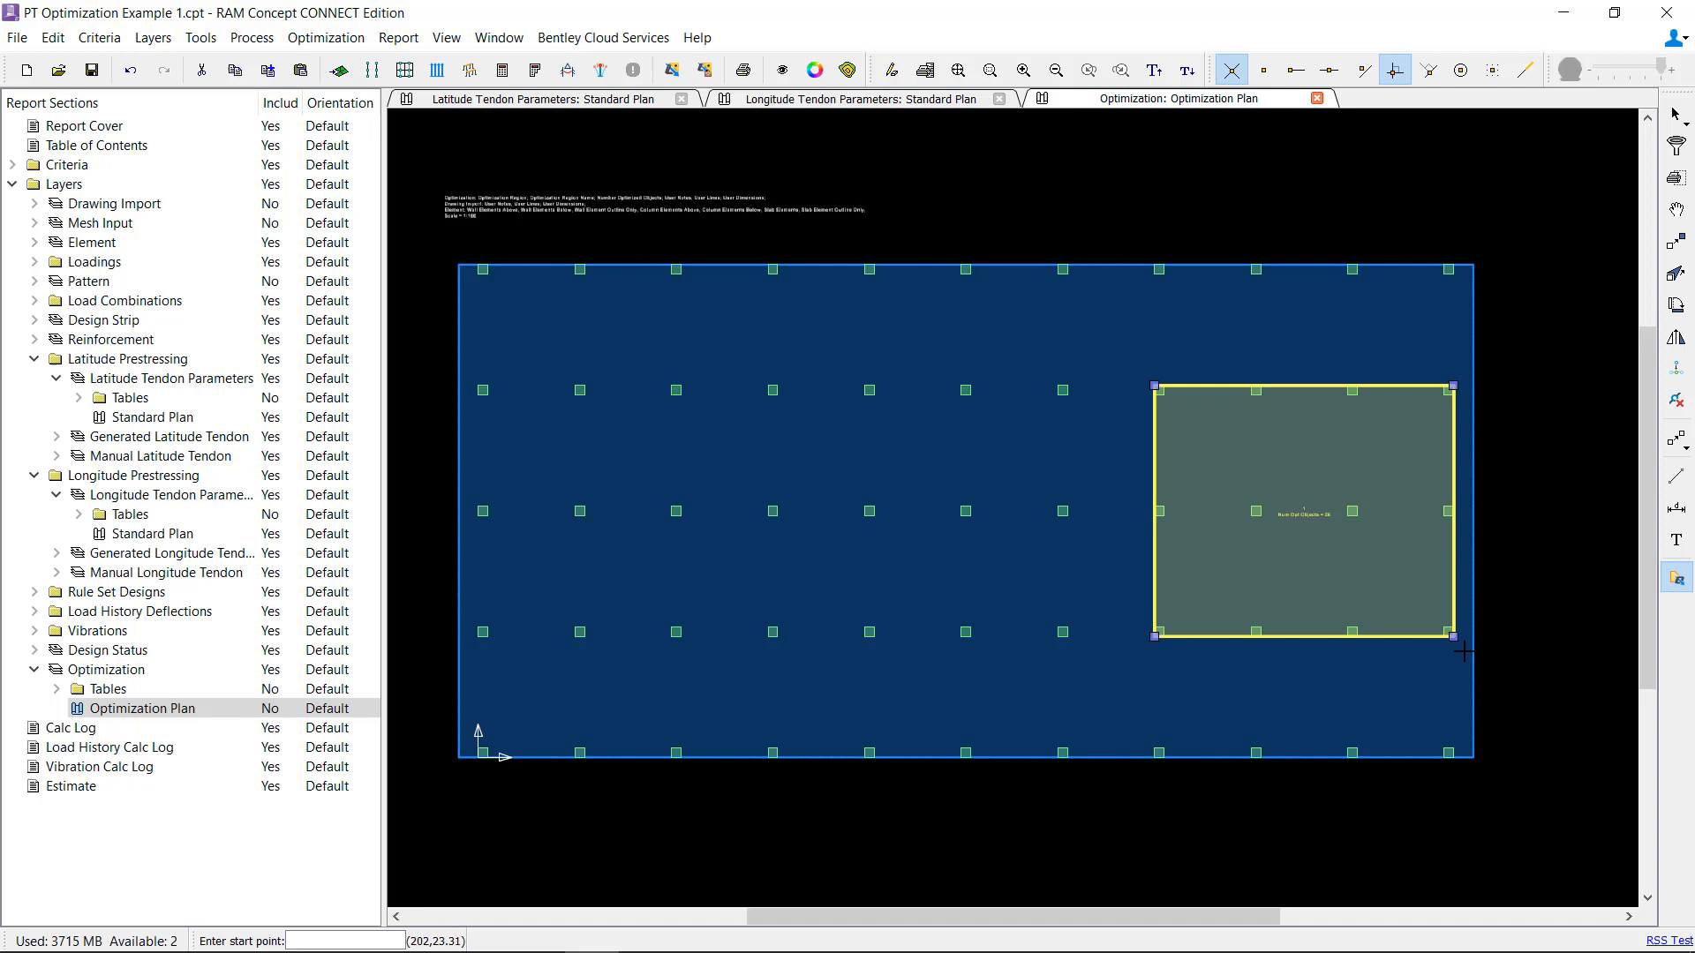
{"action": "mouse_move", "coordinate": [1428, 550]}
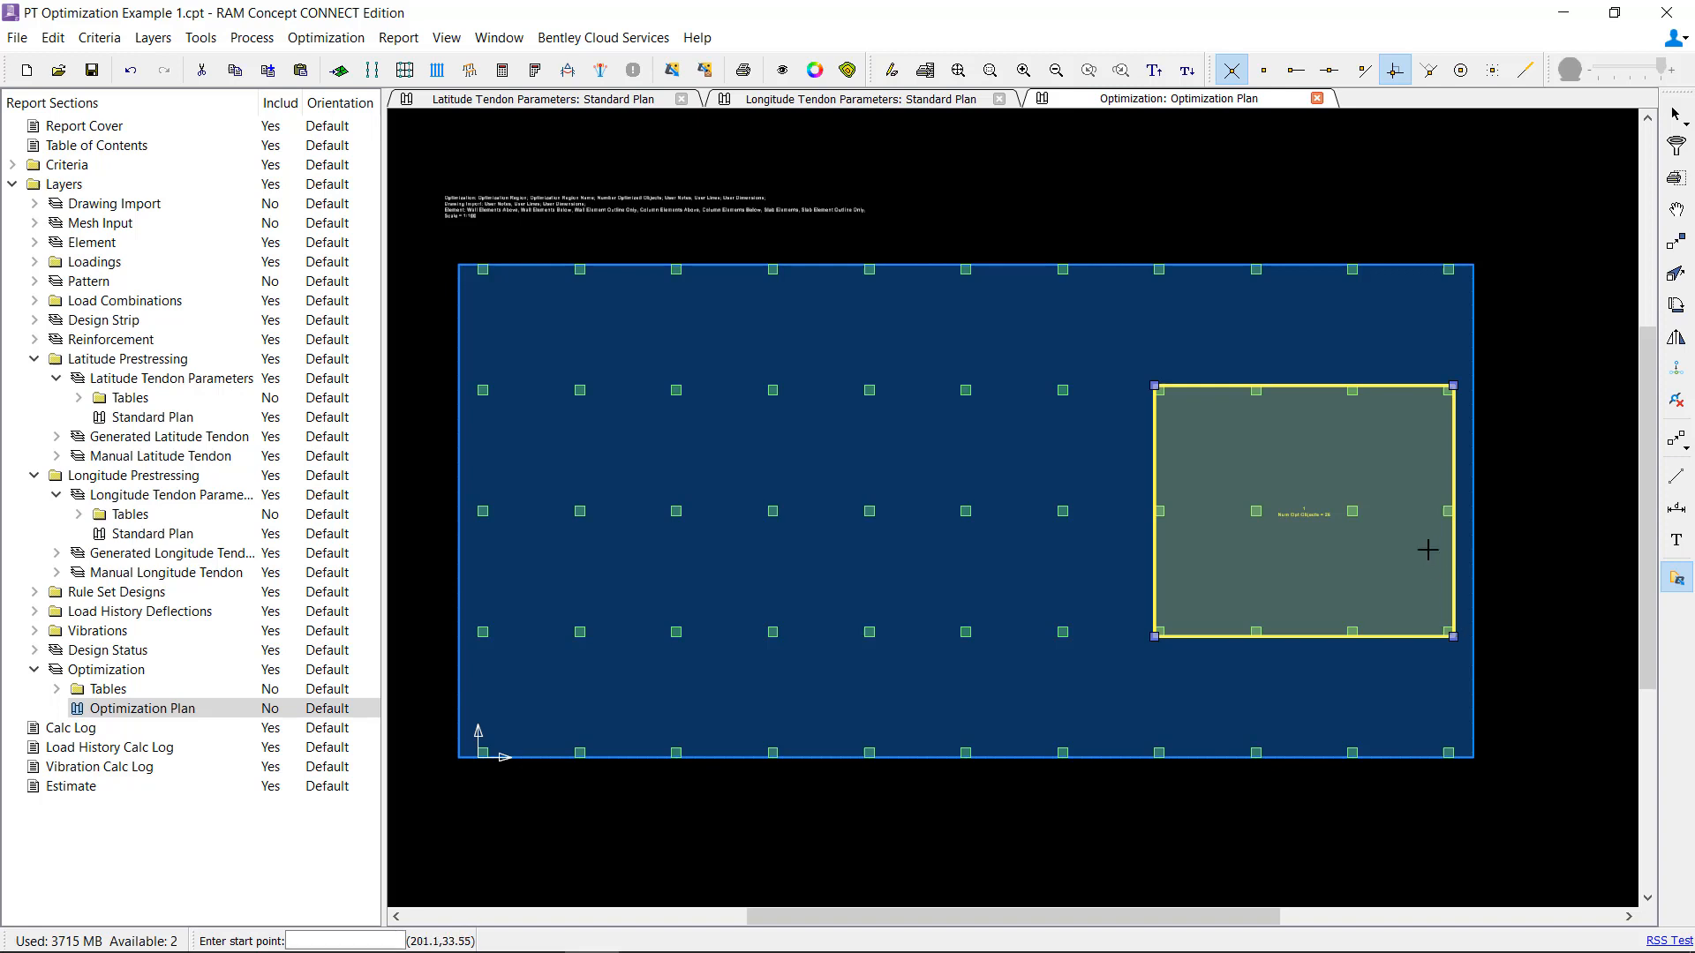
{"action": "mouse_move", "coordinate": [1270, 534]}
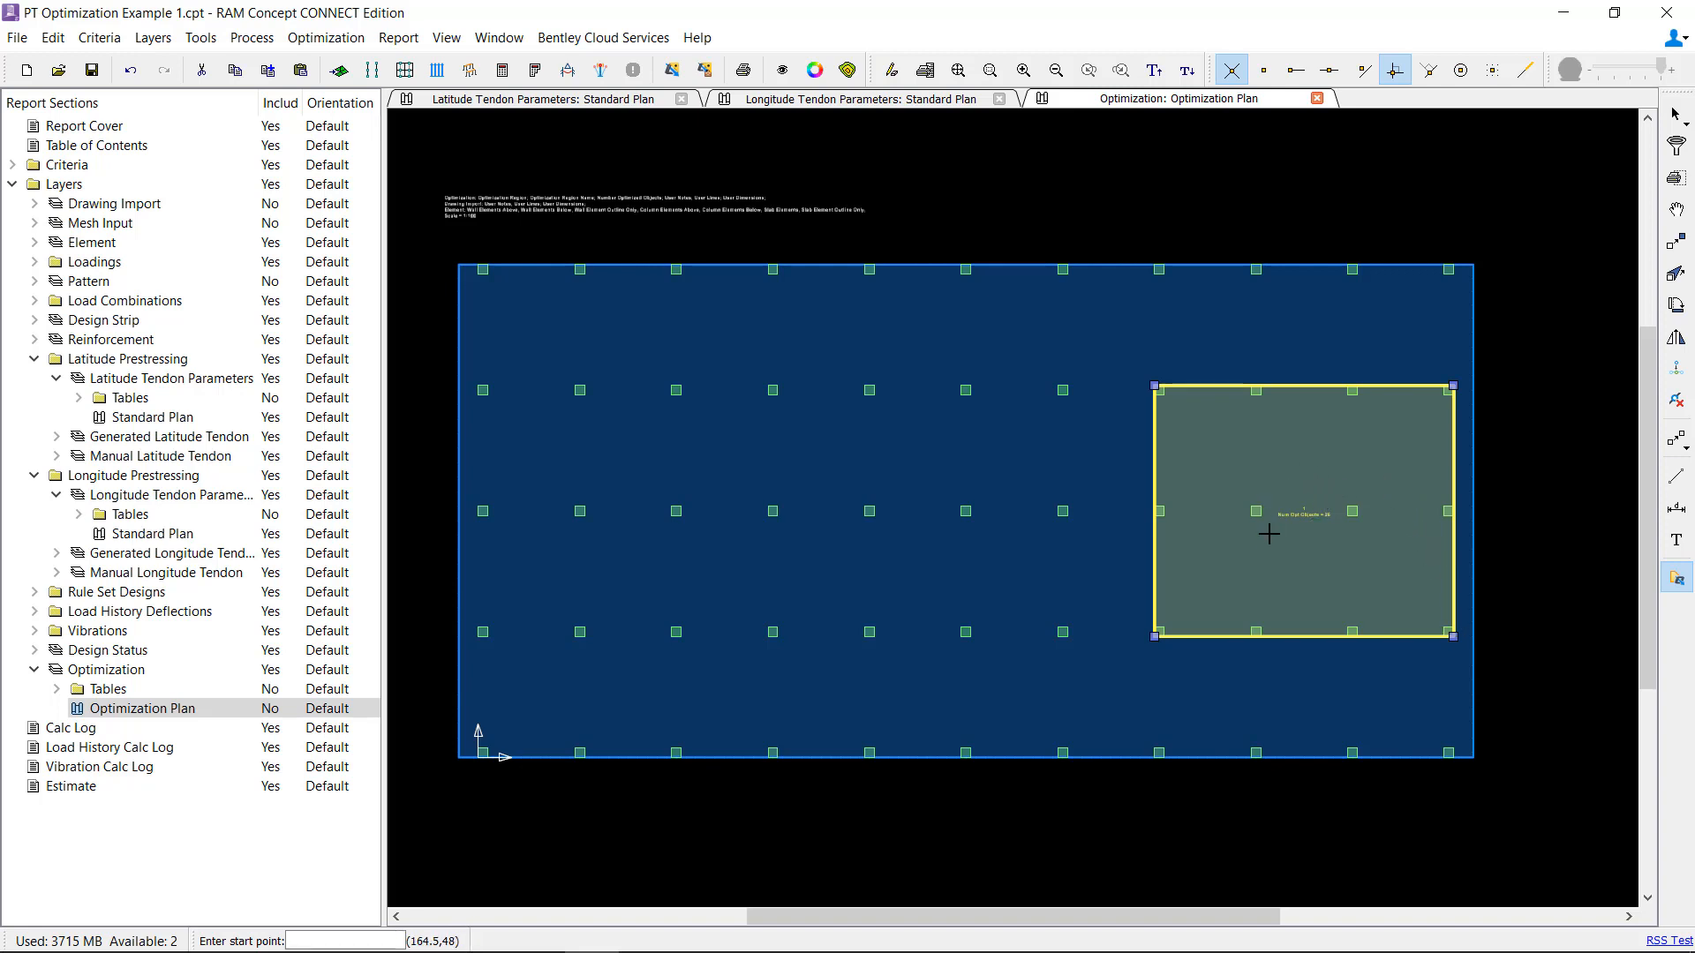
{"action": "mouse_move", "coordinate": [997, 459]}
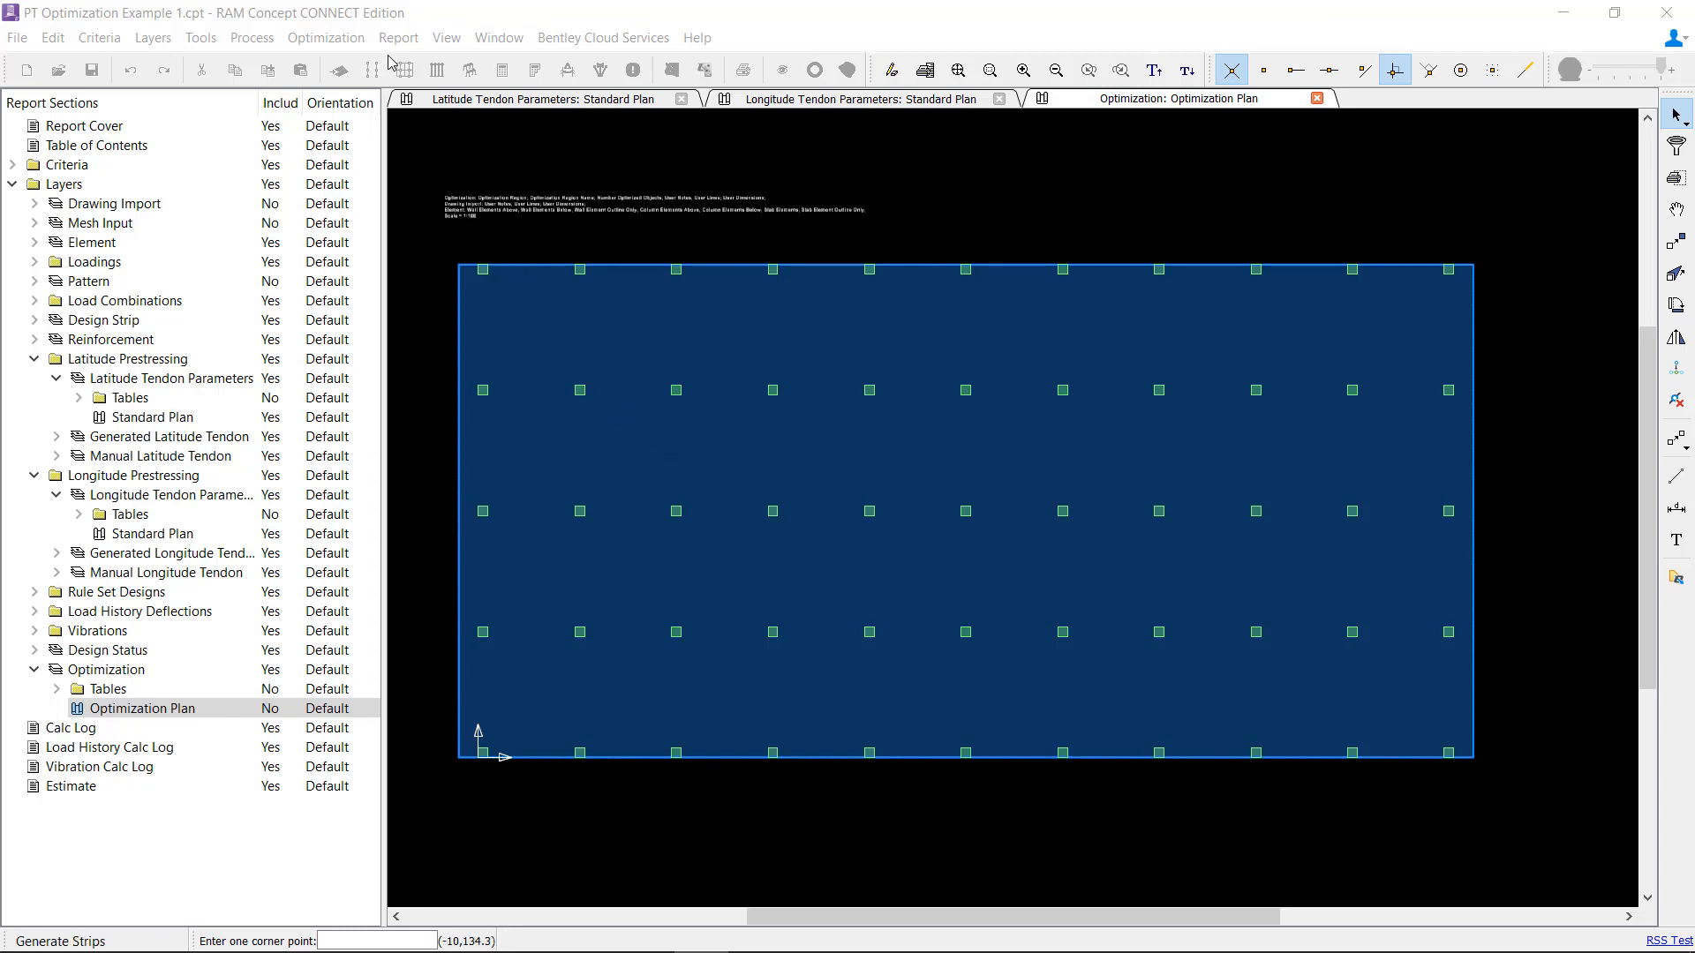
Step: Open the Optimization Manager from the Optimization menu
{"action": "left_click", "coordinate": [325, 37]}
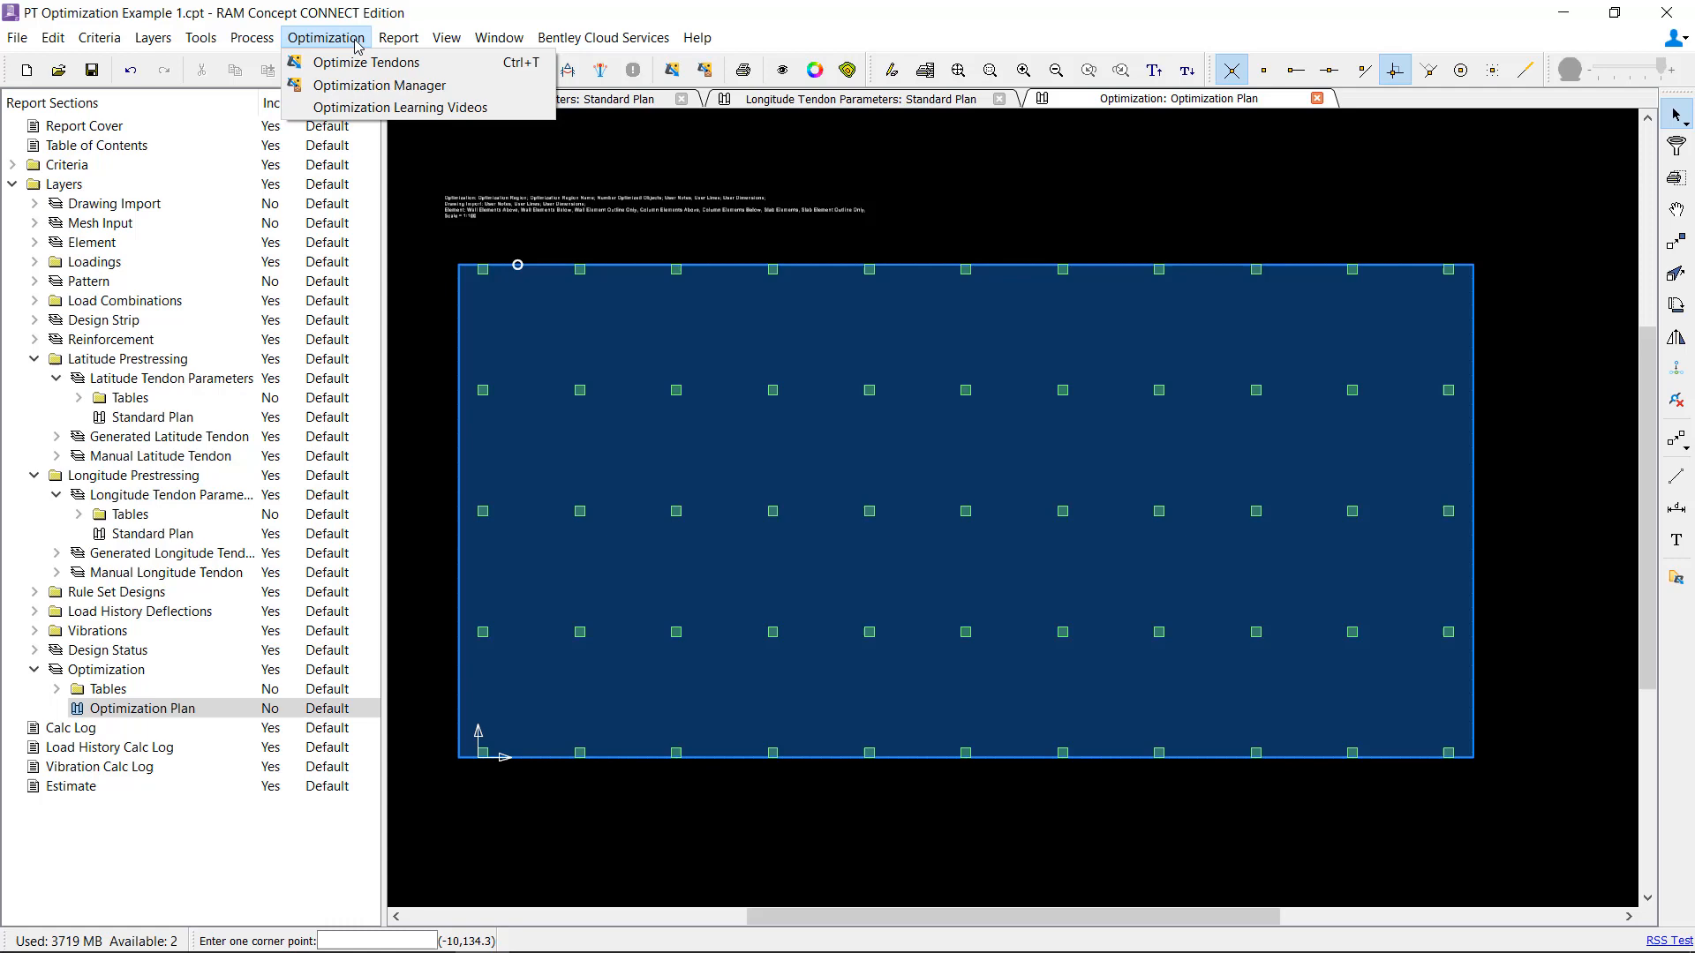
{"action": "left_click", "coordinate": [382, 85]}
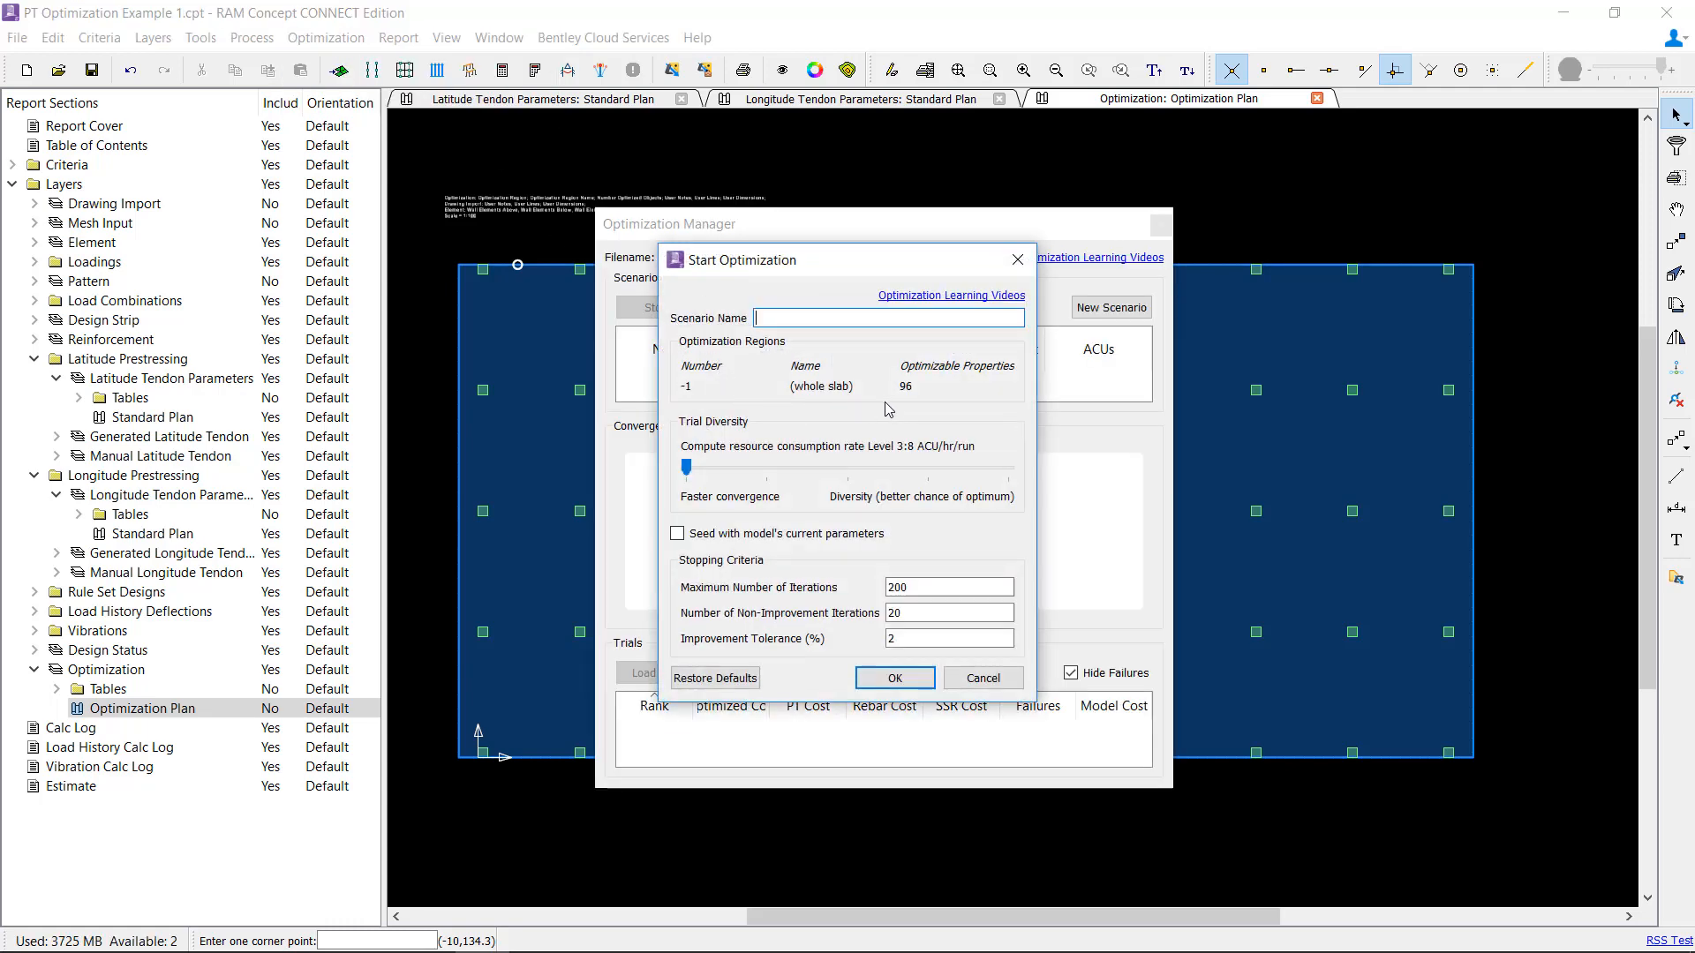
{"action": "mouse_move", "coordinate": [916, 398]}
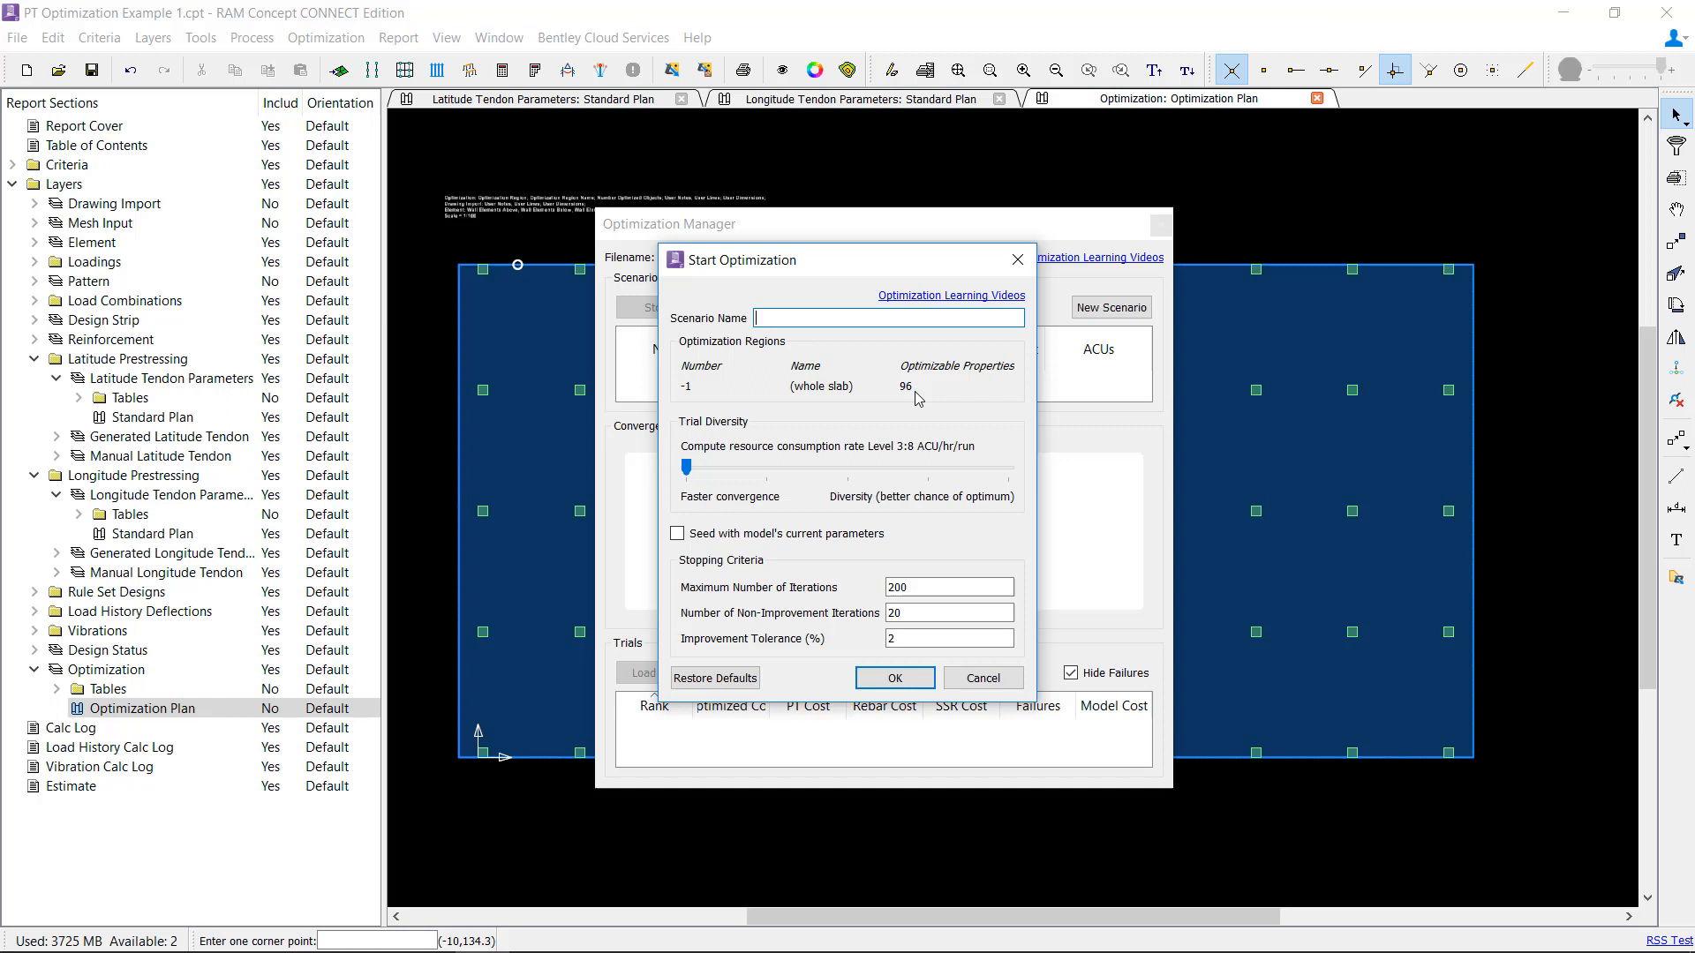
{"action": "mouse_move", "coordinate": [843, 400]}
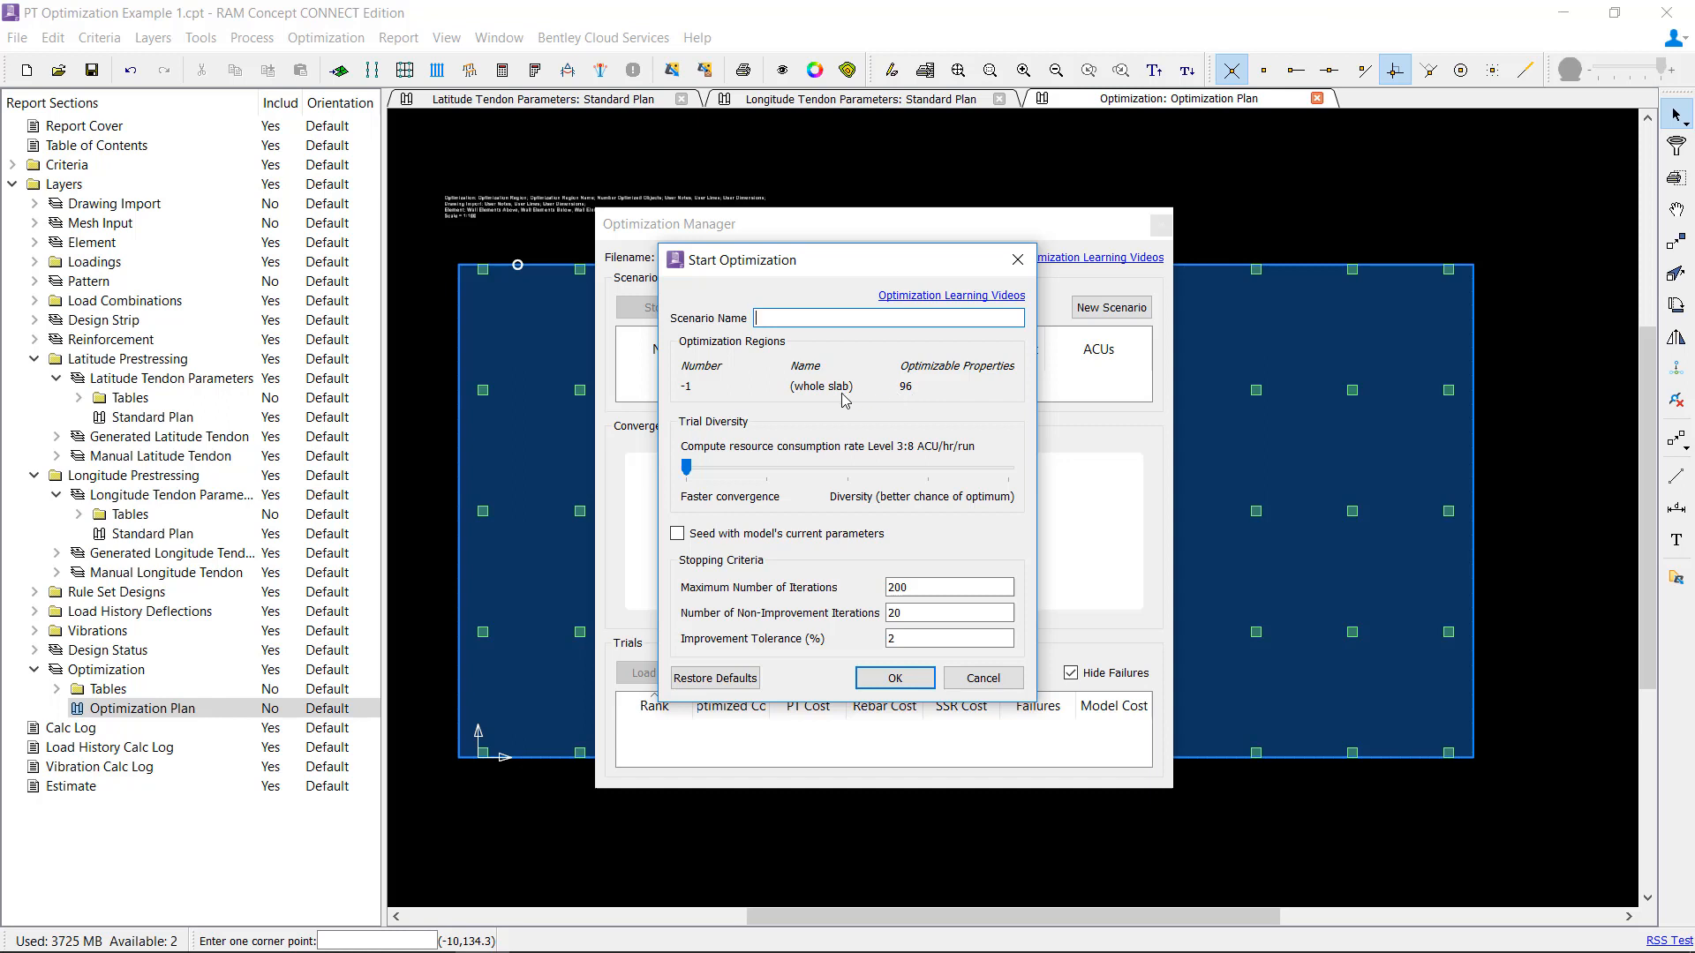
{"action": "mouse_move", "coordinate": [901, 402]}
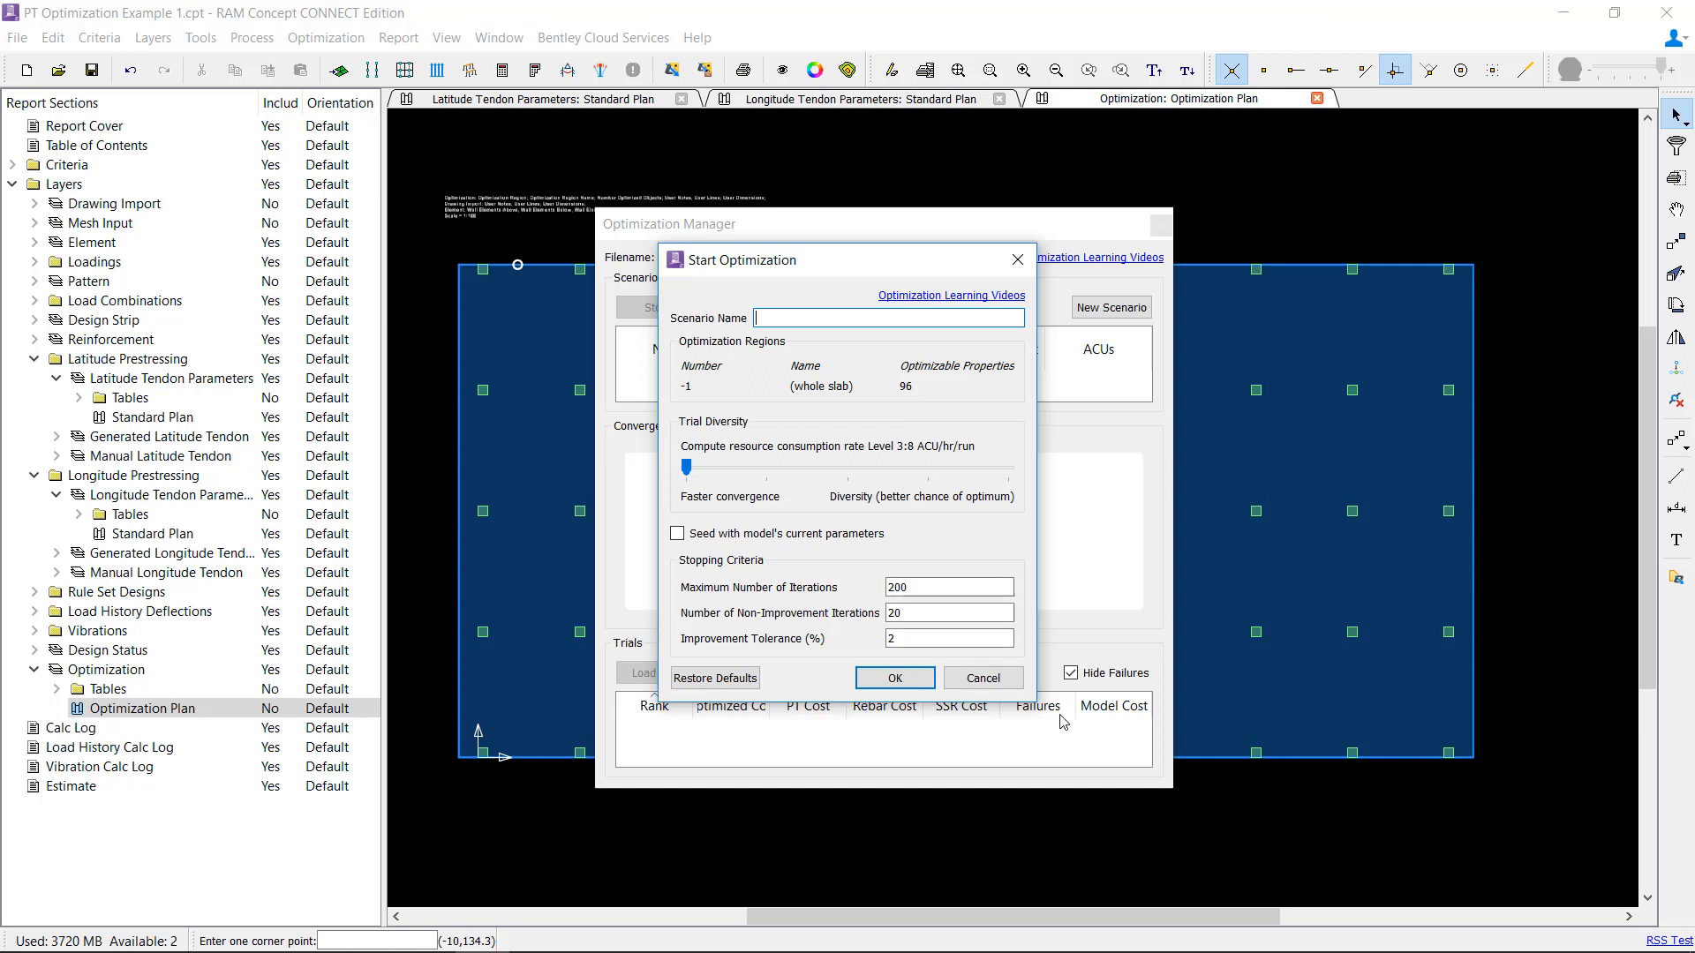
Step: Cancel the Start Optimization dialog without naming a scenario
{"action": "left_click", "coordinate": [982, 678]}
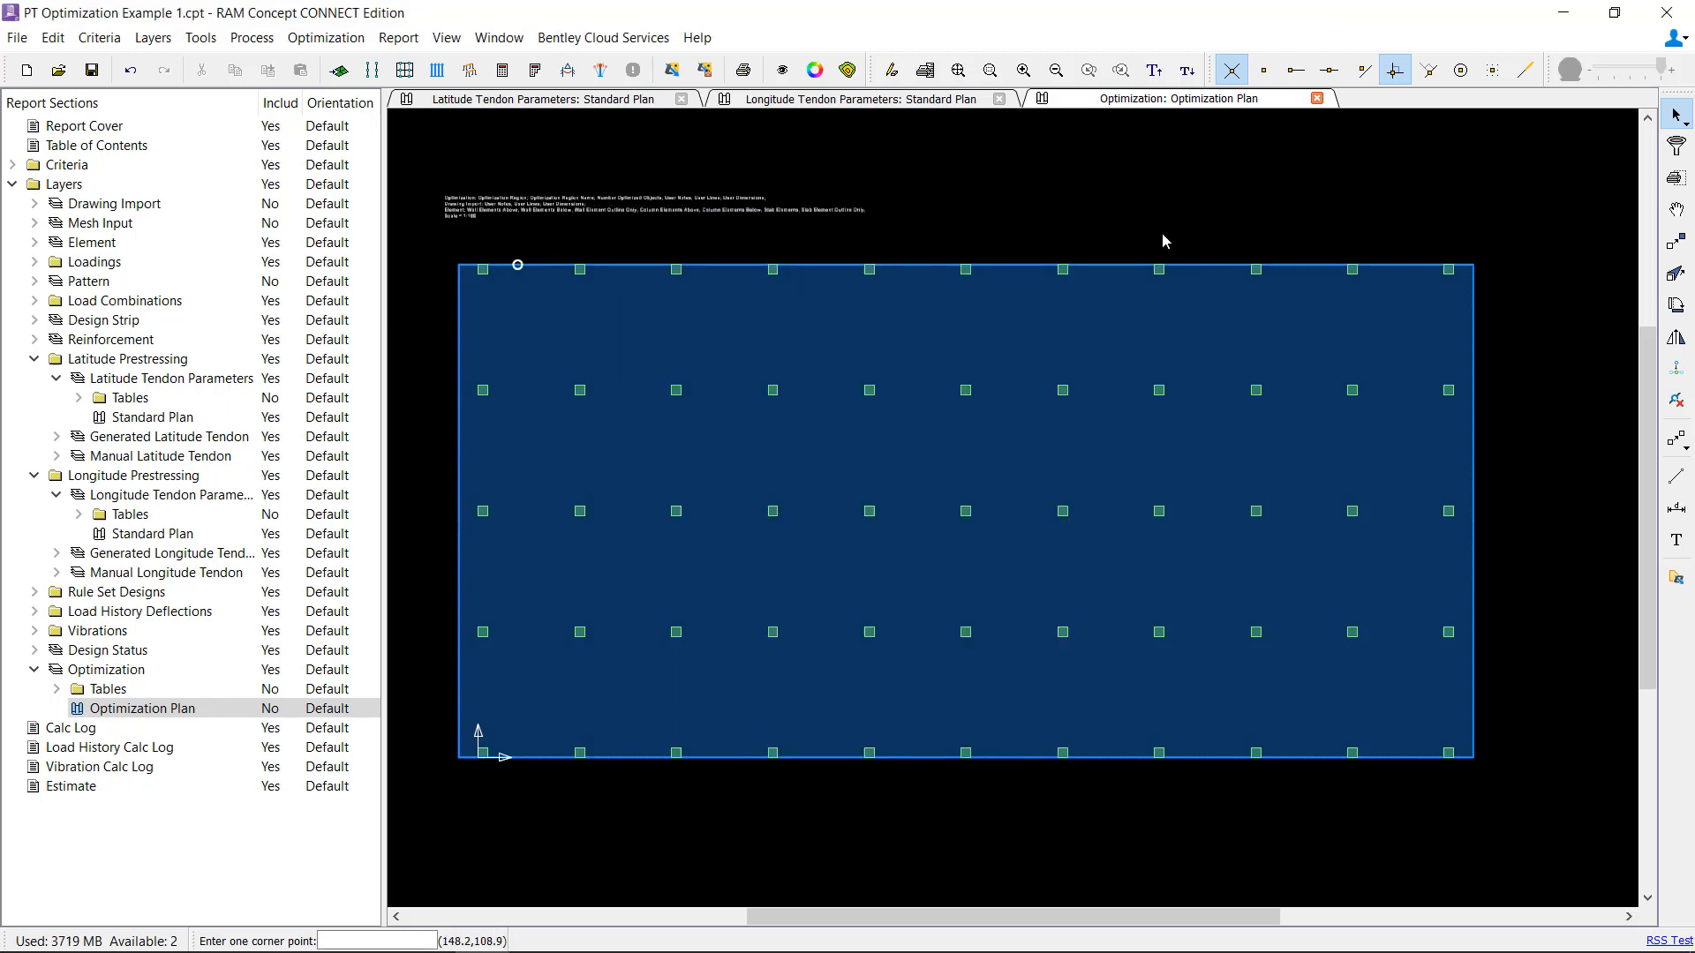
{"action": "mouse_move", "coordinate": [1107, 352]}
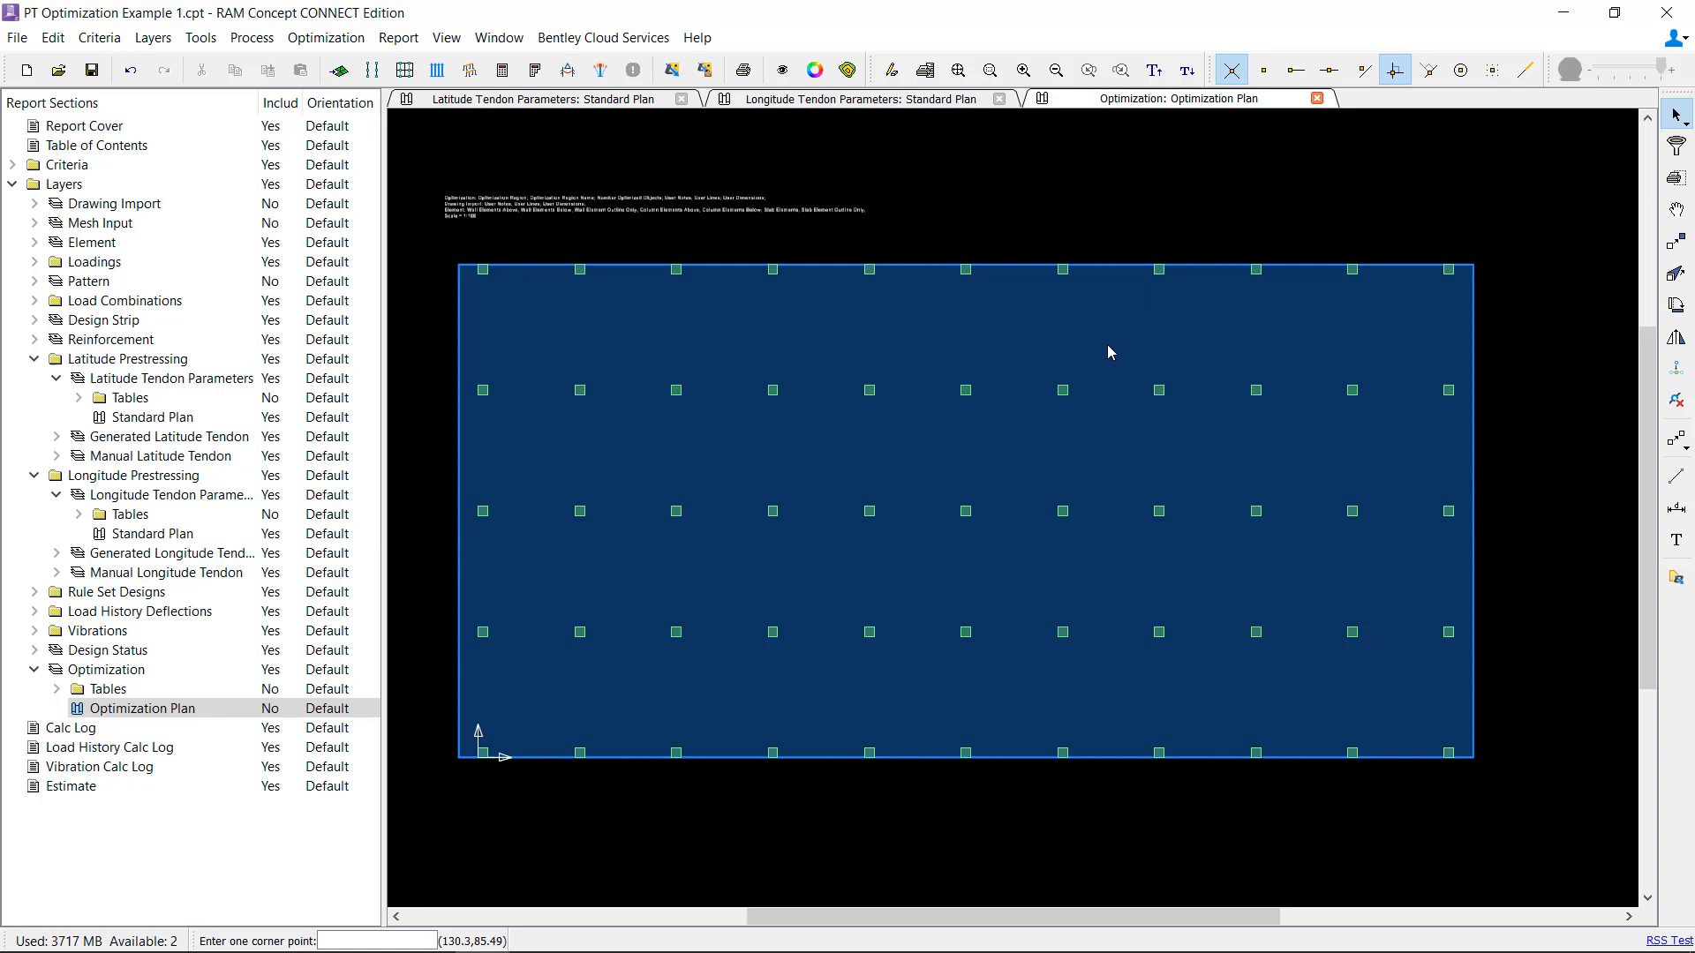
{"action": "mouse_move", "coordinate": [1676, 581]}
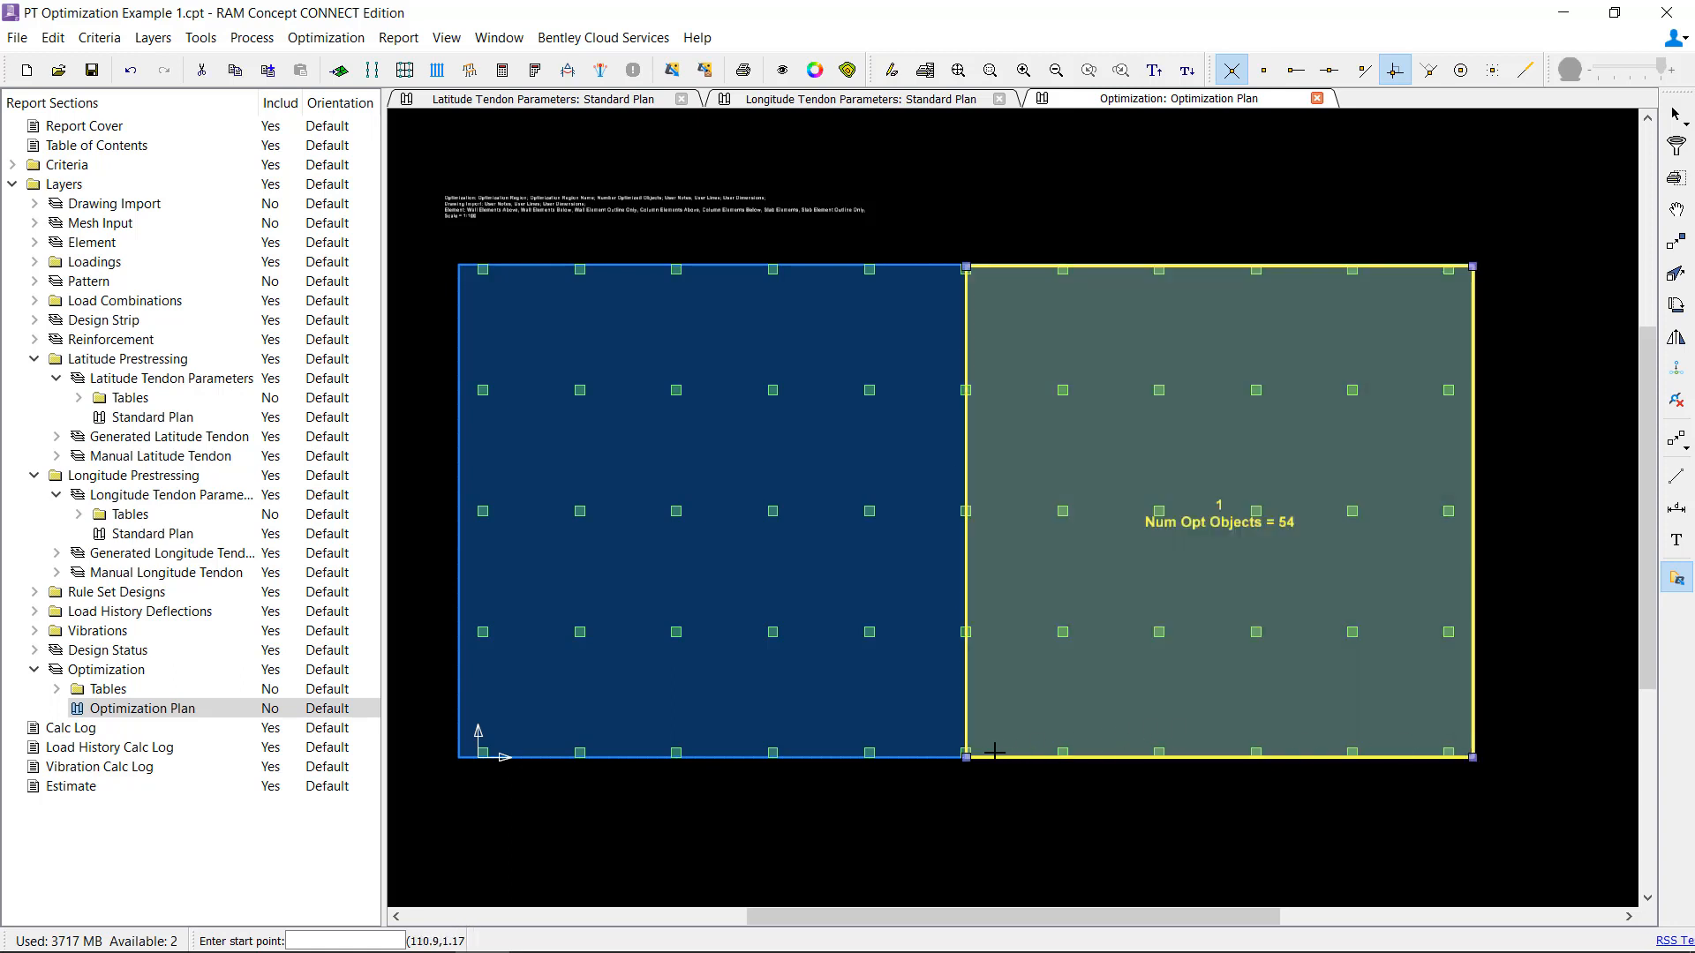
Step: Start outlining the left-half optimization region at its first corner
{"action": "left_click", "coordinate": [965, 753]}
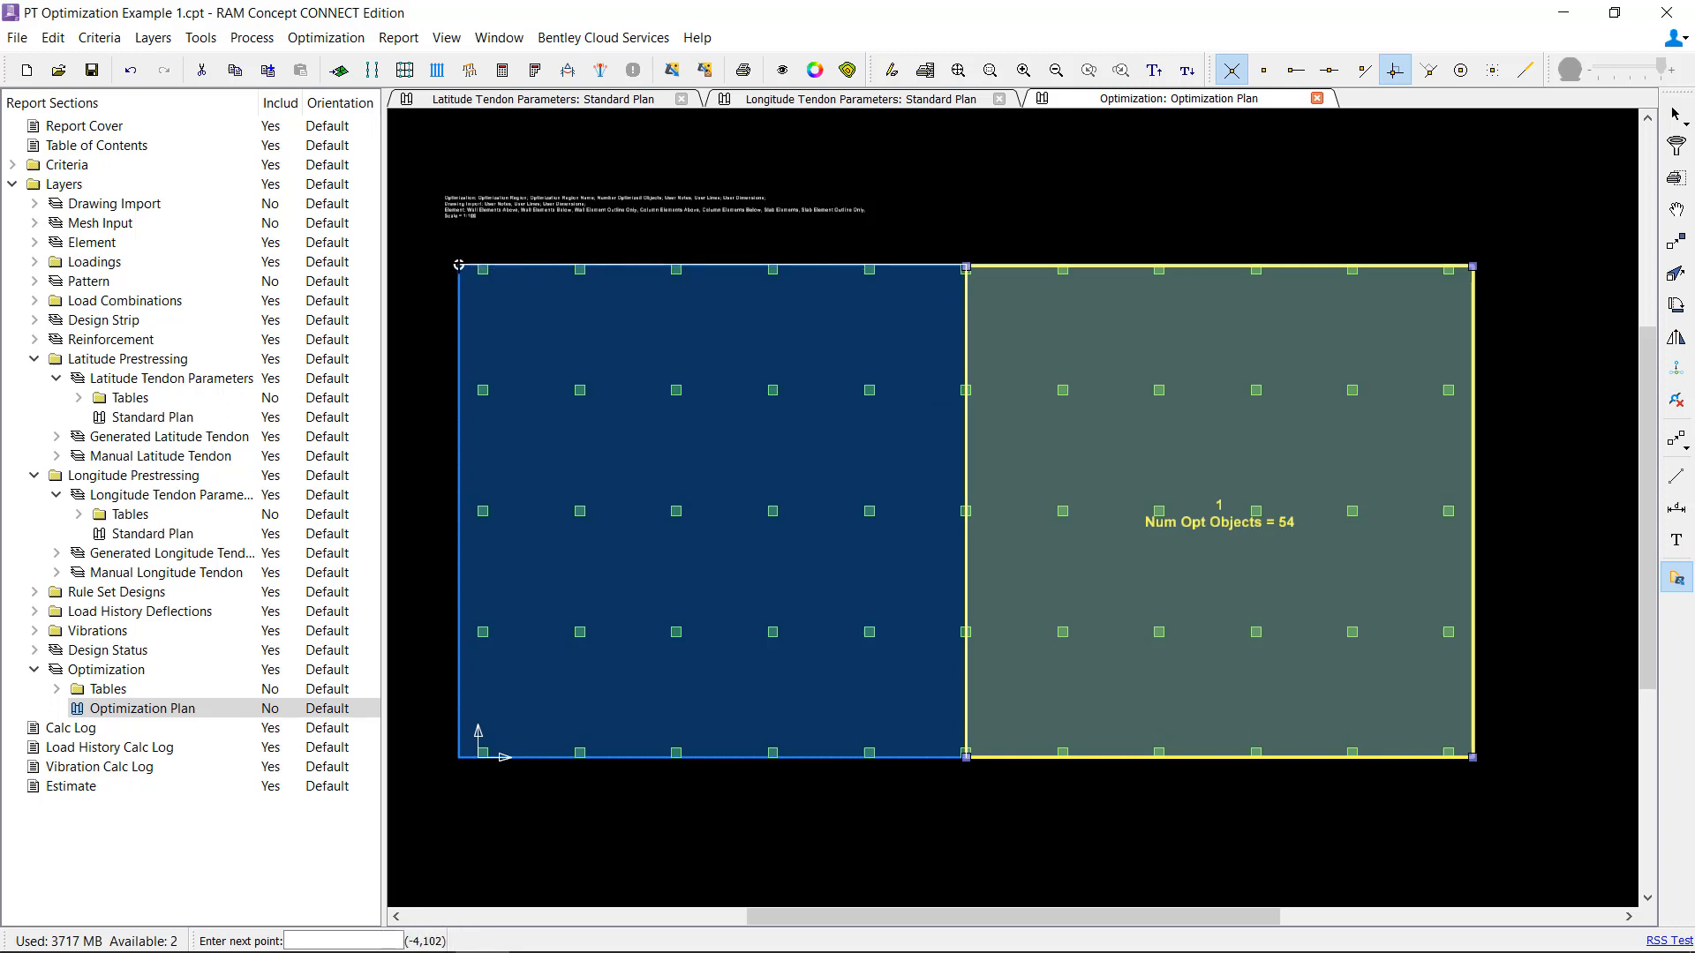
{"action": "mouse_move", "coordinate": [459, 756]}
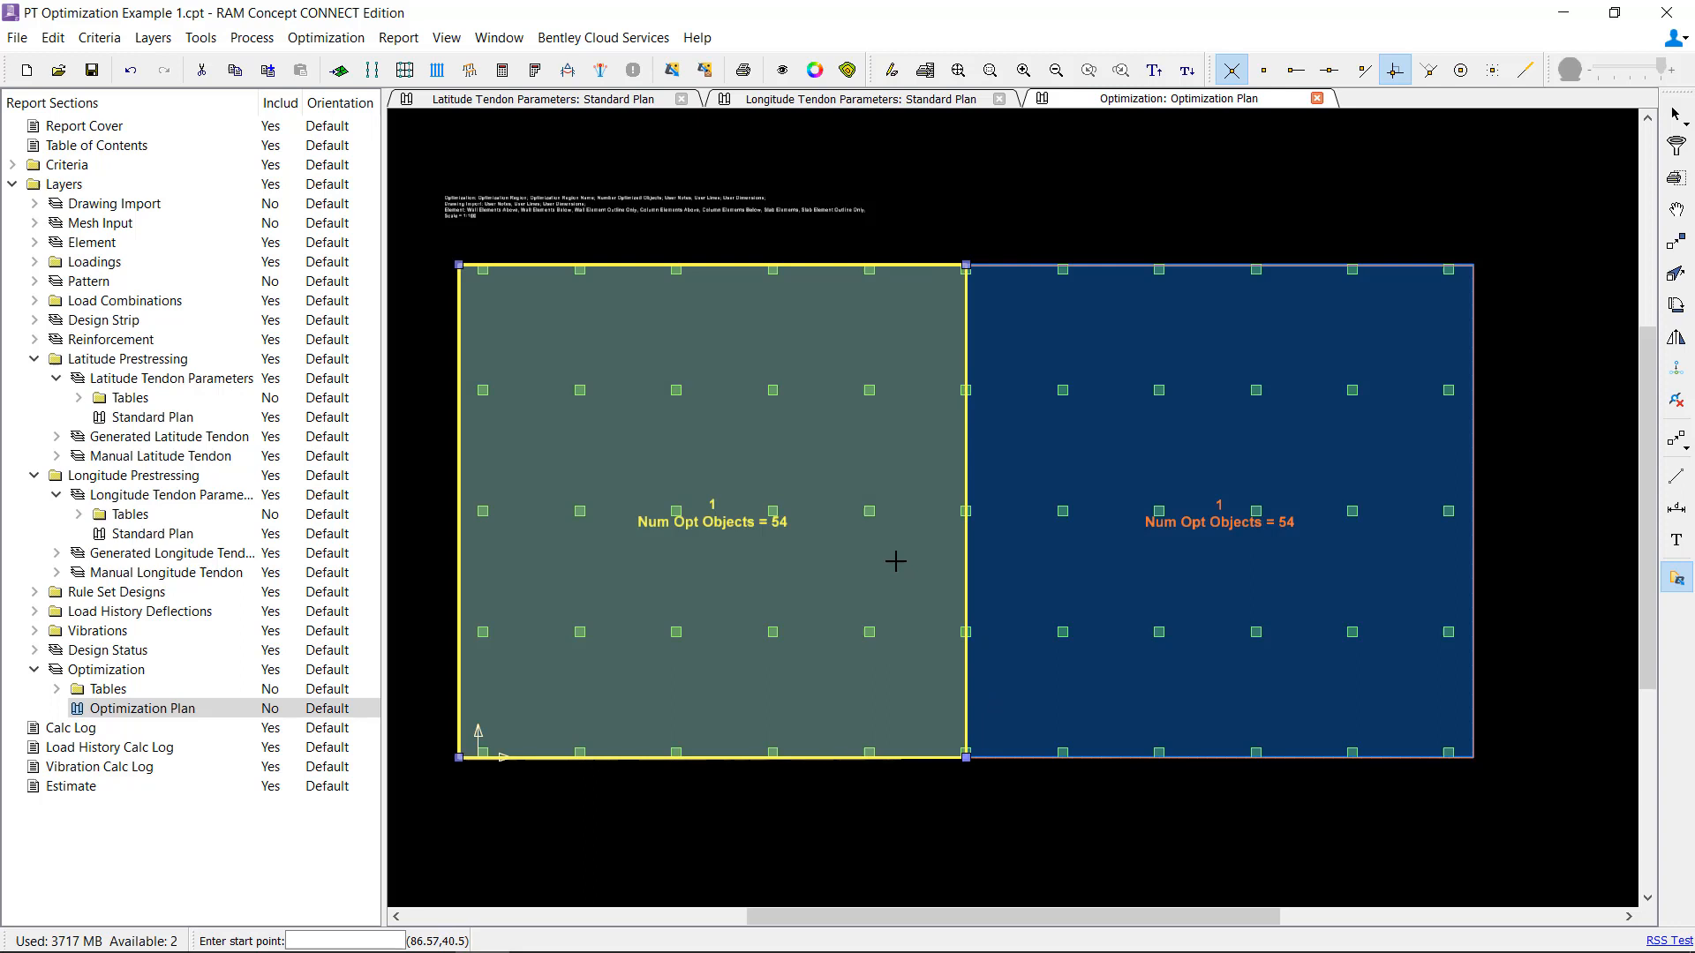
{"action": "mouse_move", "coordinate": [844, 553]}
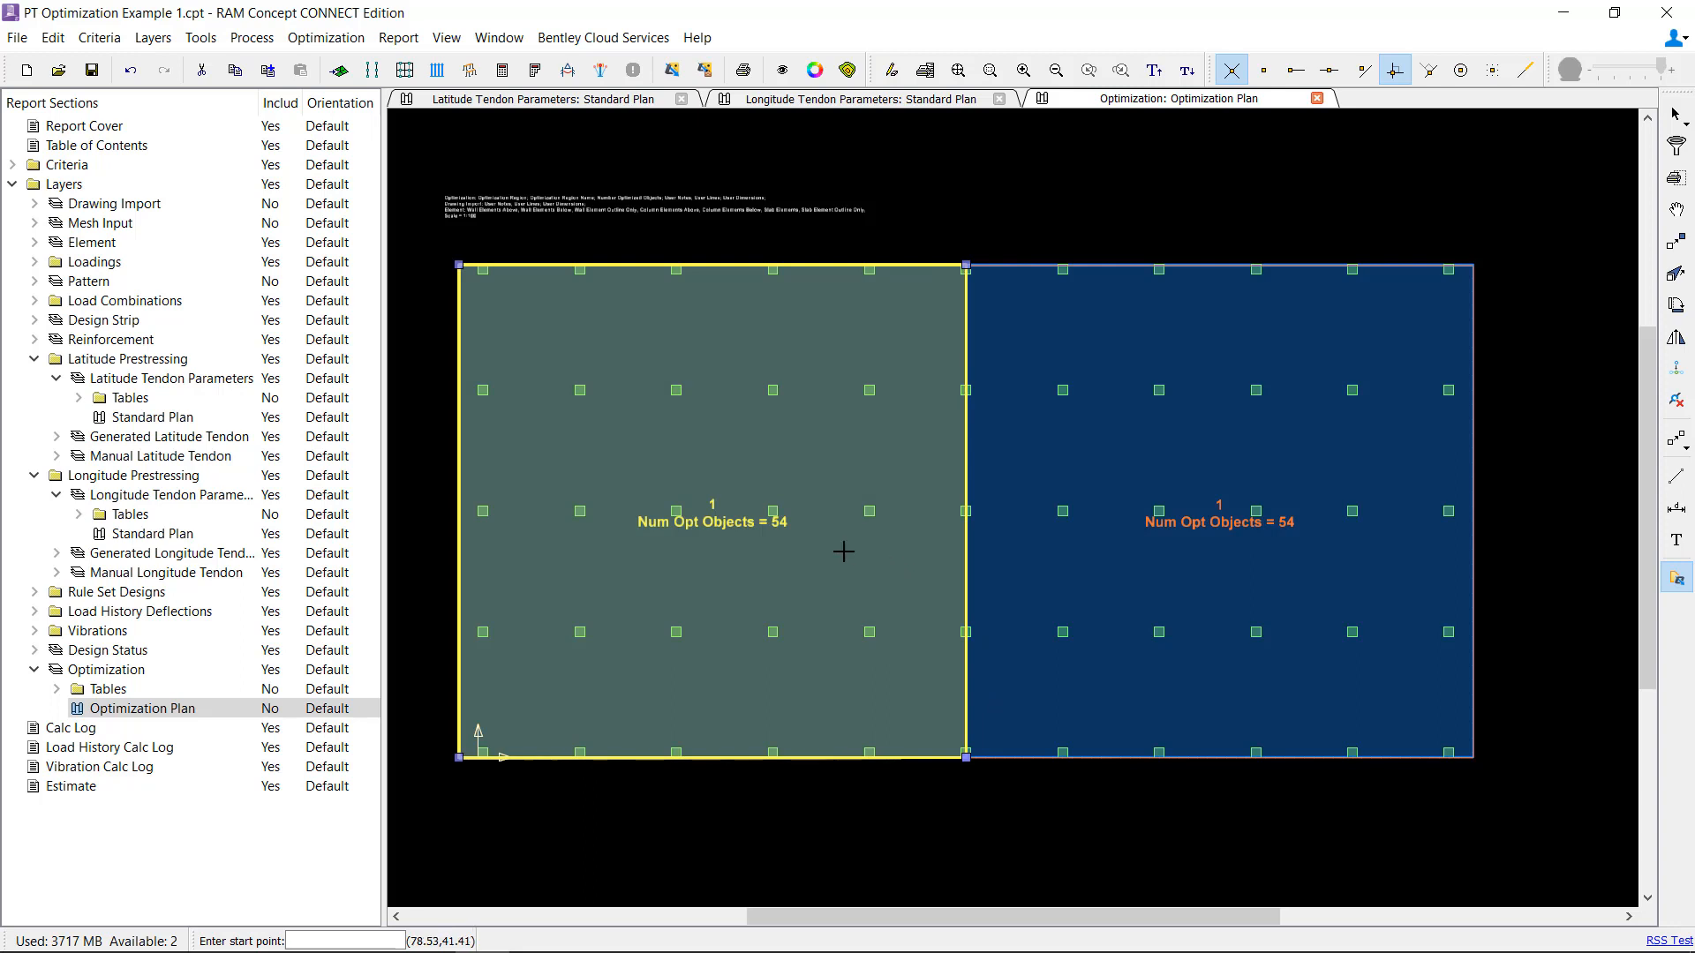
{"action": "mouse_move", "coordinate": [798, 425]}
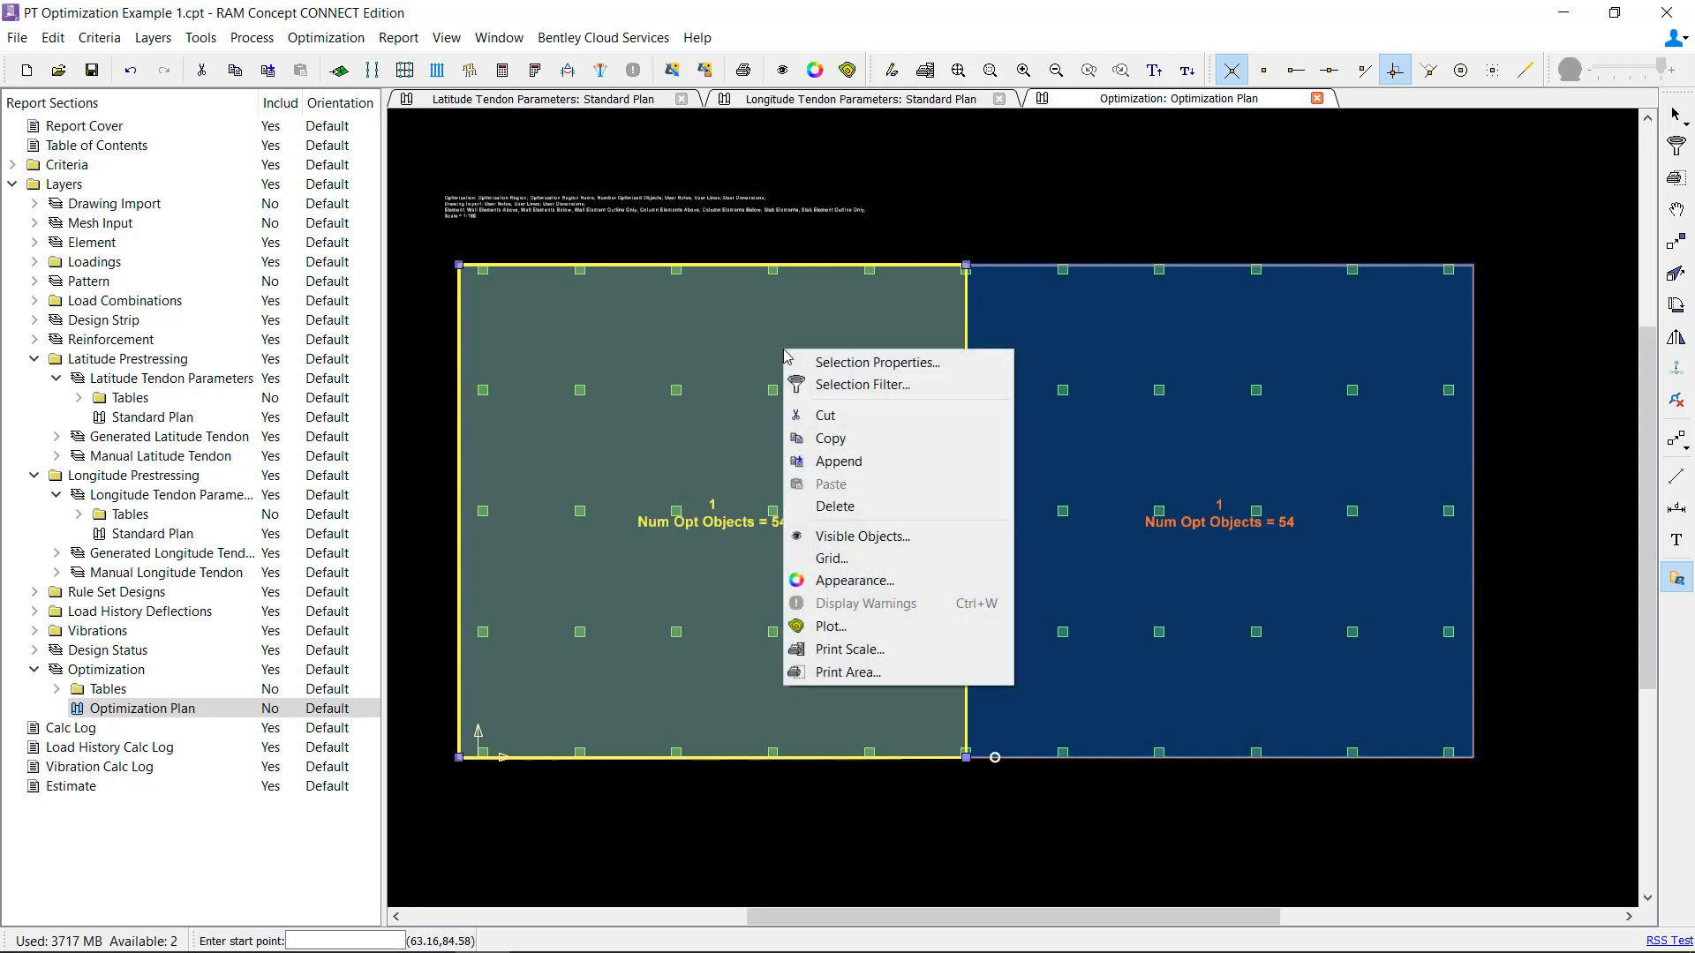
Step: Review the Visible Objects optimization display options for the plan, then close them
{"action": "left_click", "coordinate": [863, 535]}
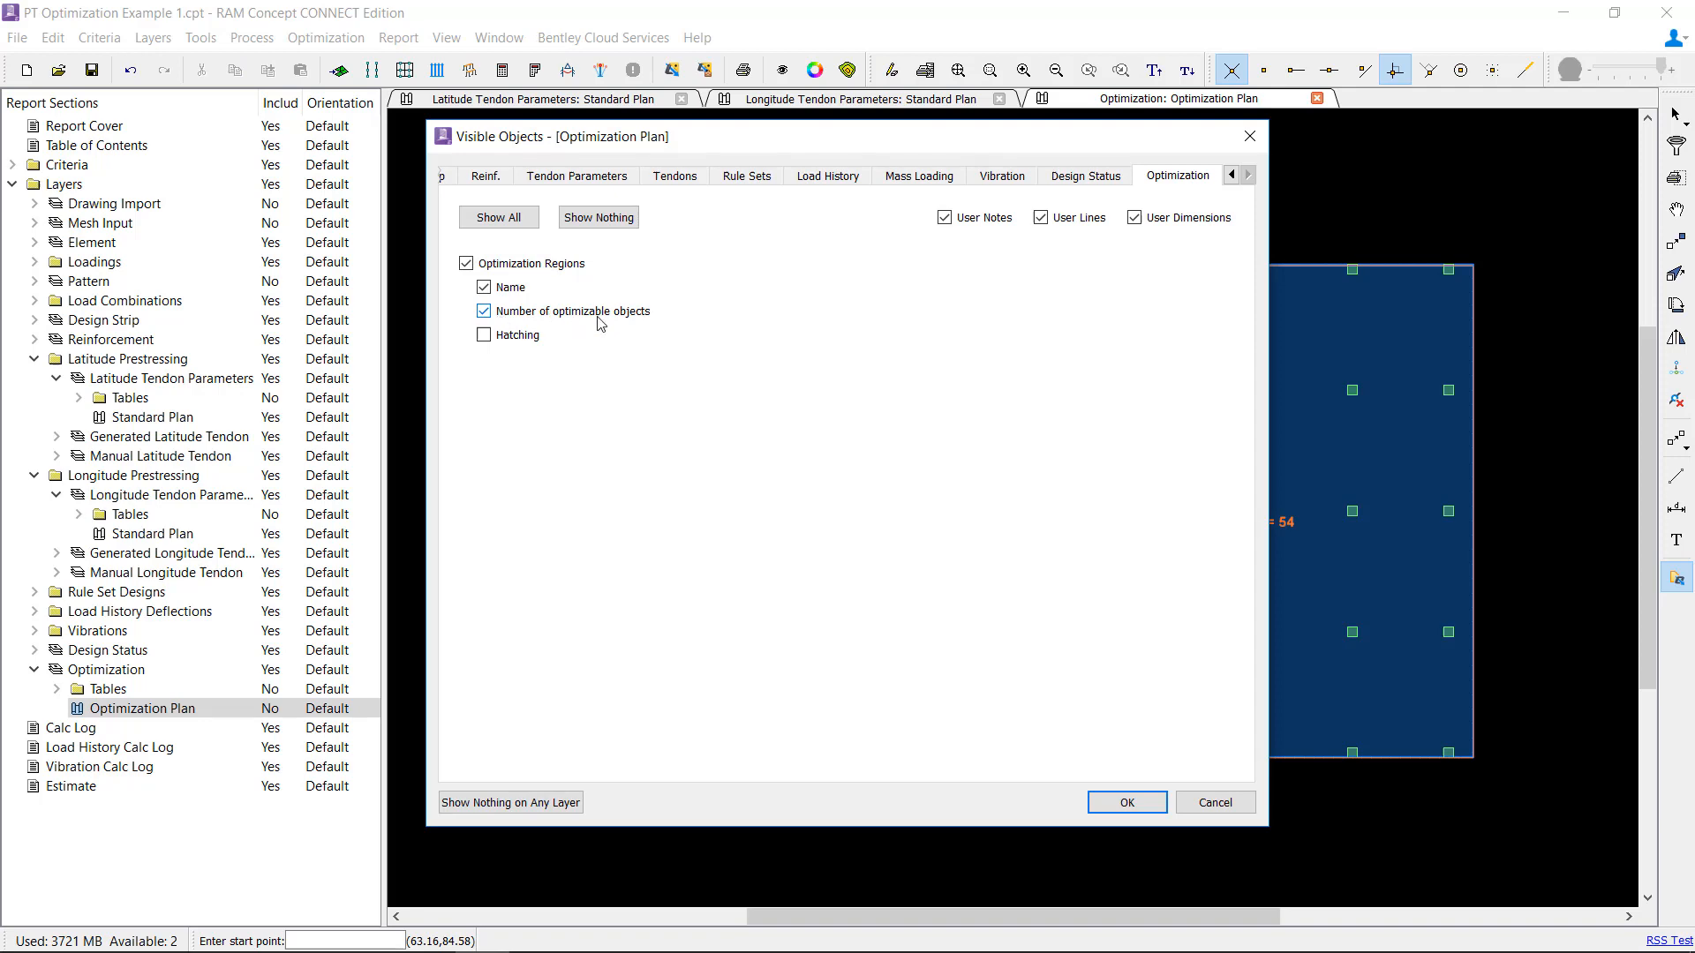
{"action": "mouse_move", "coordinate": [529, 333]}
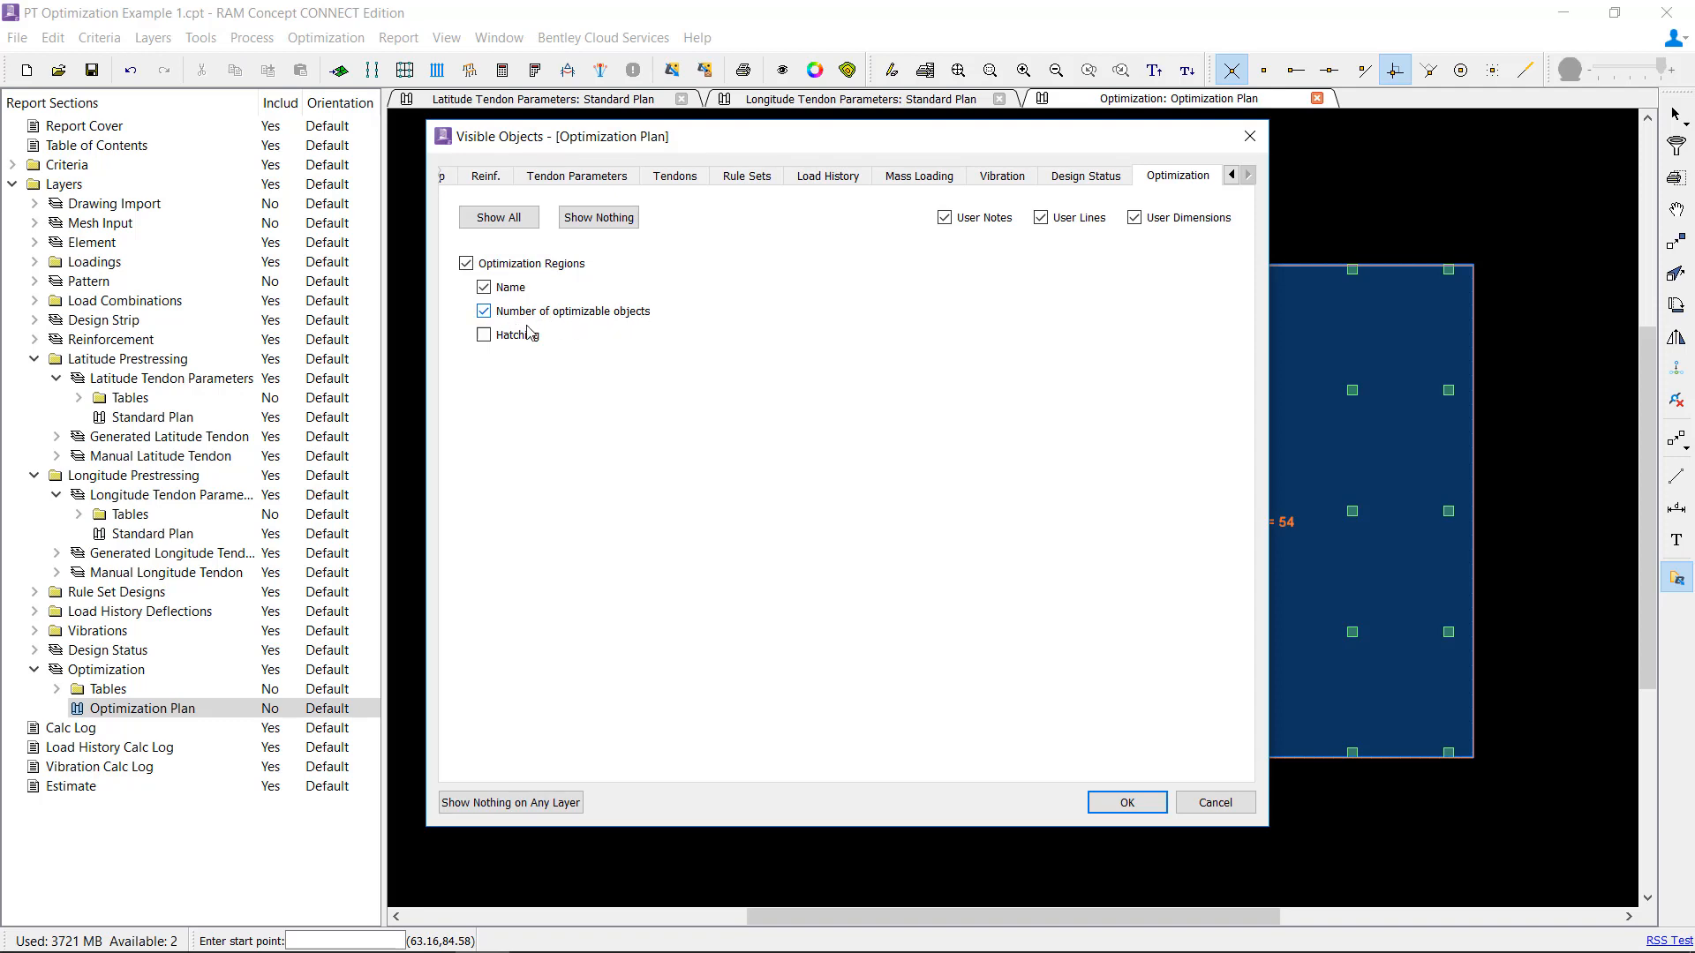
{"action": "left_click", "coordinate": [1126, 802]}
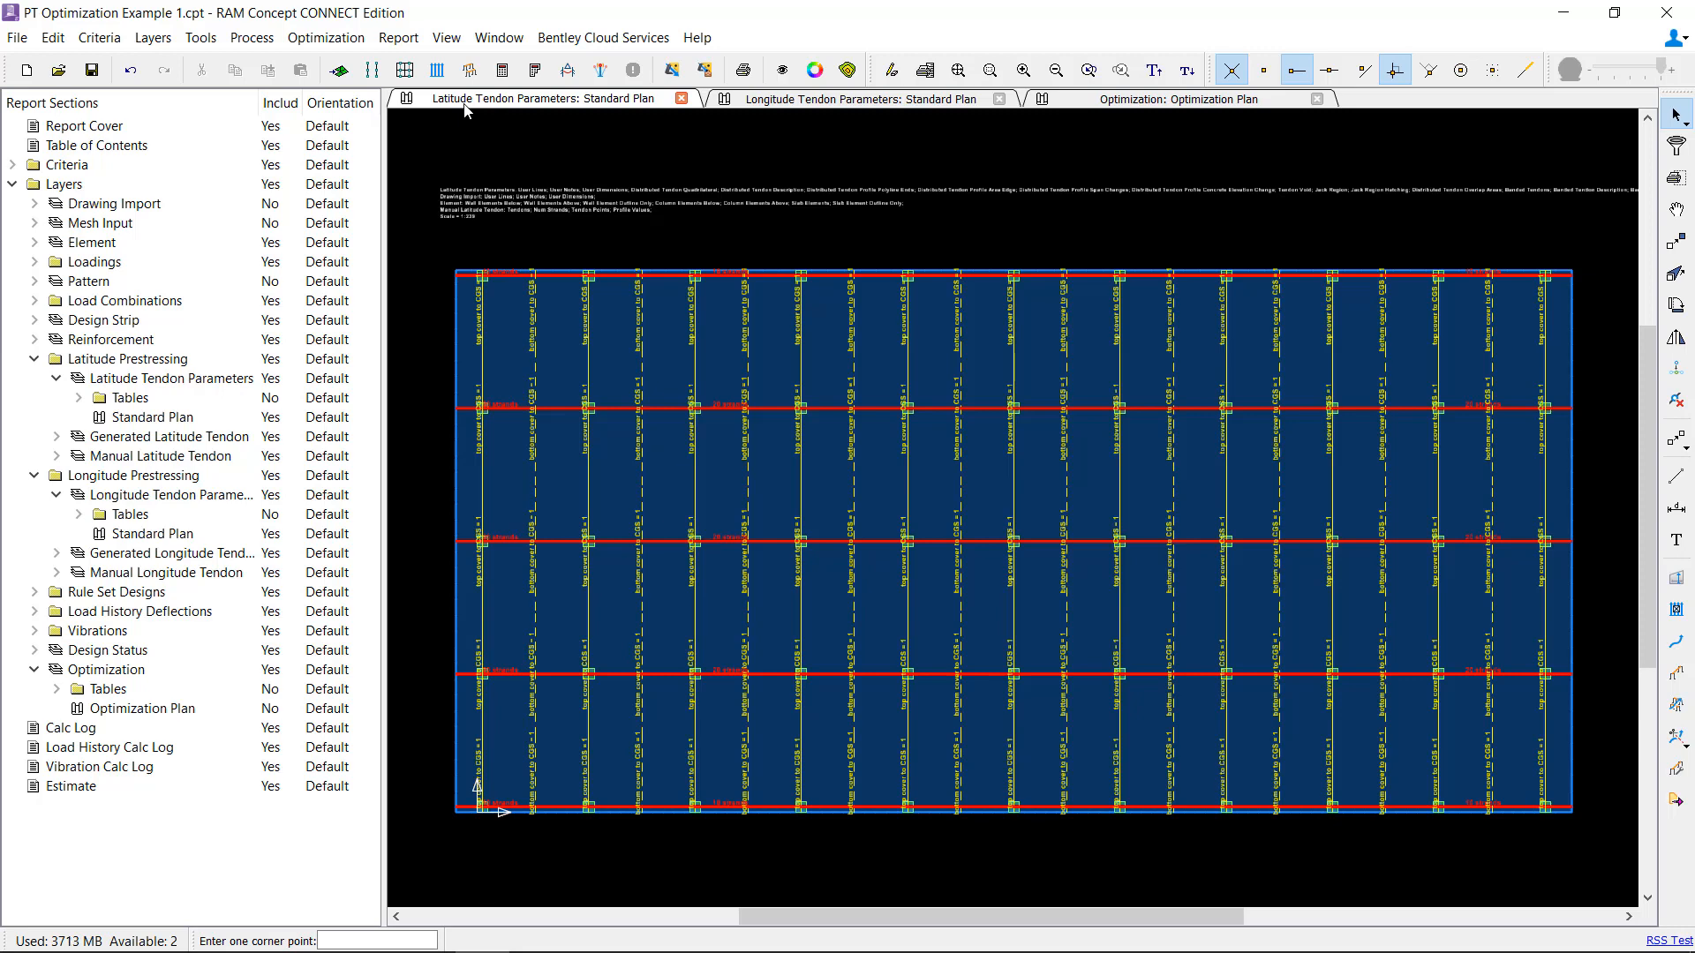
{"action": "mouse_move", "coordinate": [645, 303]}
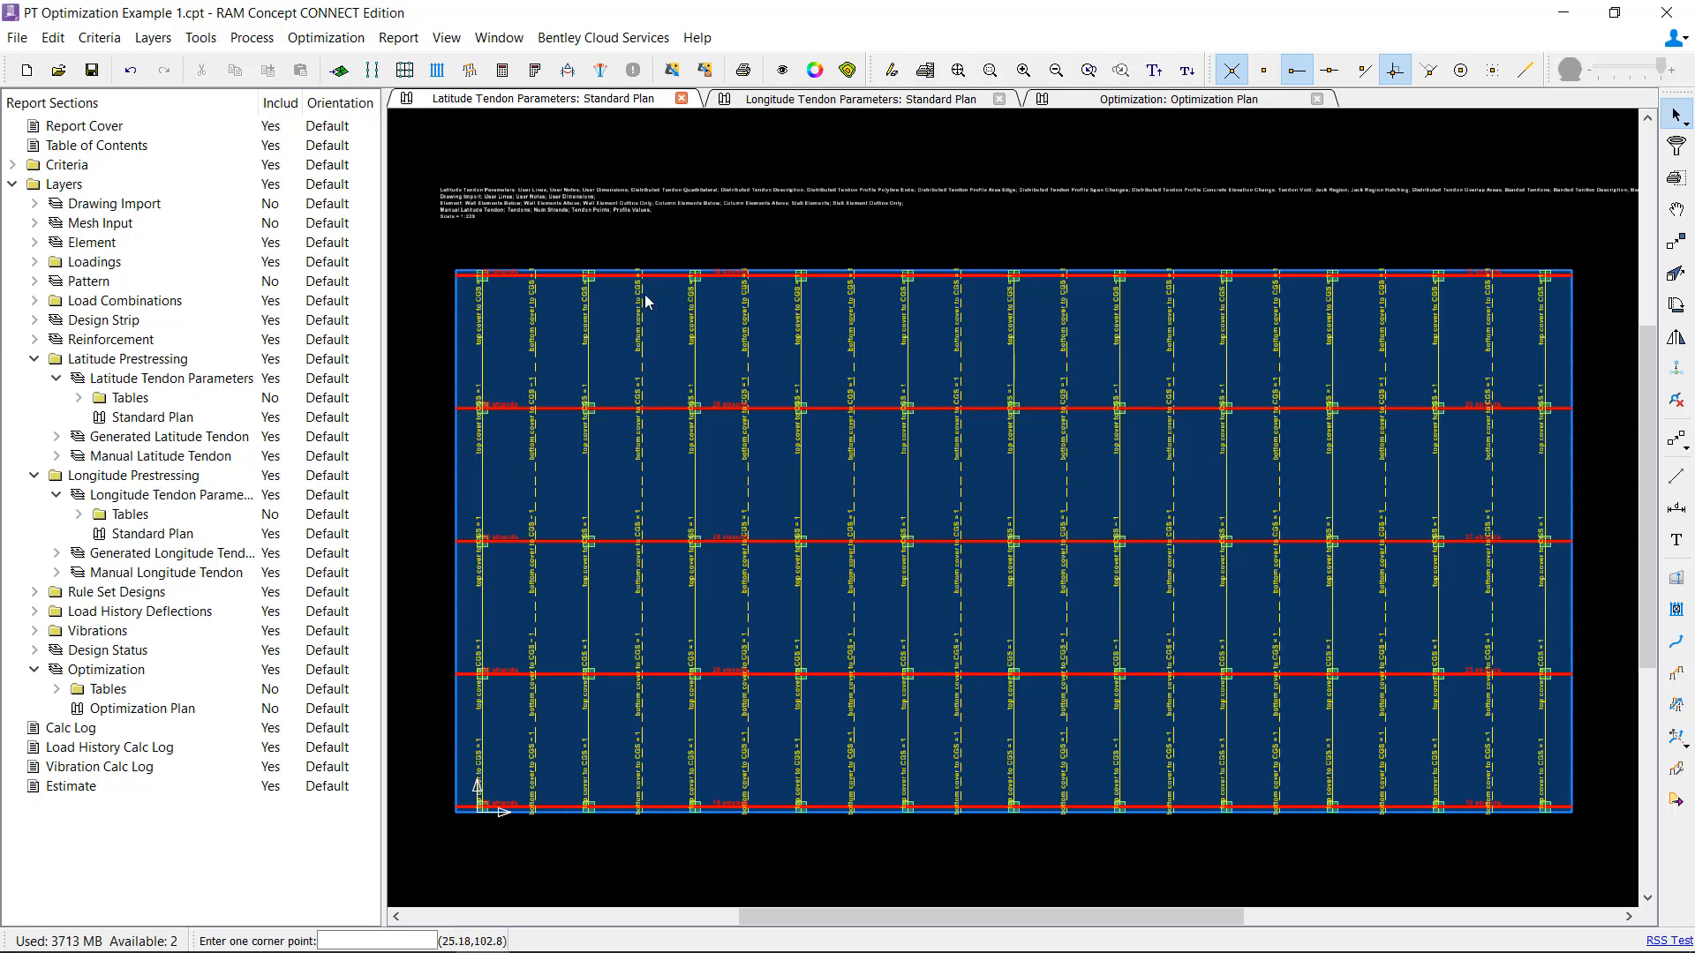
Step: Select the tendon on the second horizontal grid line, then view the longitude tendon plan
{"action": "left_click", "coordinate": [736, 409]}
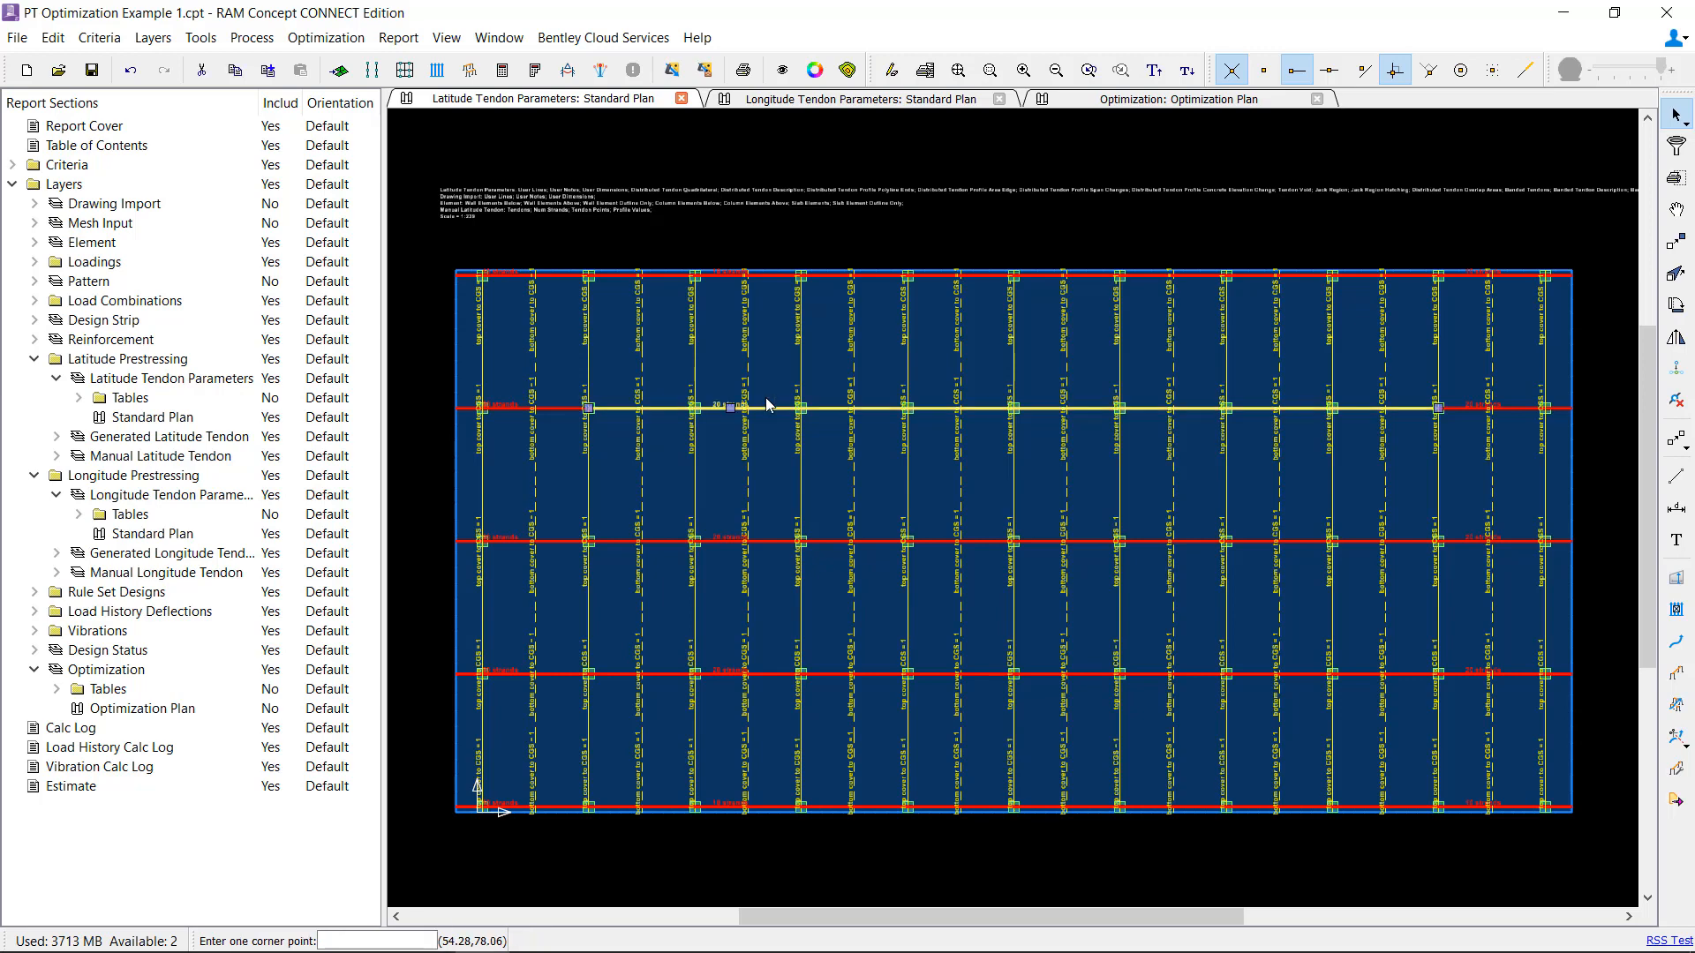
{"action": "mouse_move", "coordinate": [1266, 425]}
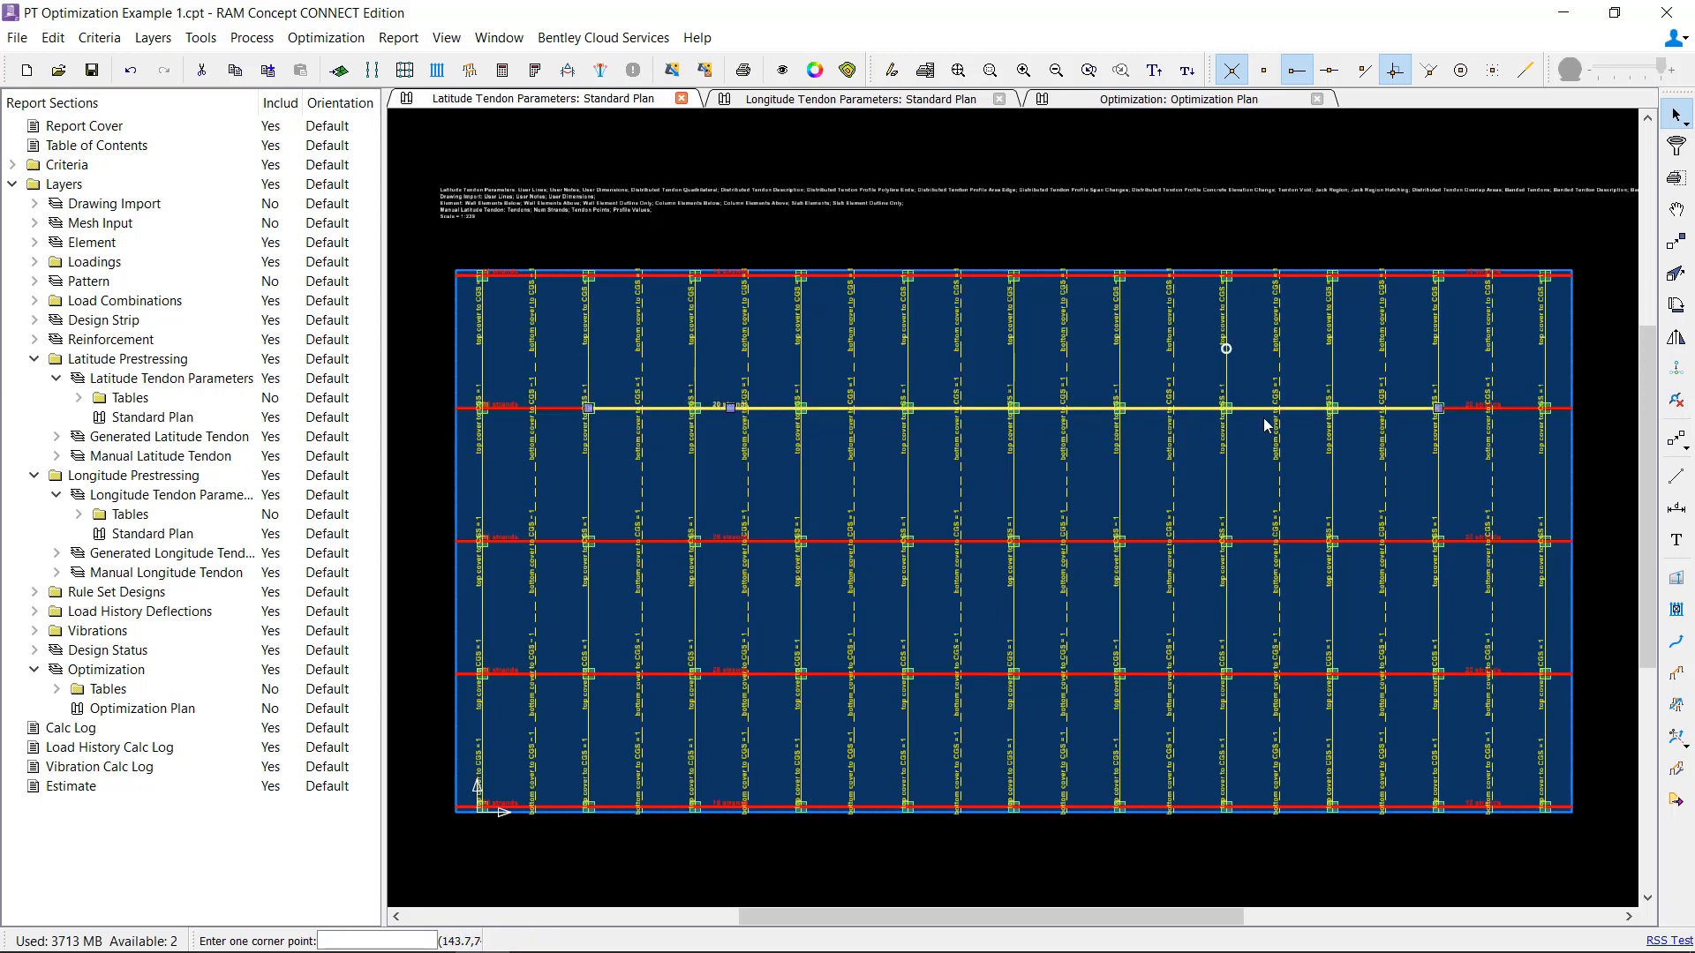
{"action": "mouse_move", "coordinate": [1338, 418]}
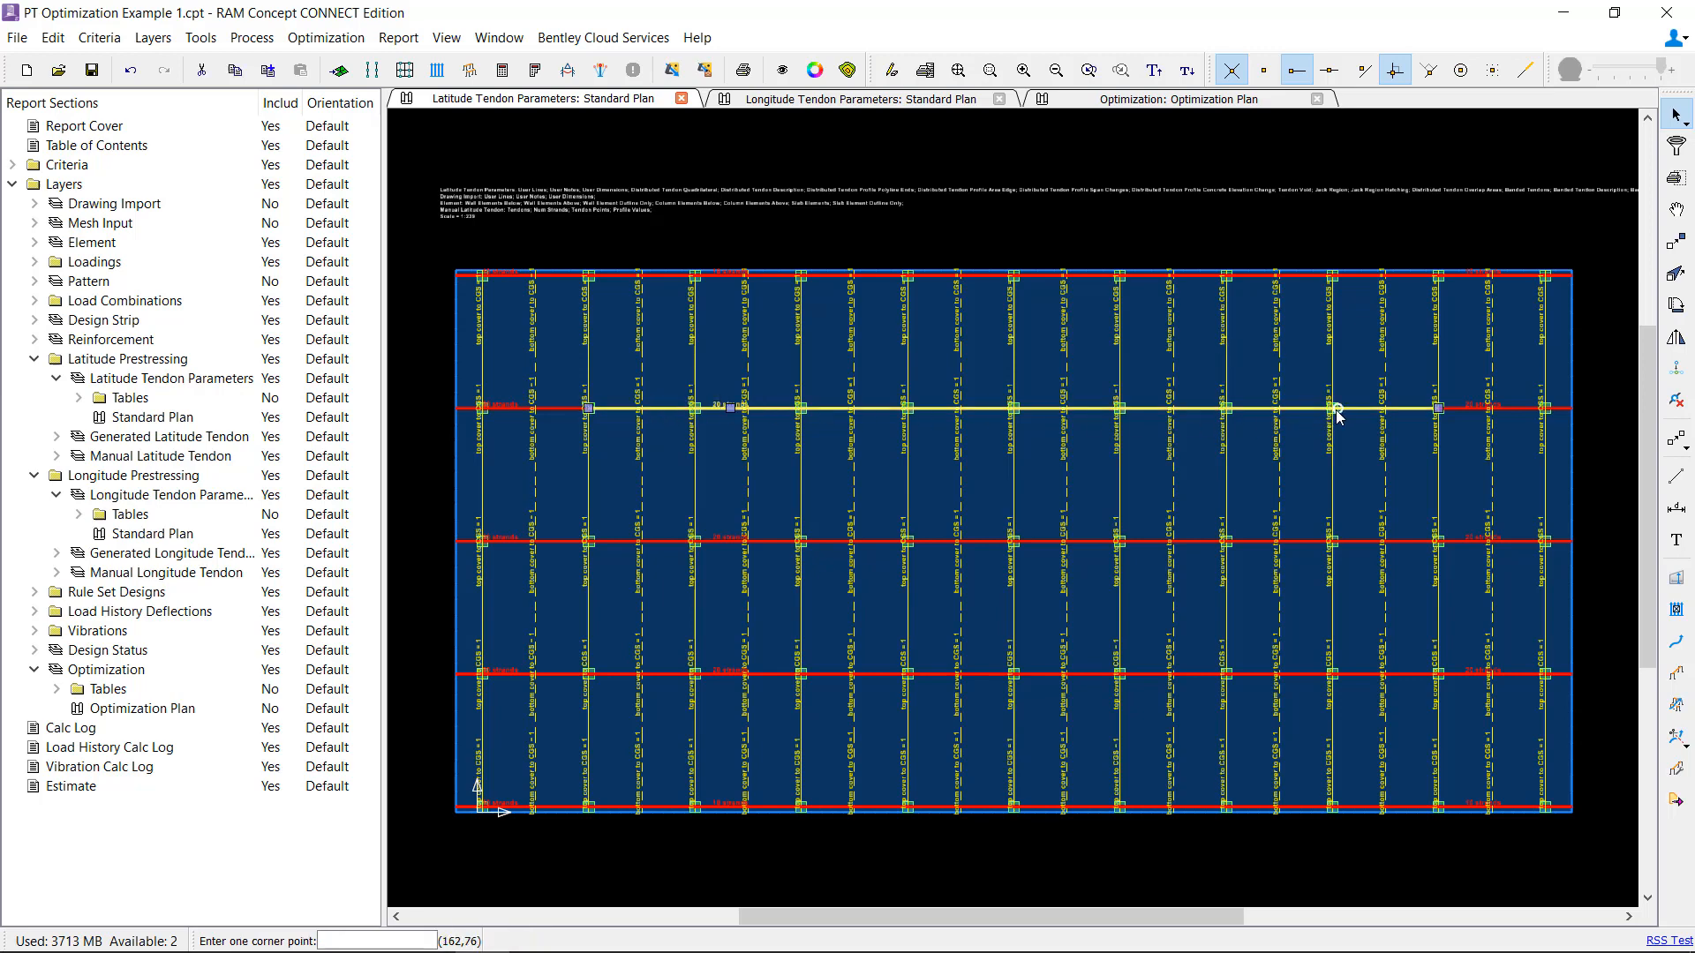
{"action": "mouse_move", "coordinate": [1097, 425]}
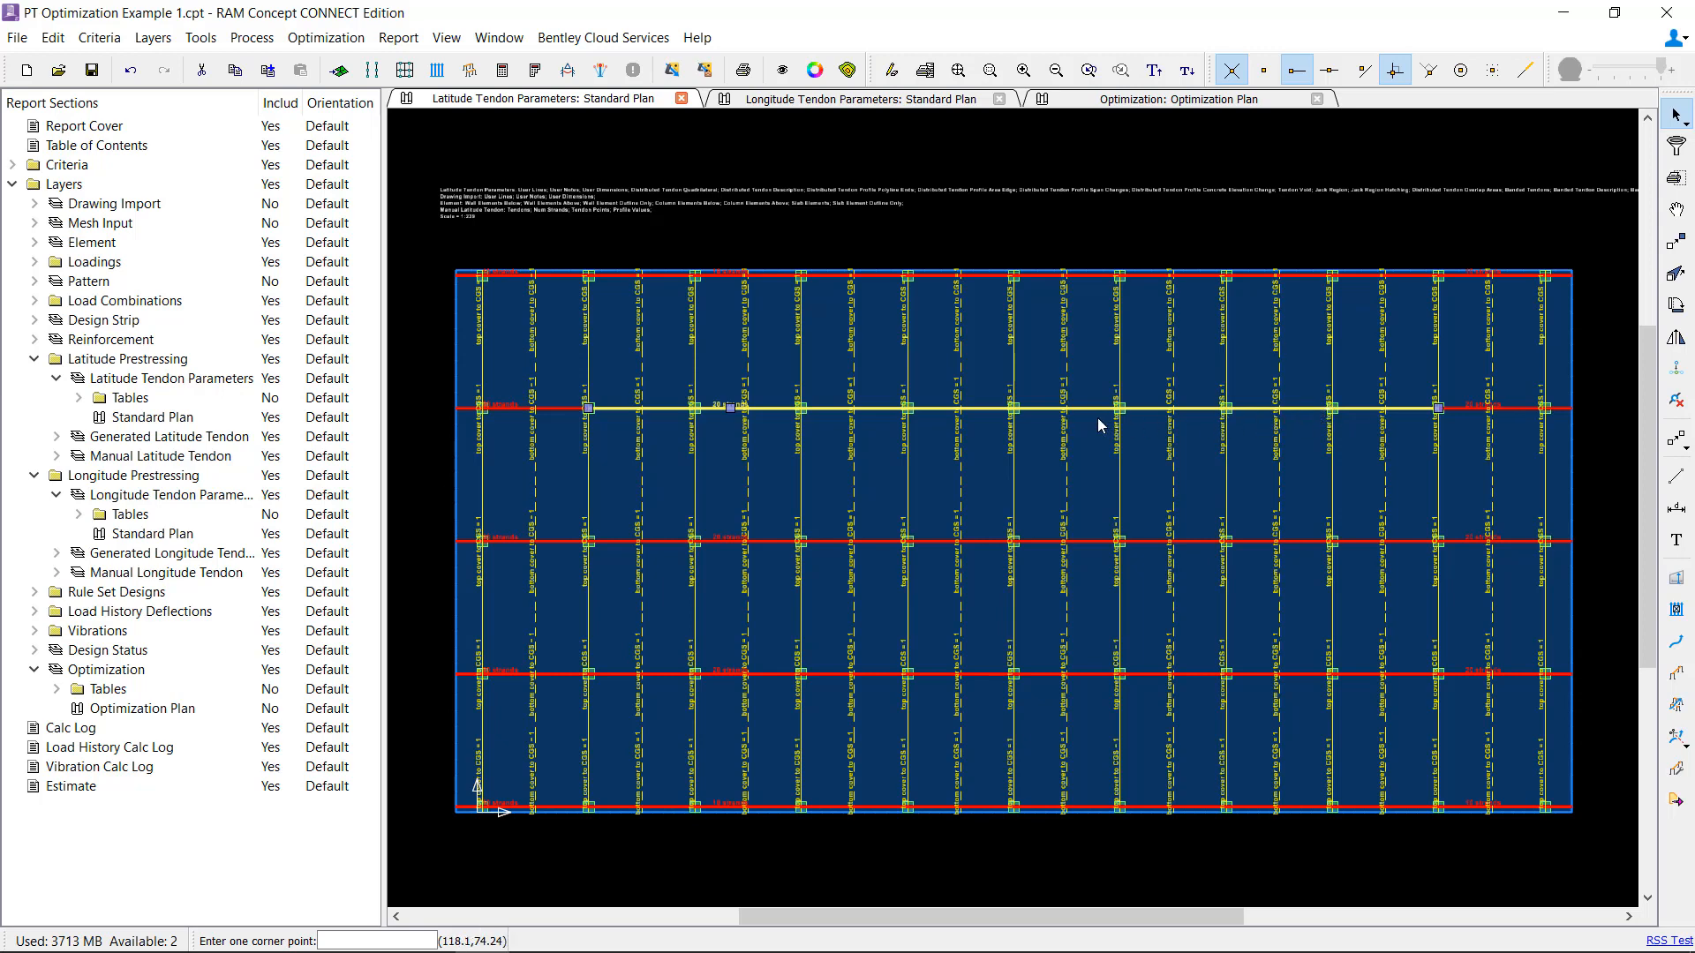
{"action": "mouse_move", "coordinate": [814, 106]}
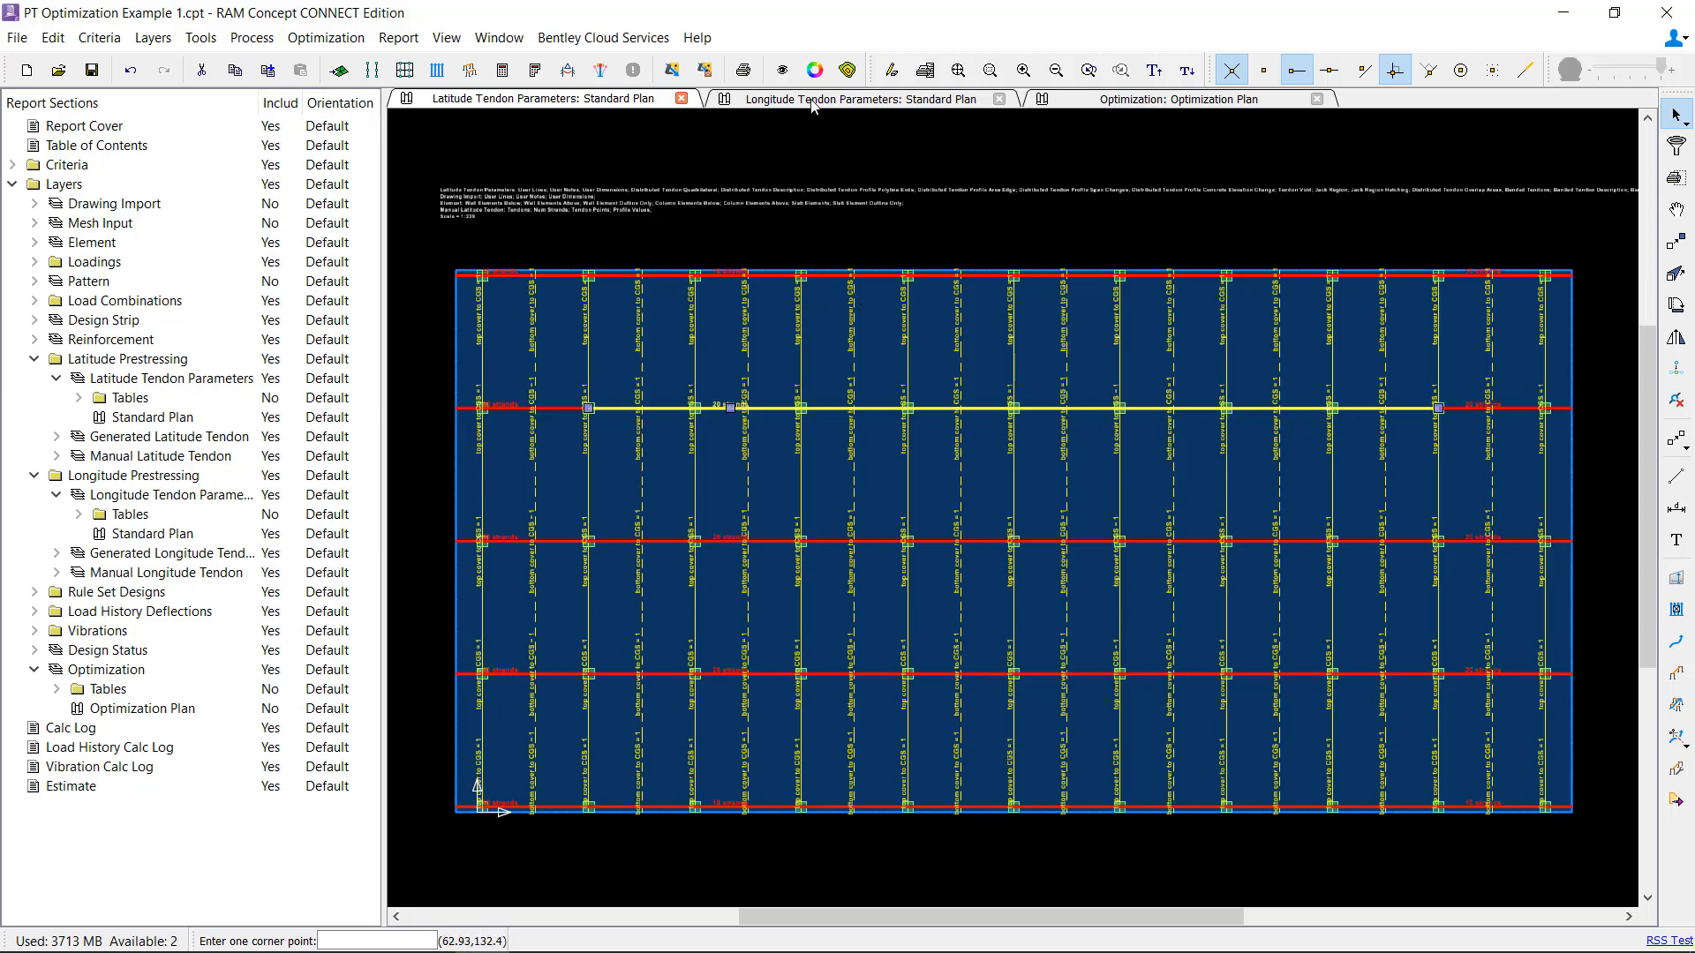
{"action": "left_click", "coordinate": [859, 98]}
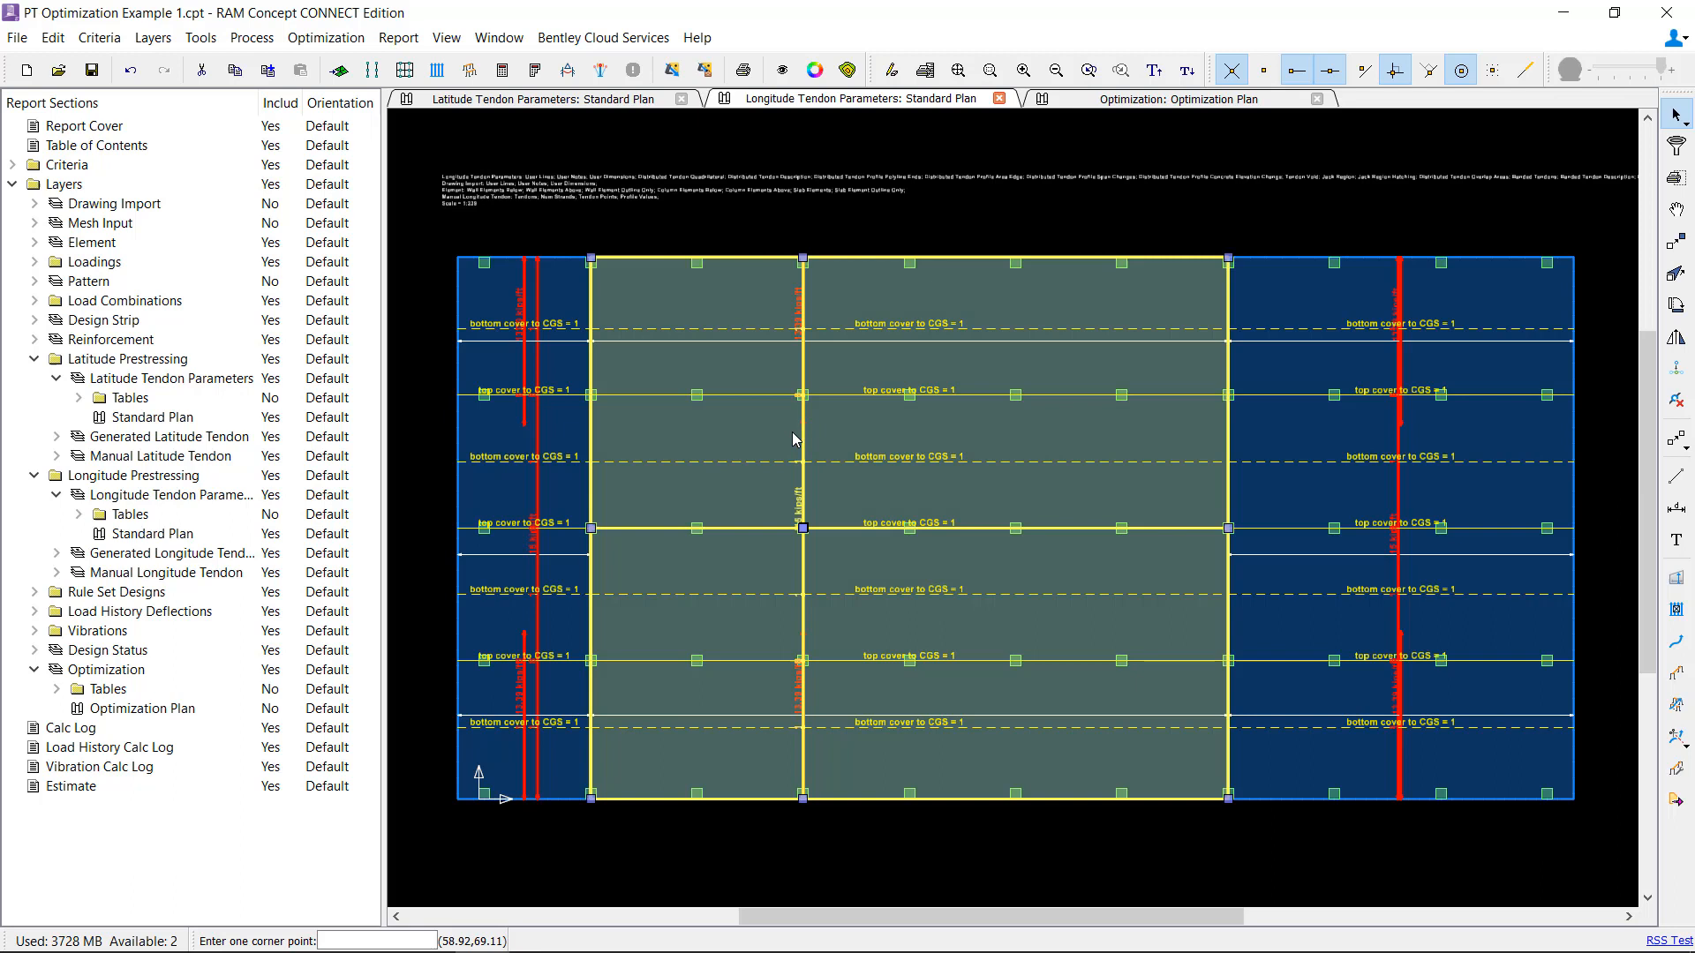
{"action": "mouse_move", "coordinate": [794, 438]}
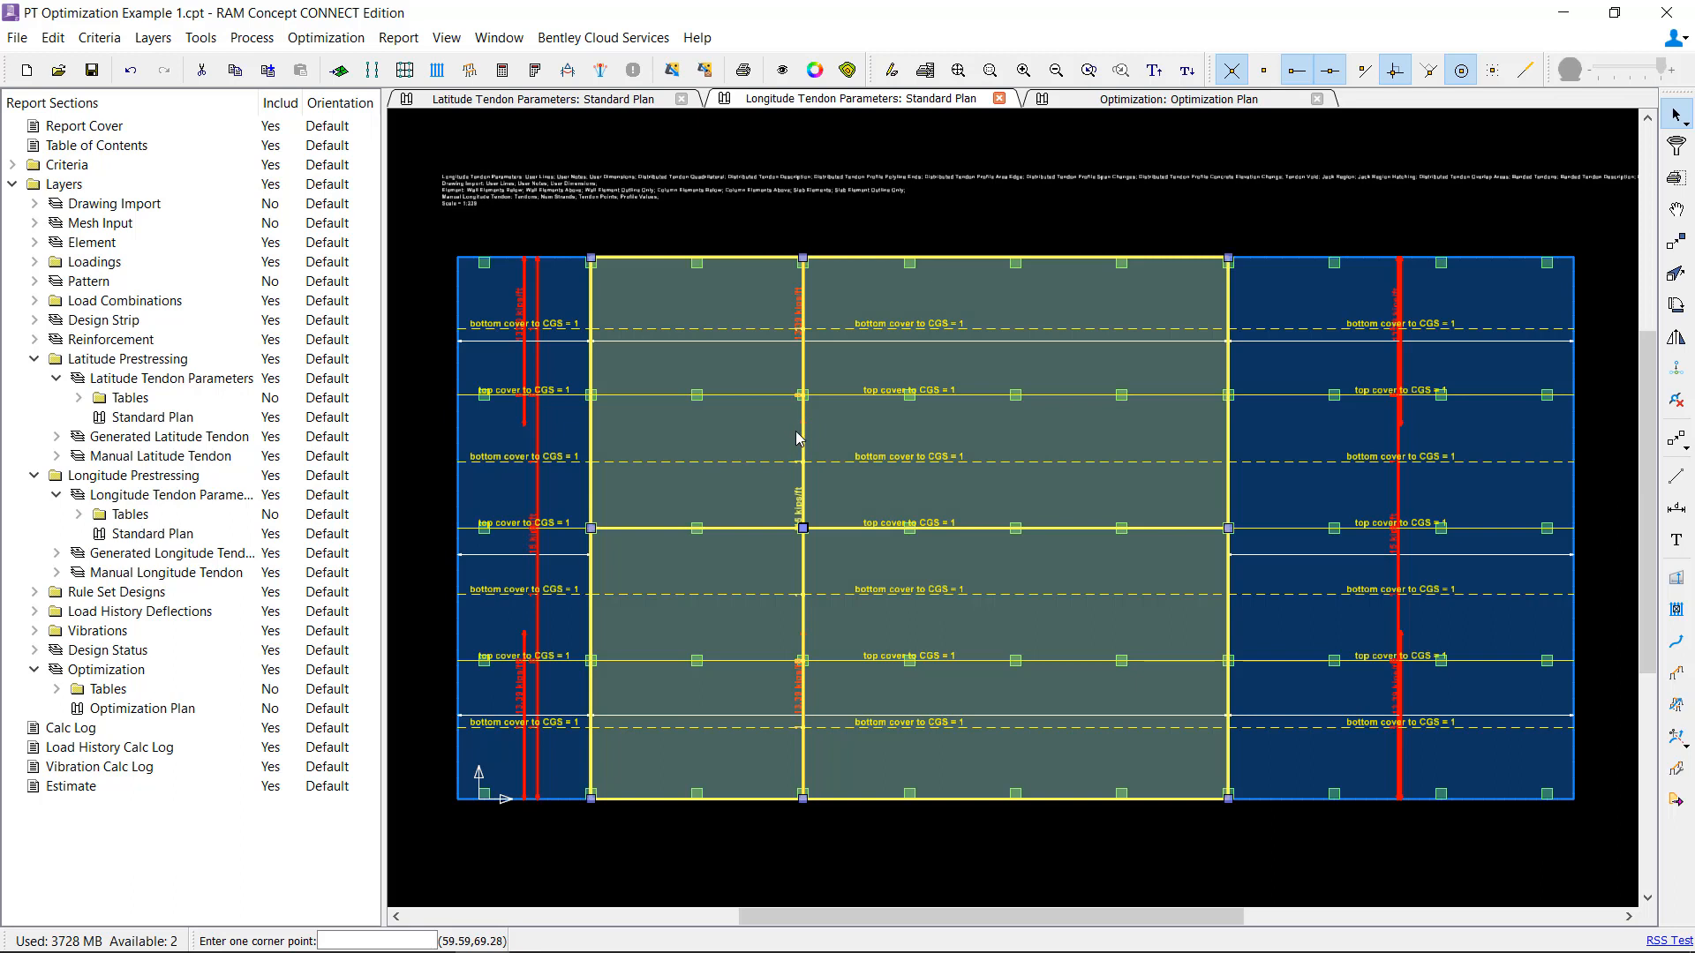
{"action": "mouse_move", "coordinate": [1156, 485]}
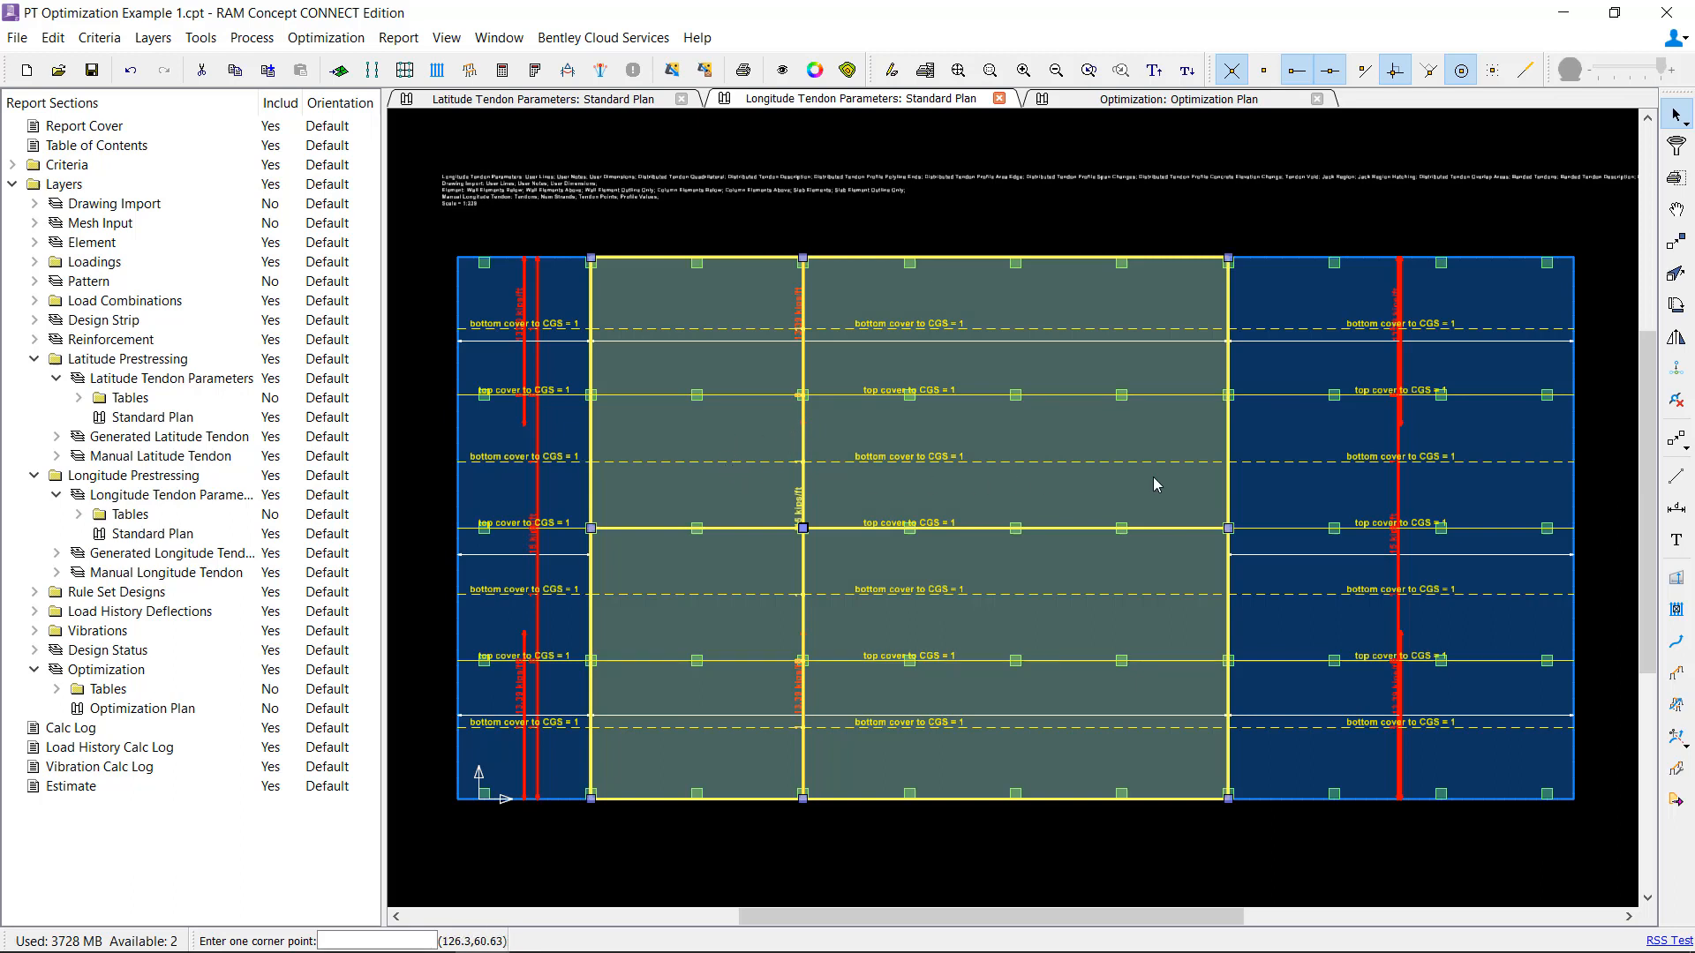
{"action": "mouse_move", "coordinate": [1169, 481]}
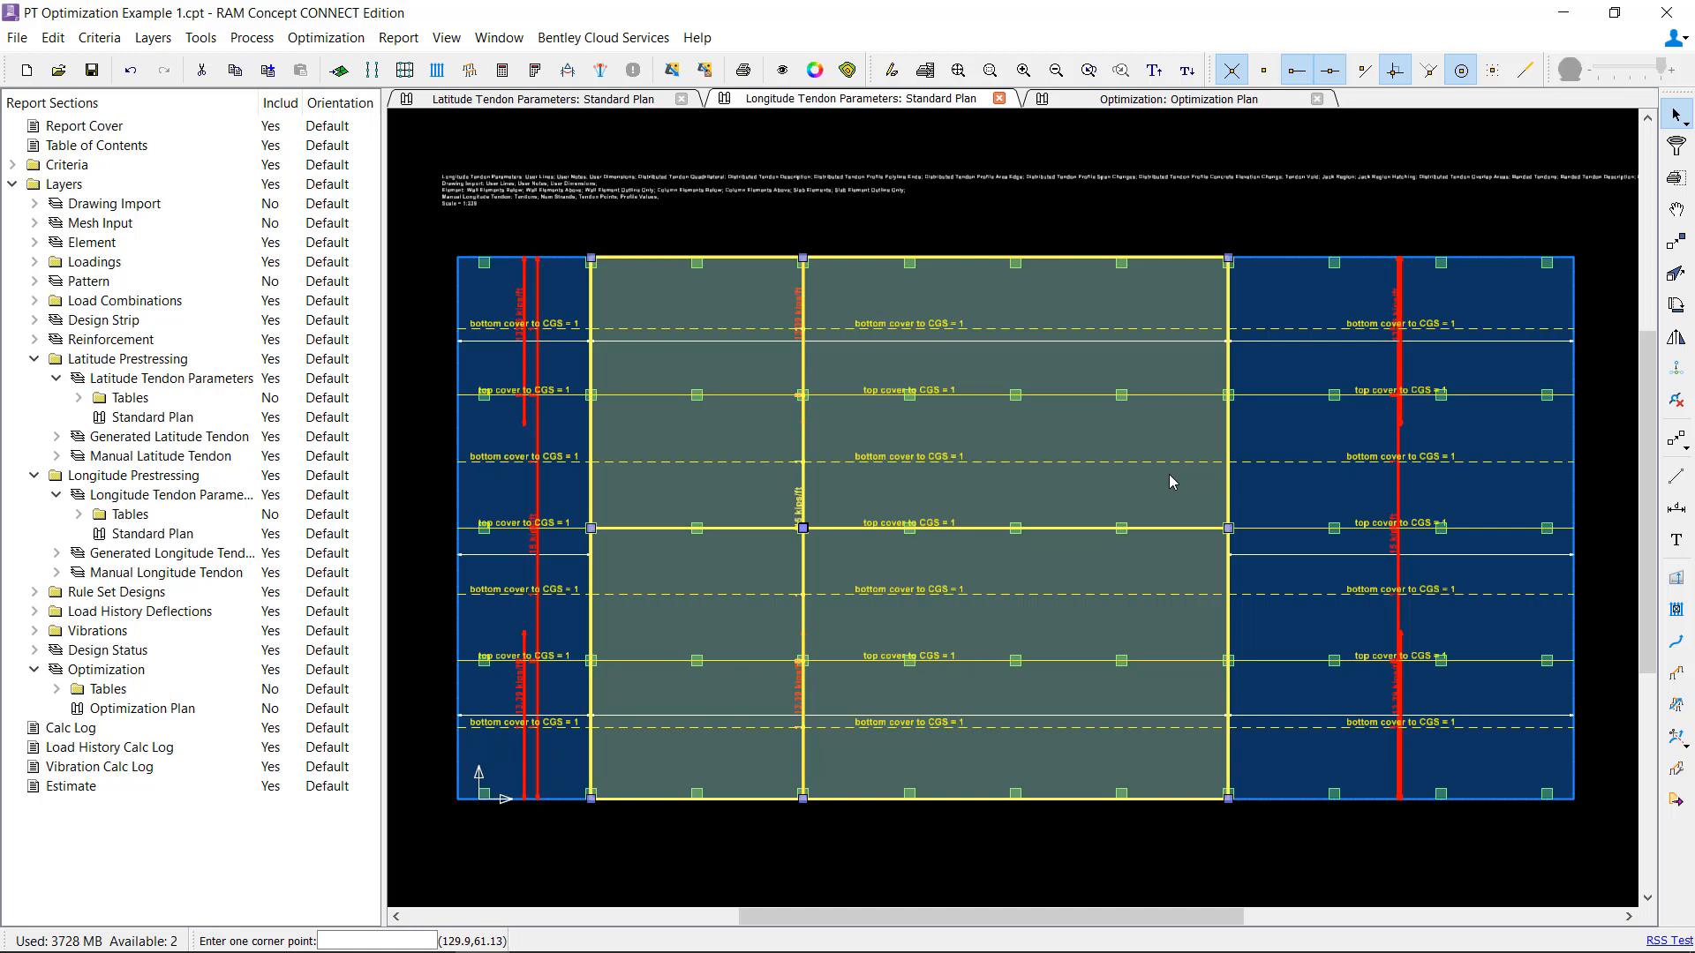
{"action": "mouse_move", "coordinate": [1019, 327]}
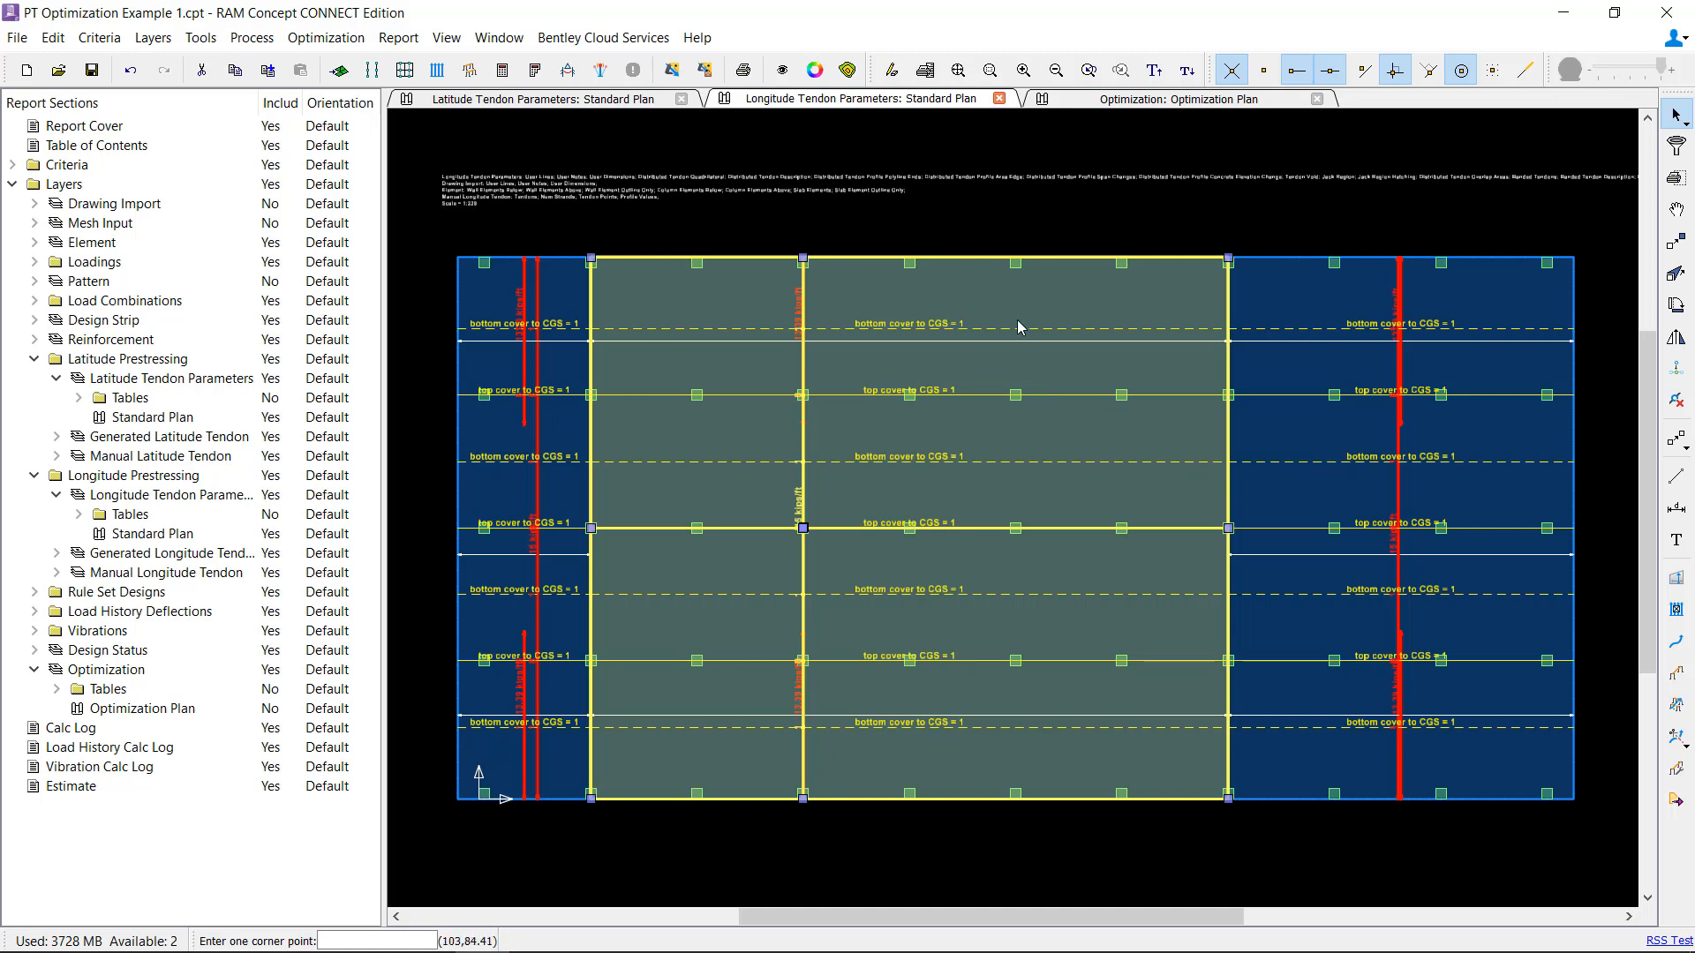
{"action": "mouse_move", "coordinate": [1024, 670]}
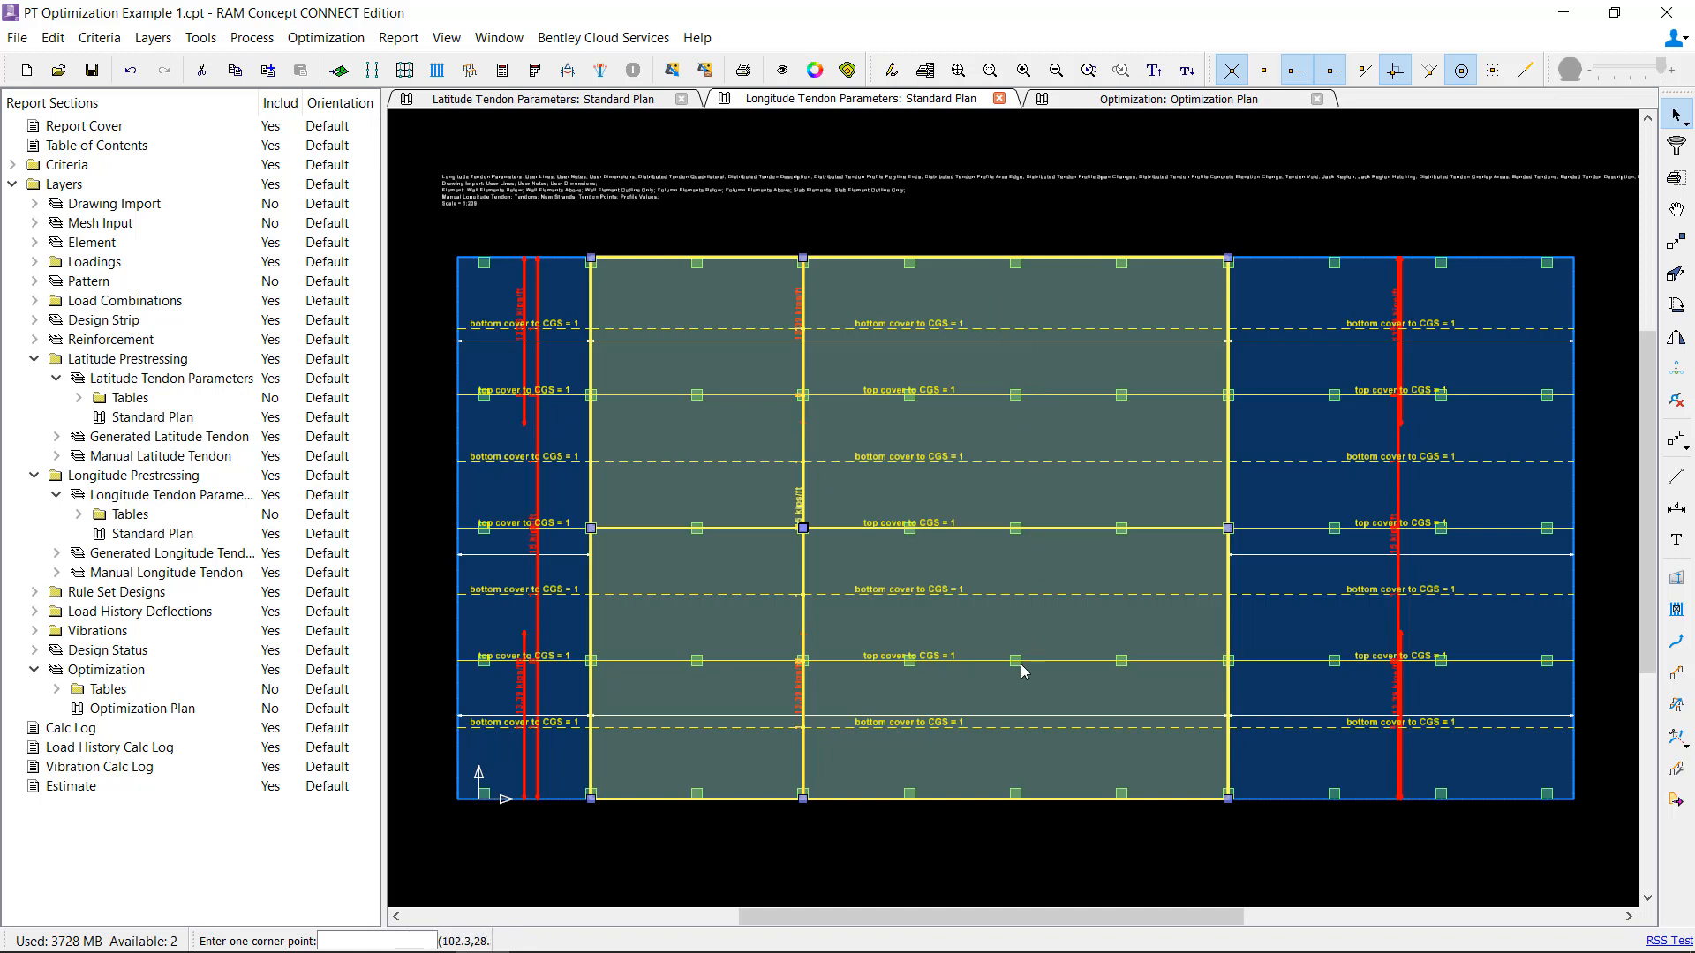
{"action": "mouse_move", "coordinate": [1027, 653]}
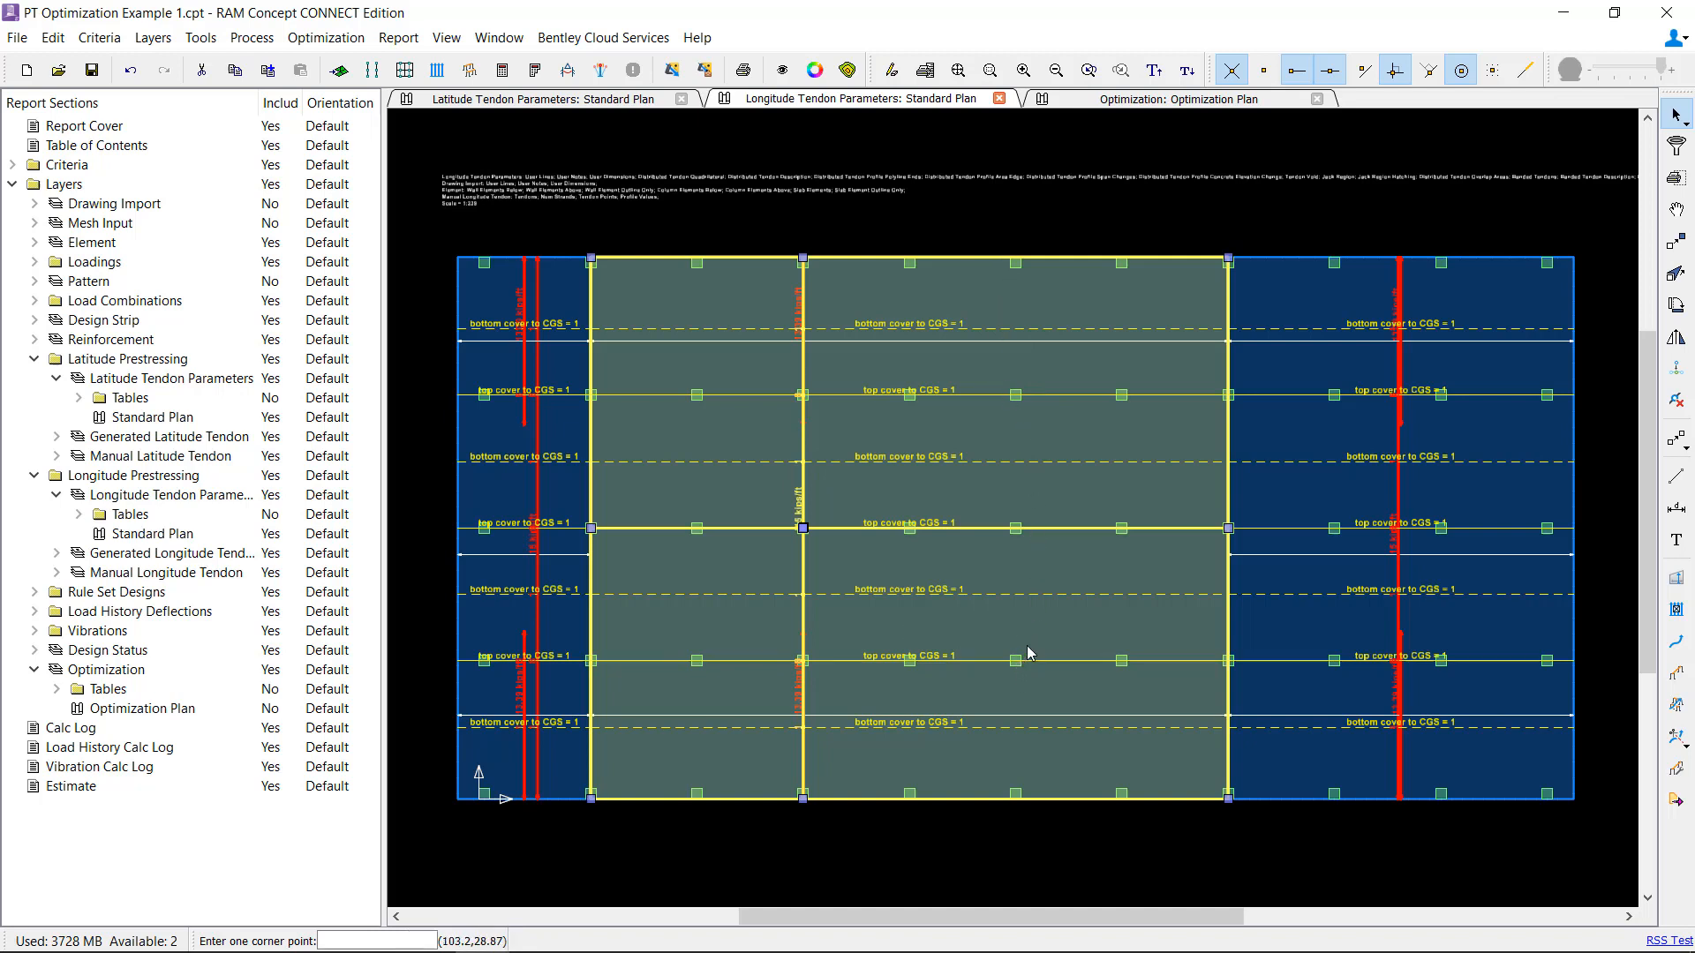
{"action": "mouse_move", "coordinate": [962, 450]}
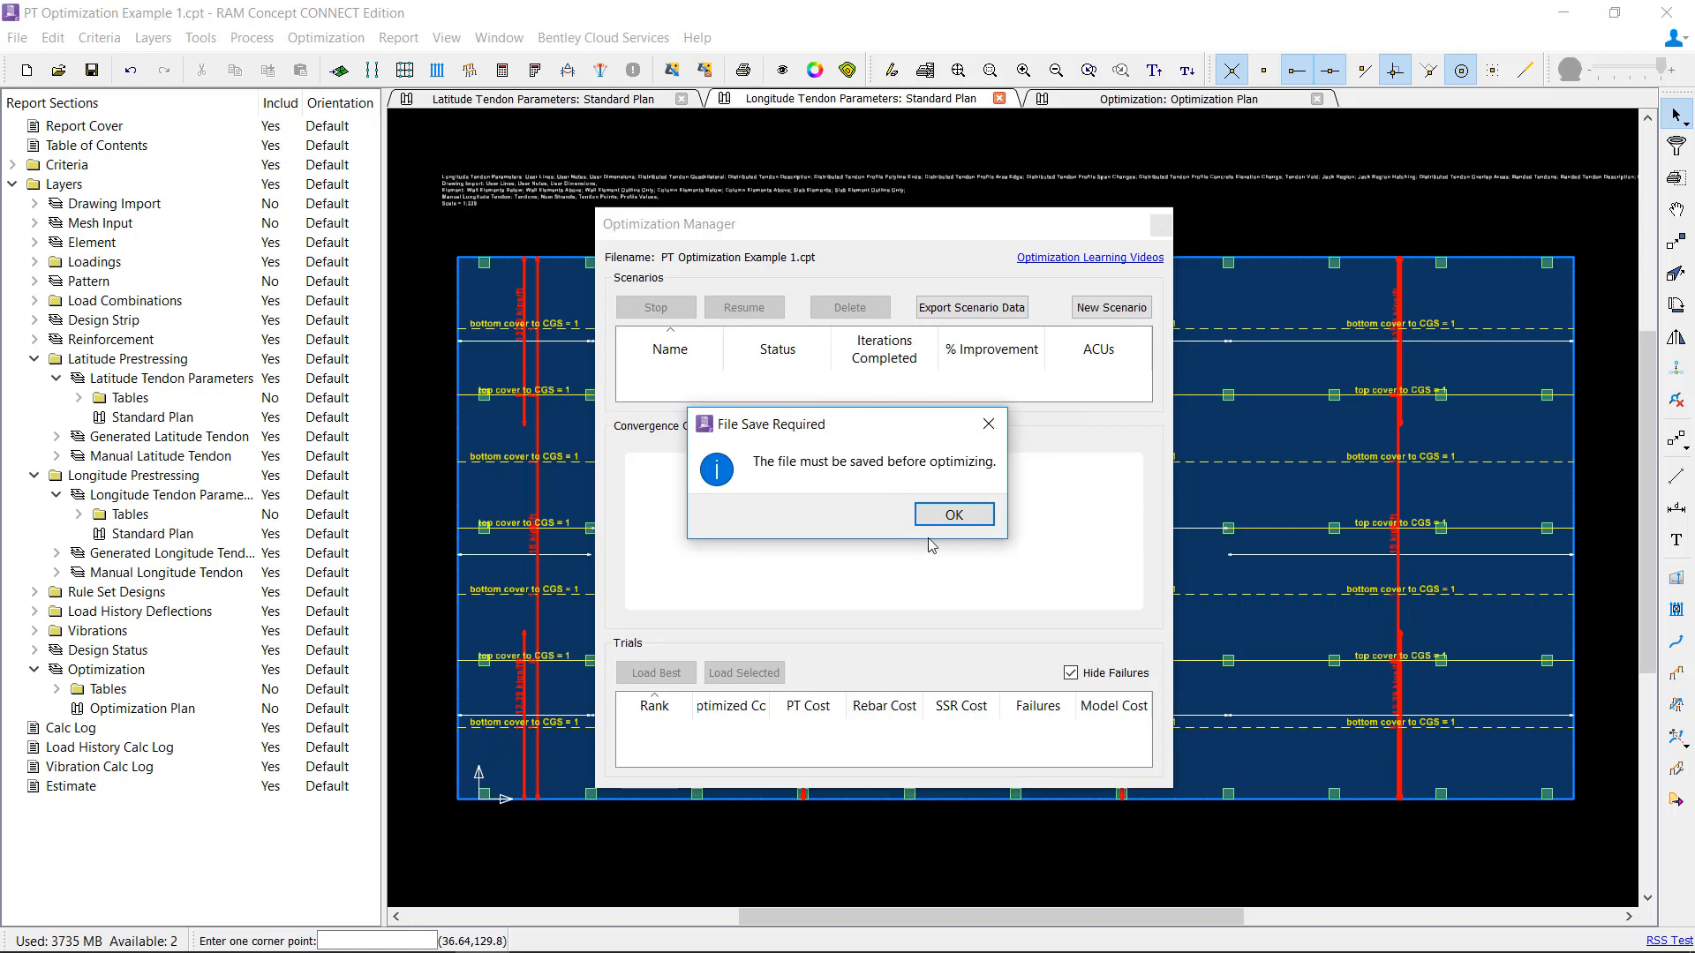
Step: Acknowledge File Save Required, cancel Save As, and close the Optimization Manager
{"action": "left_click", "coordinate": [952, 514]}
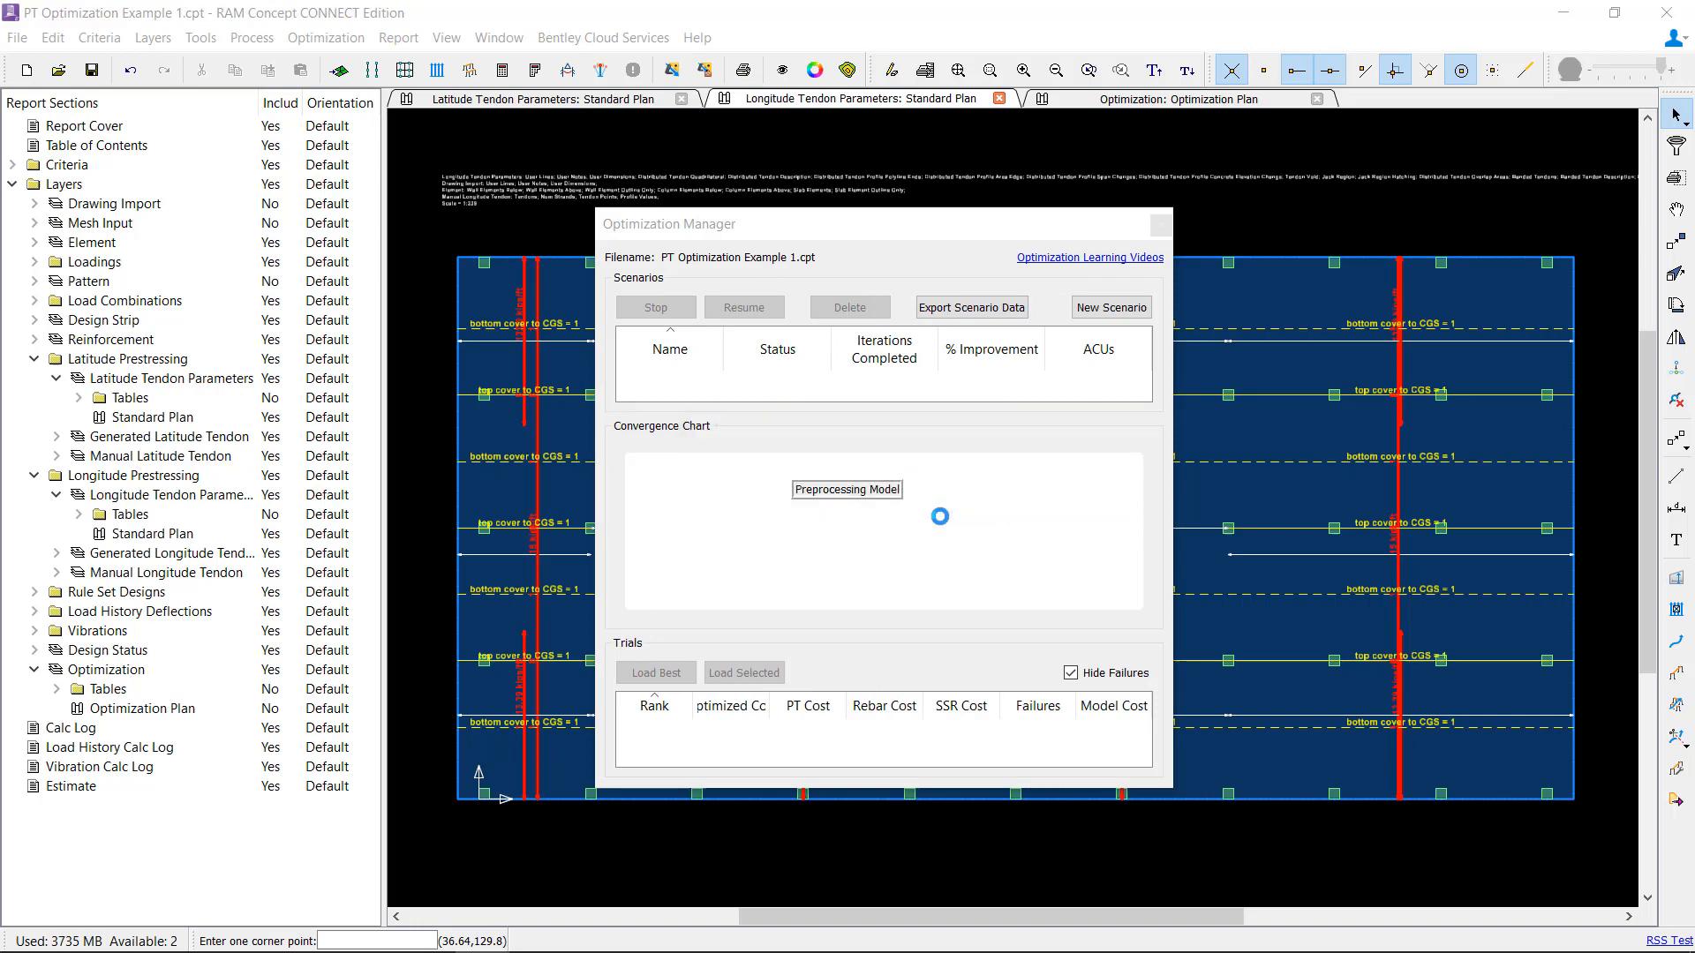
{"action": "left_click", "coordinate": [92, 69]}
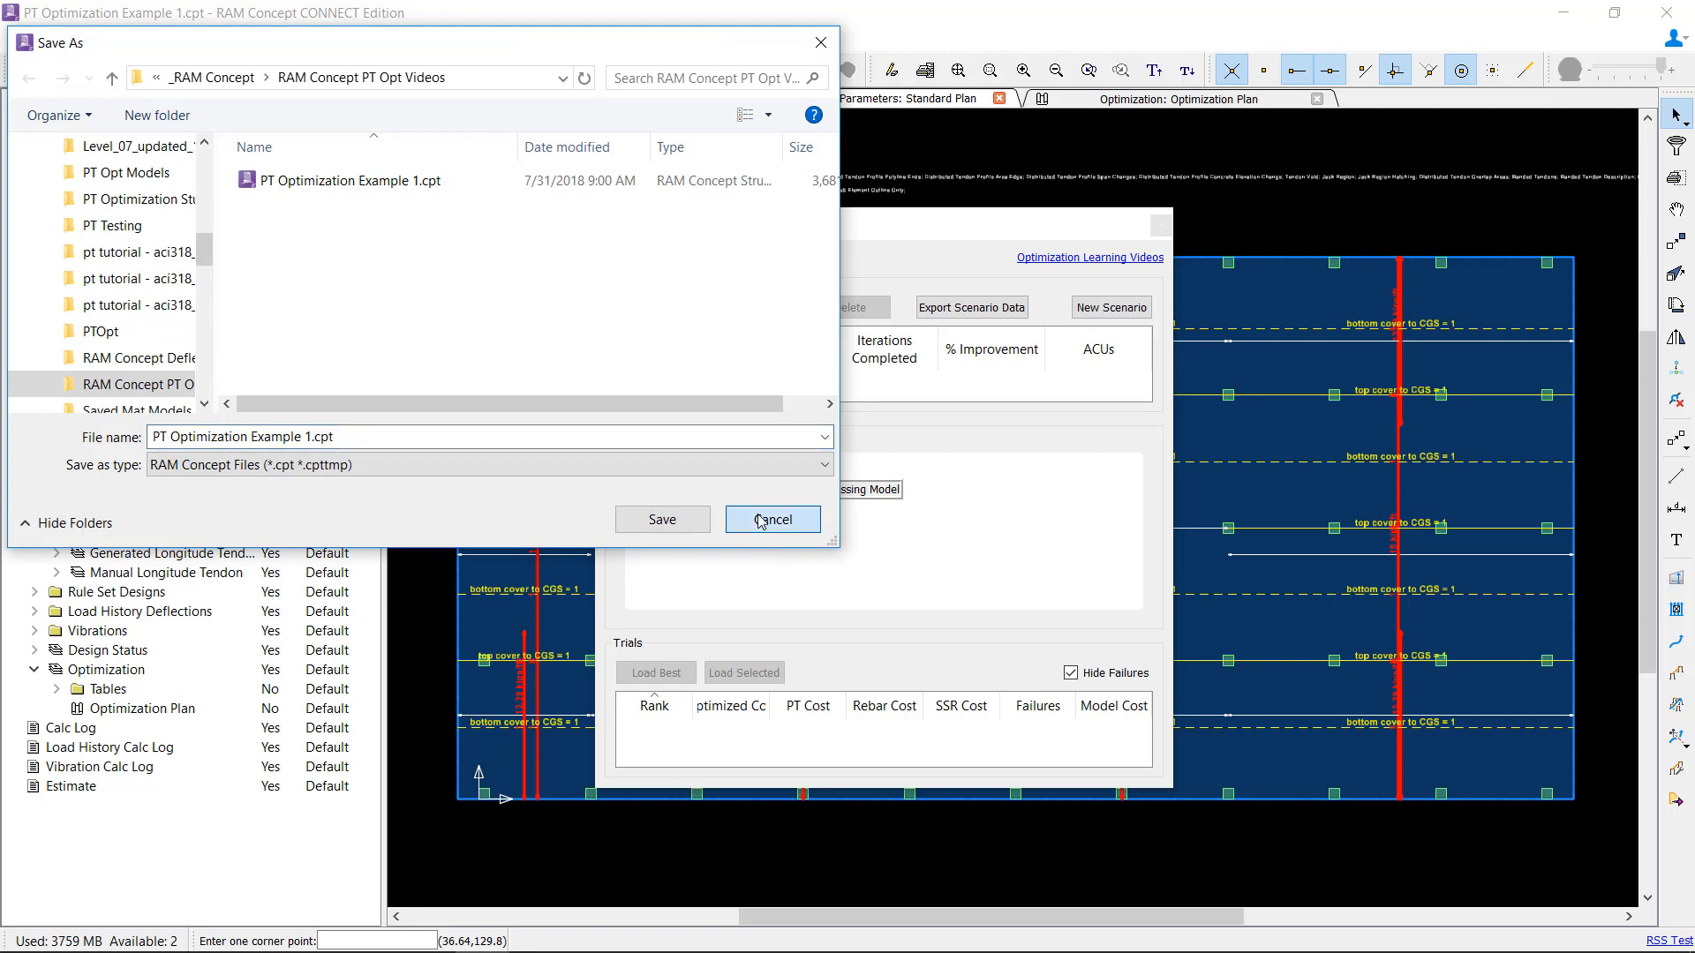
{"action": "left_click", "coordinate": [771, 520]}
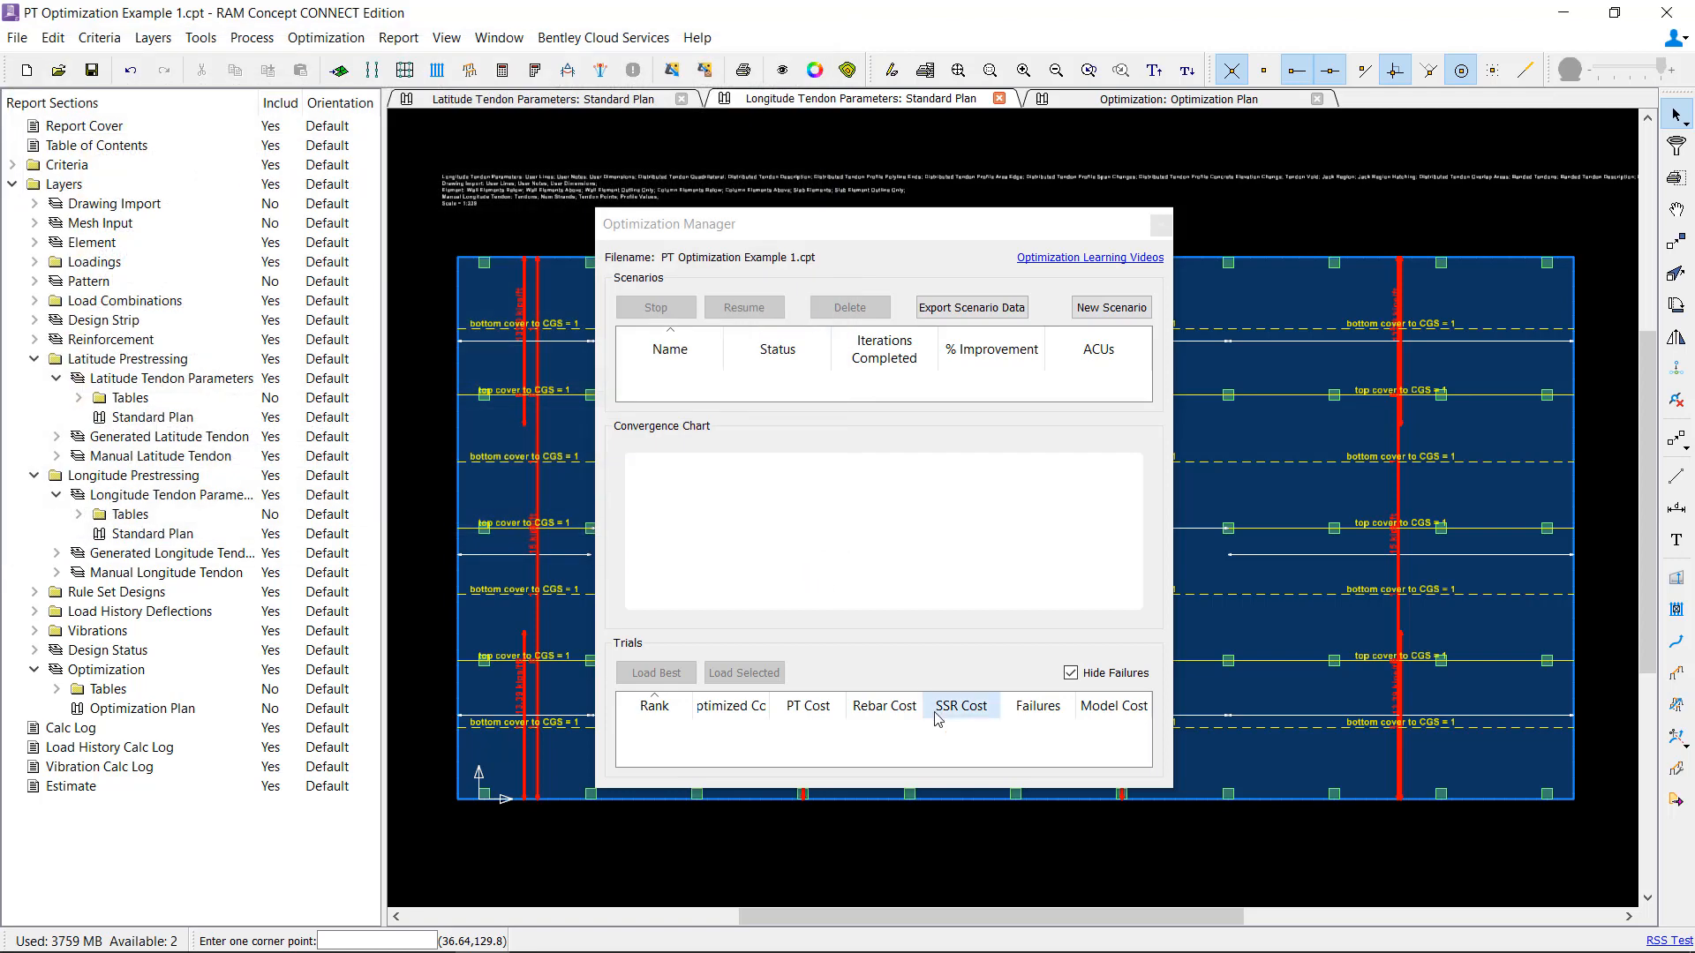
{"action": "mouse_move", "coordinate": [1157, 224]}
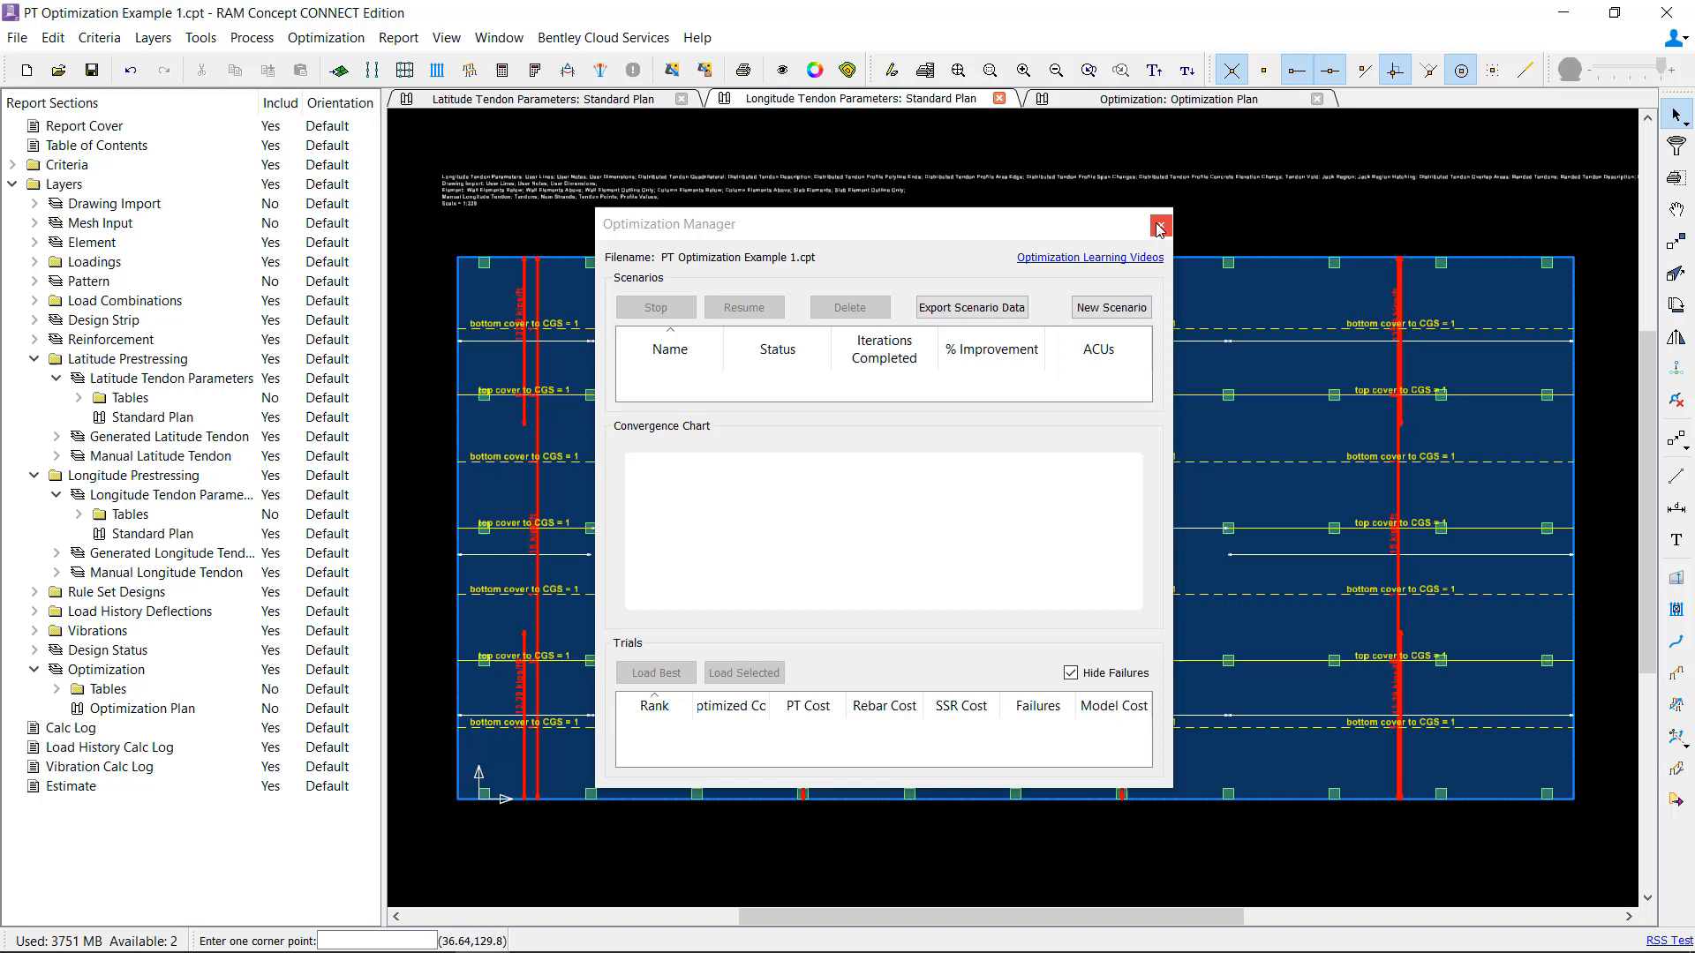
{"action": "left_click", "coordinate": [1157, 224]}
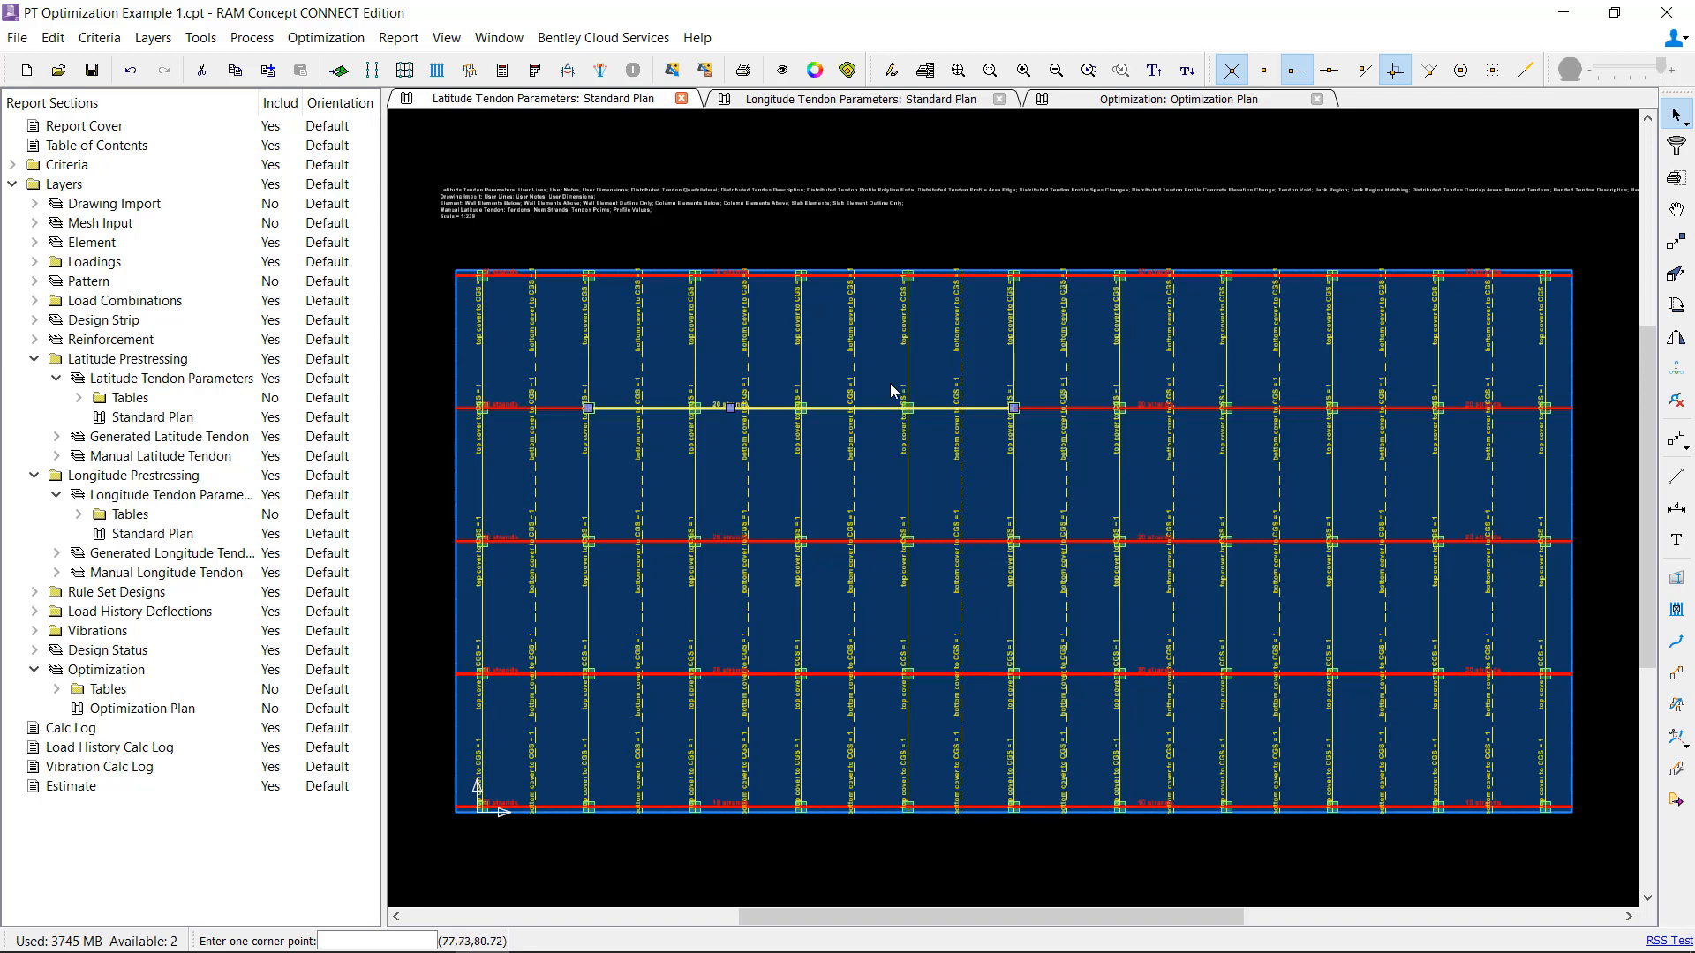
{"action": "mouse_move", "coordinate": [1024, 760]}
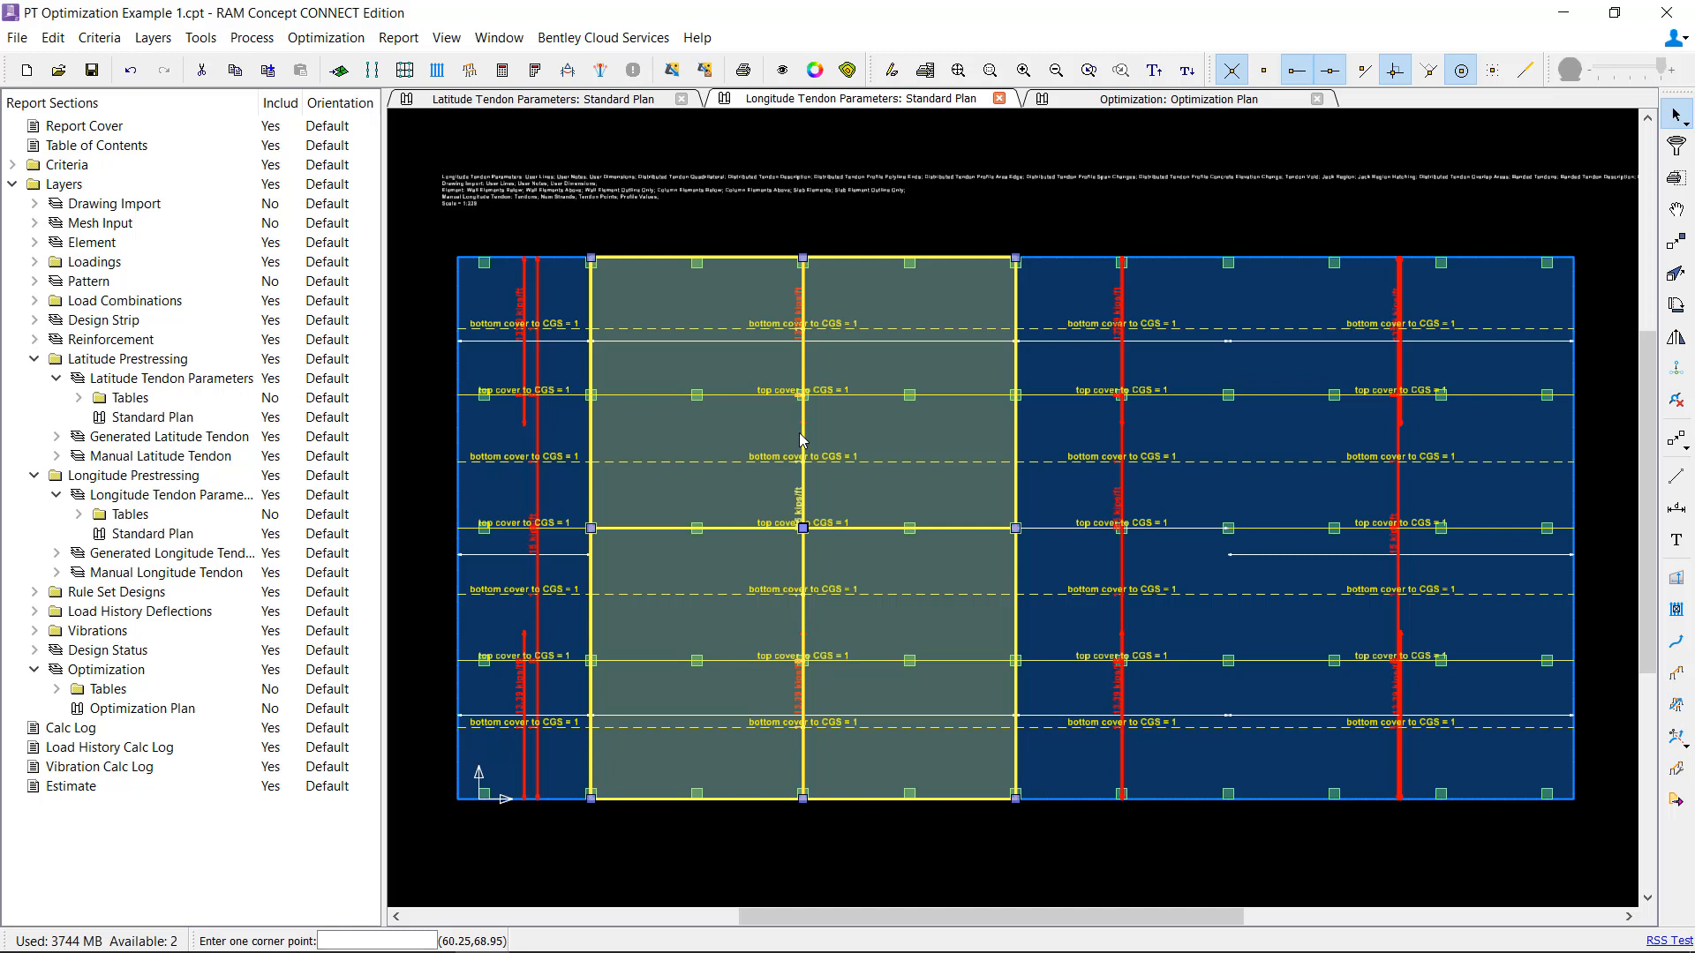
{"action": "mouse_move", "coordinate": [952, 568]}
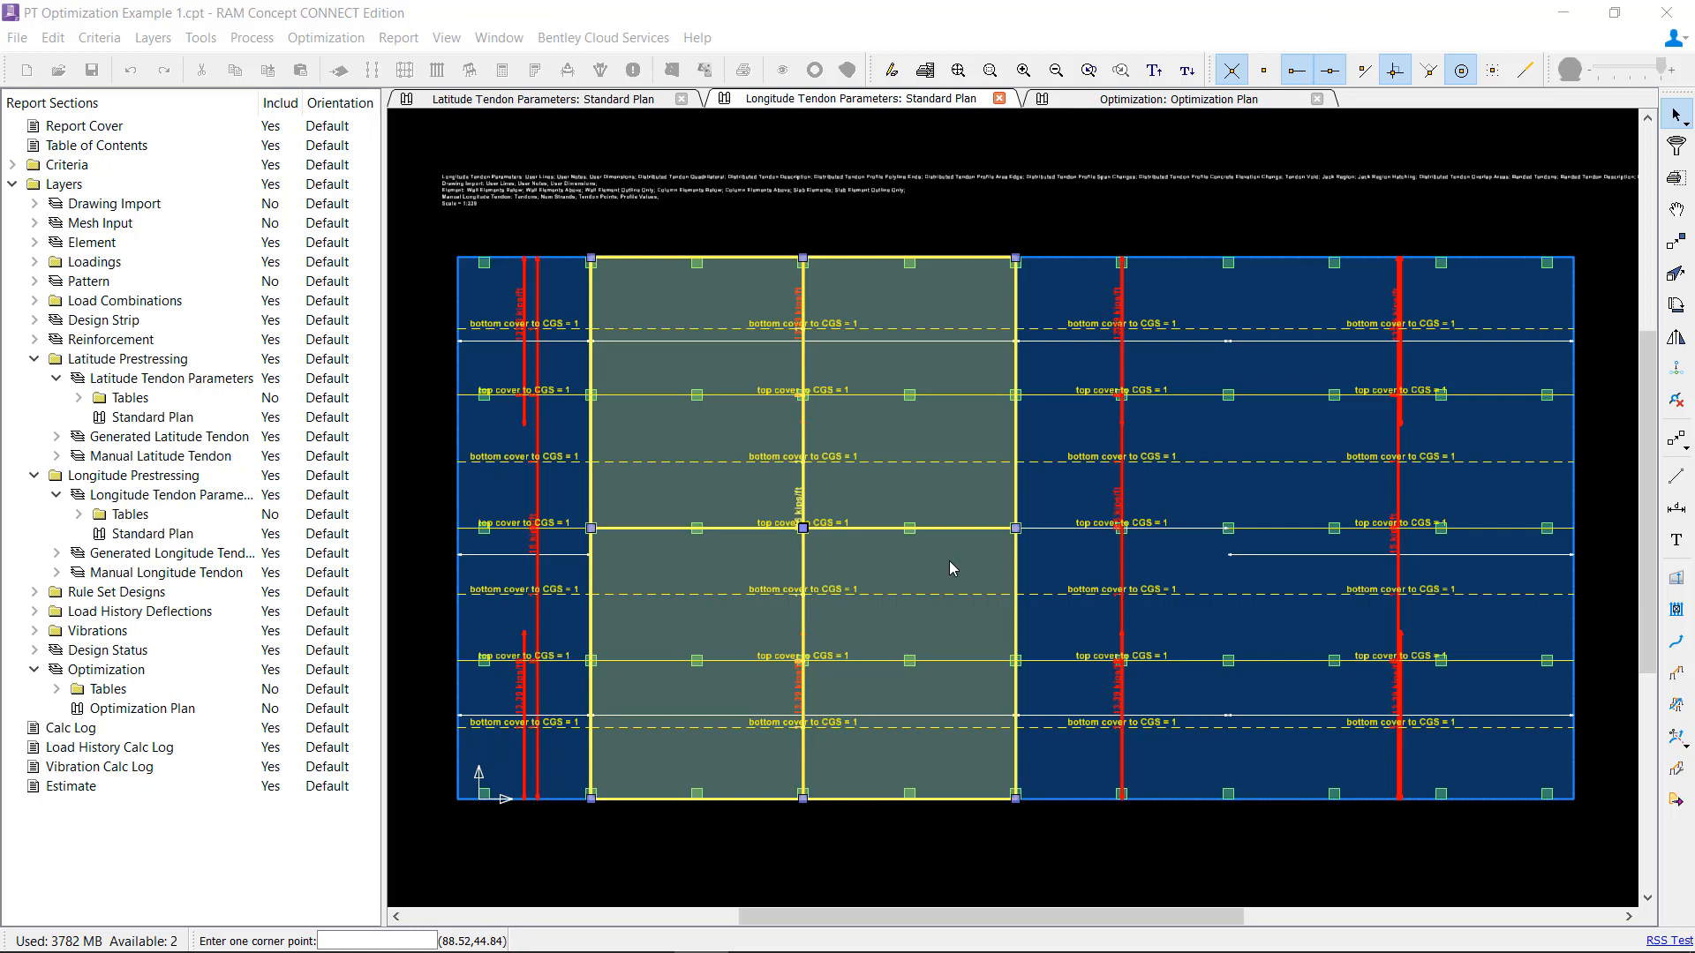
{"action": "mouse_move", "coordinate": [904, 530]}
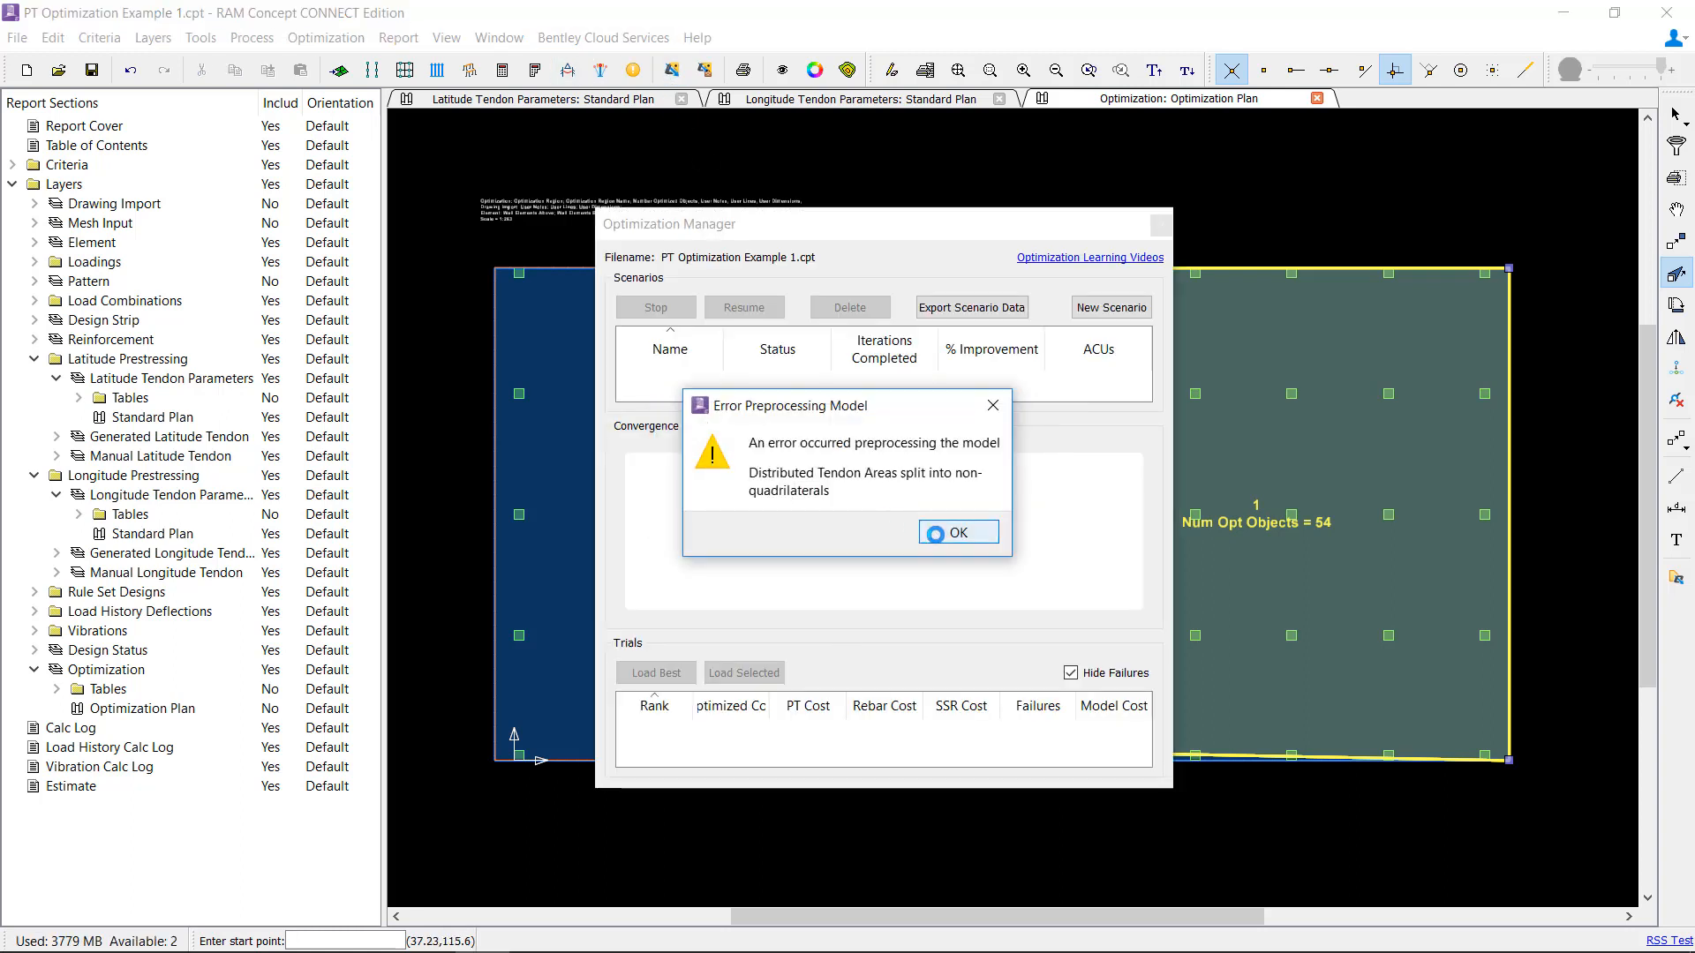
Step: Dismiss the distributed tendon area preprocessing error and close the Optimization Manager
{"action": "left_click", "coordinate": [955, 532]}
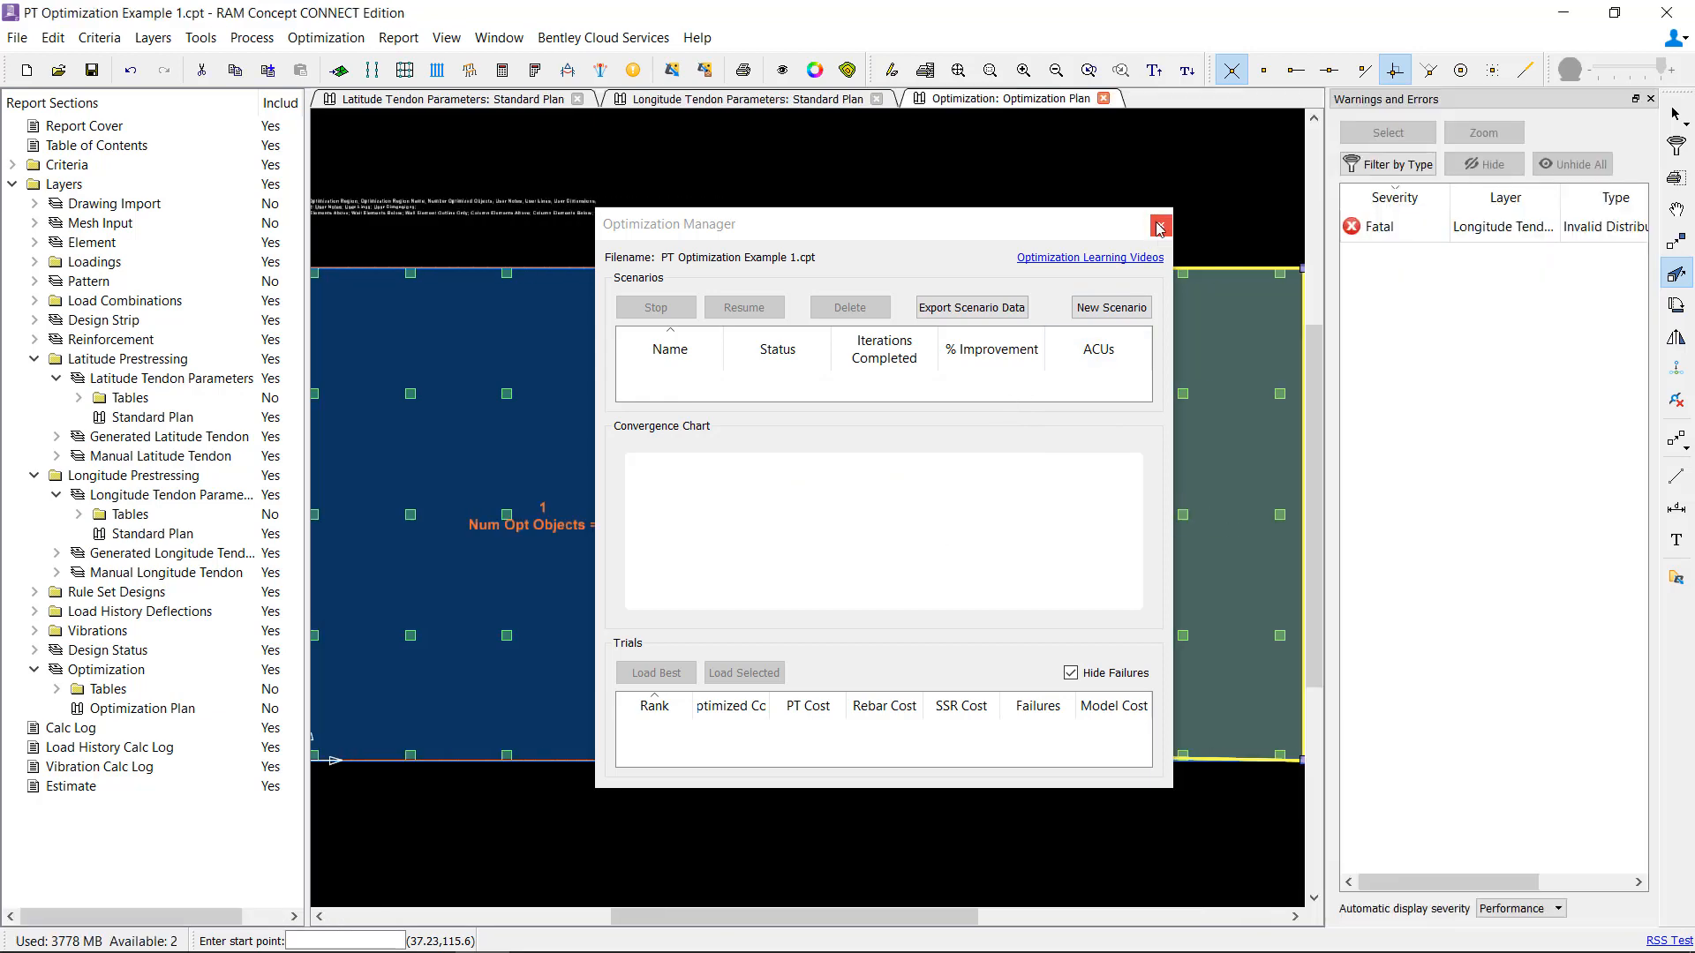
{"action": "left_click", "coordinate": [1159, 225]}
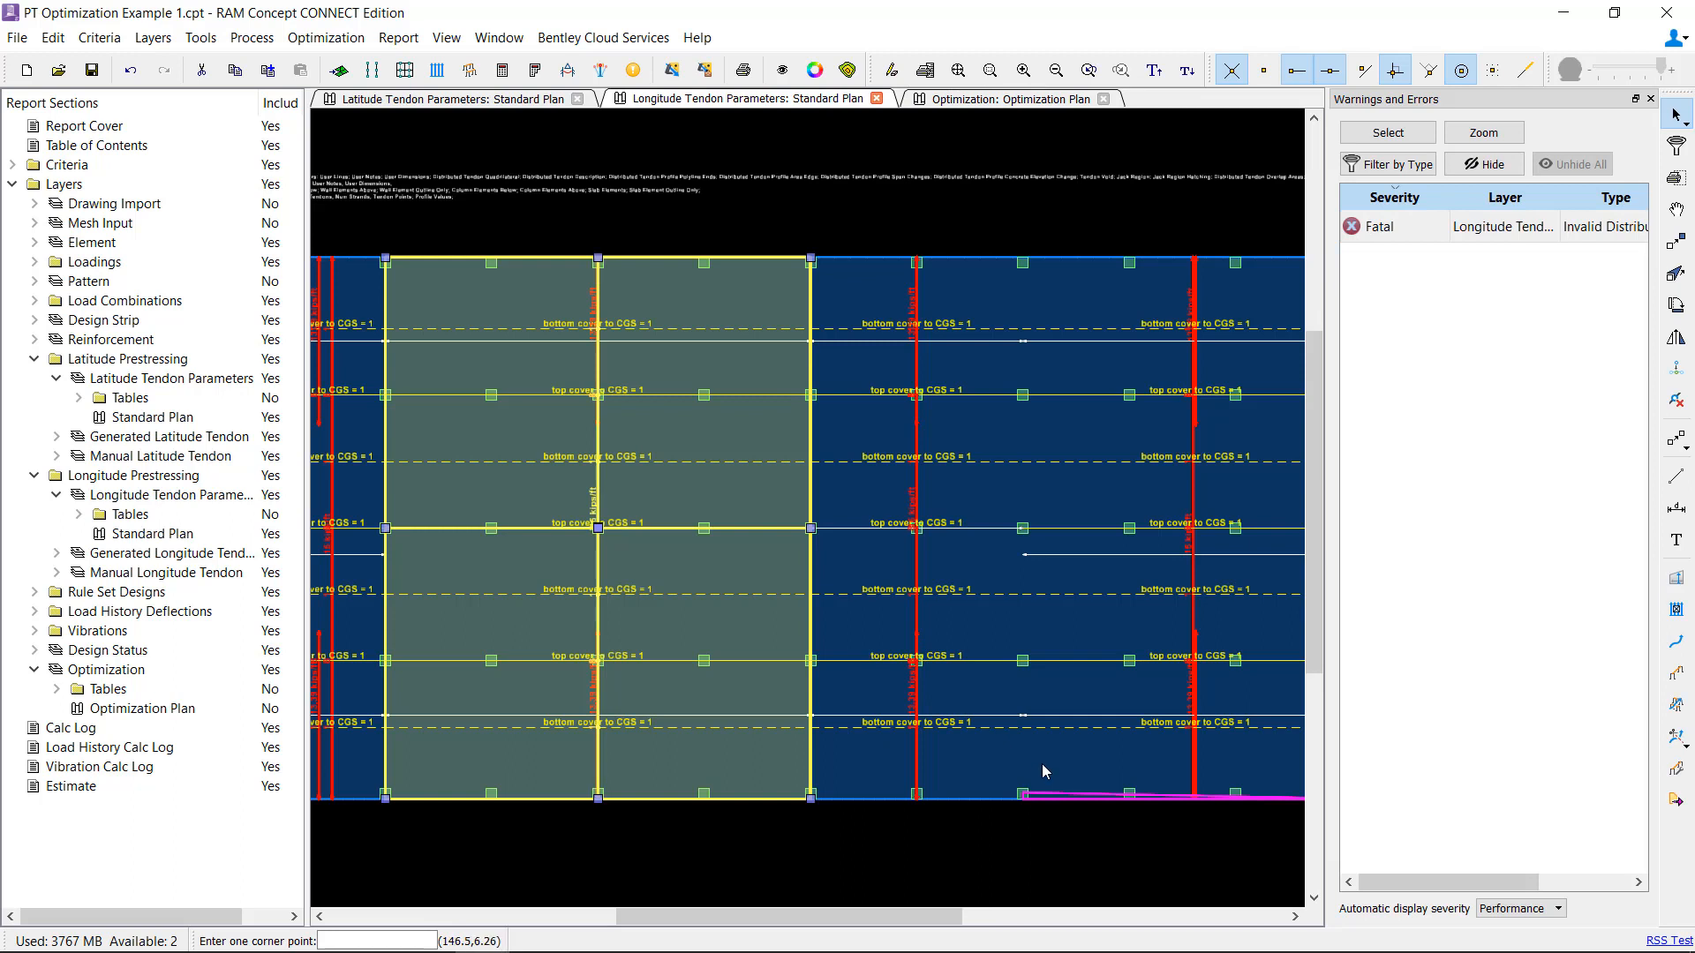
{"action": "mouse_move", "coordinate": [1049, 765]}
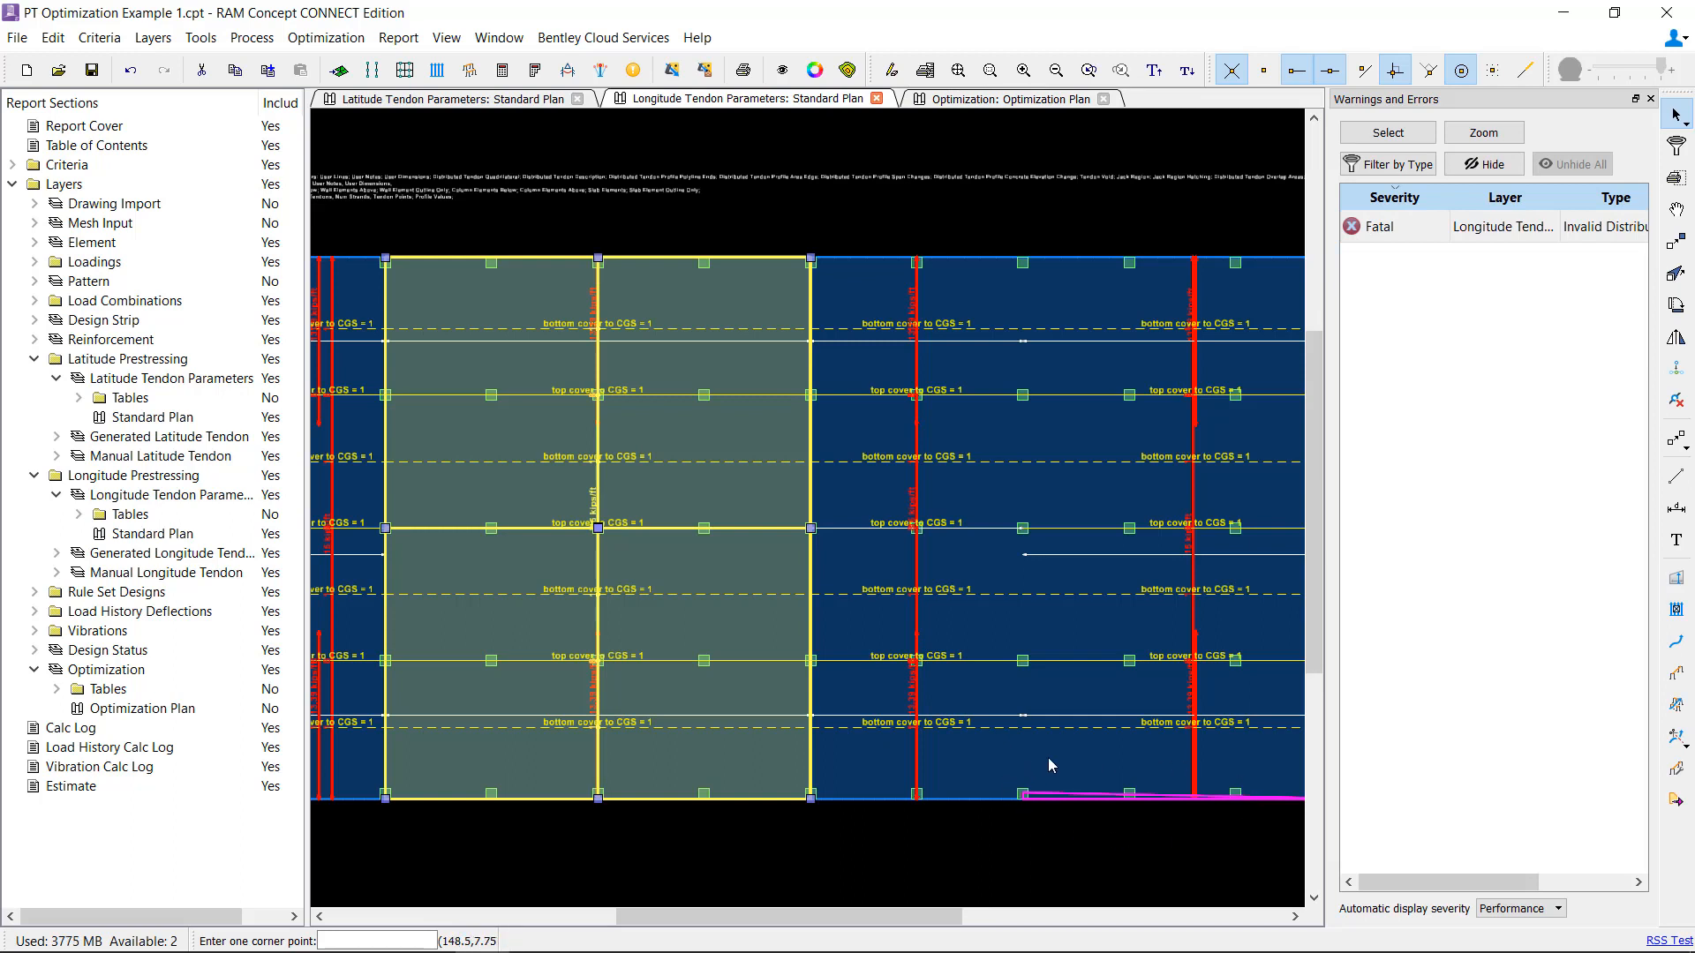
{"action": "mouse_move", "coordinate": [1034, 774]}
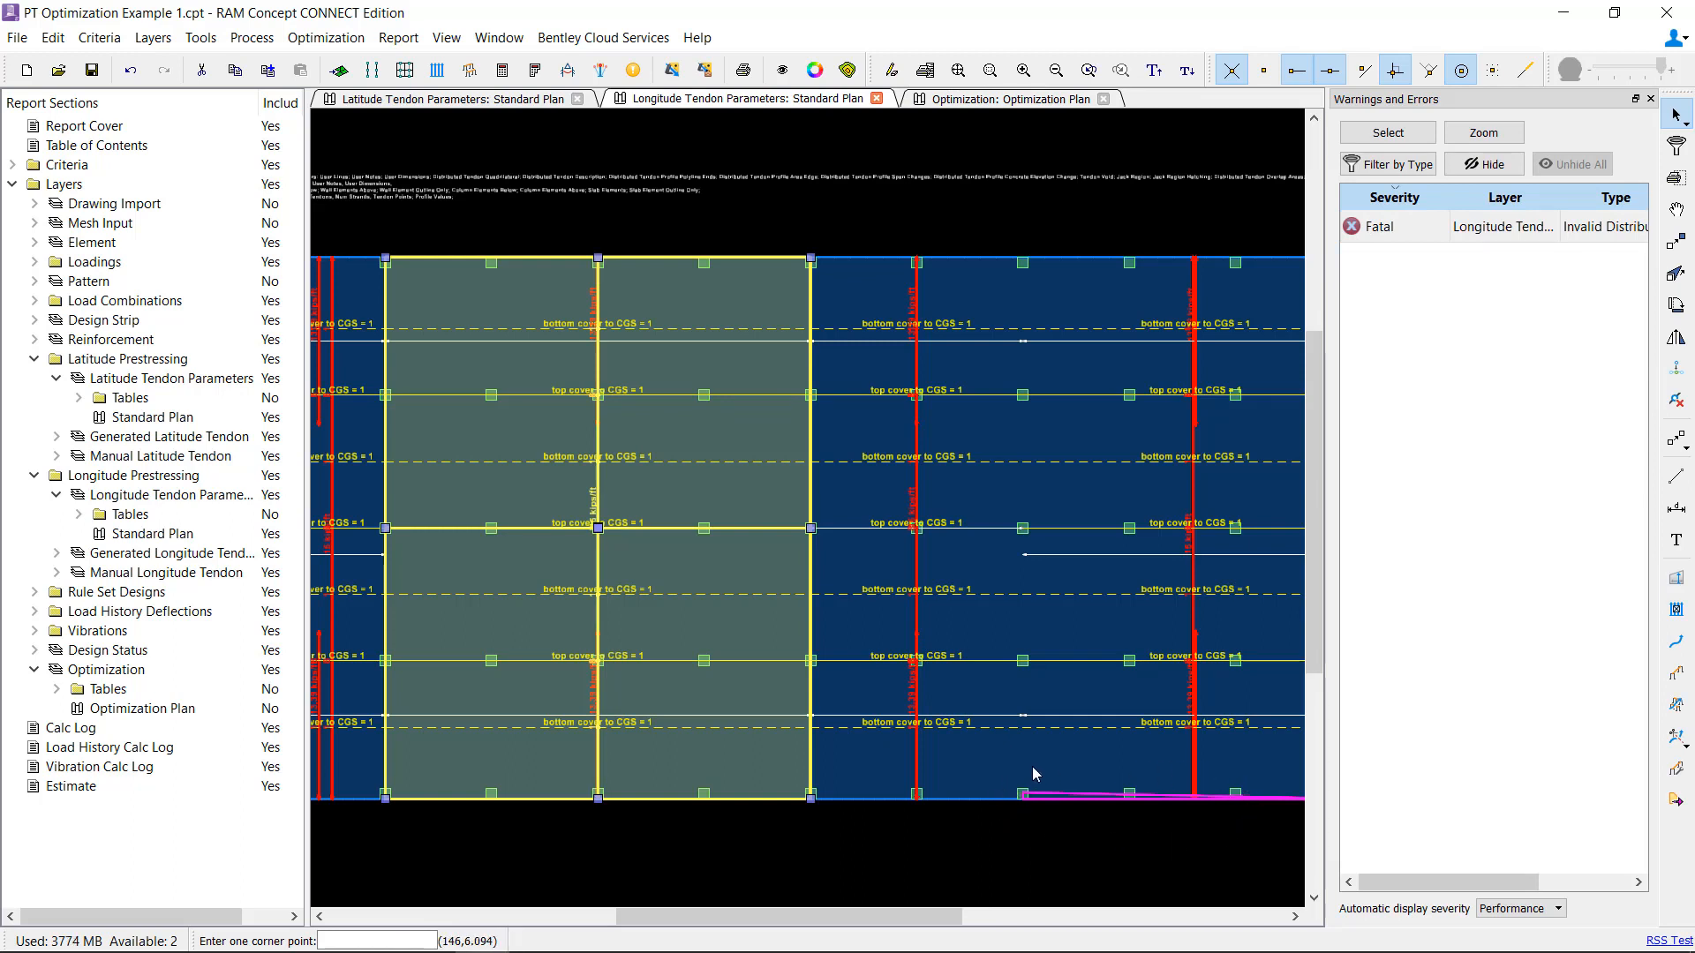
{"action": "mouse_move", "coordinate": [1021, 121]}
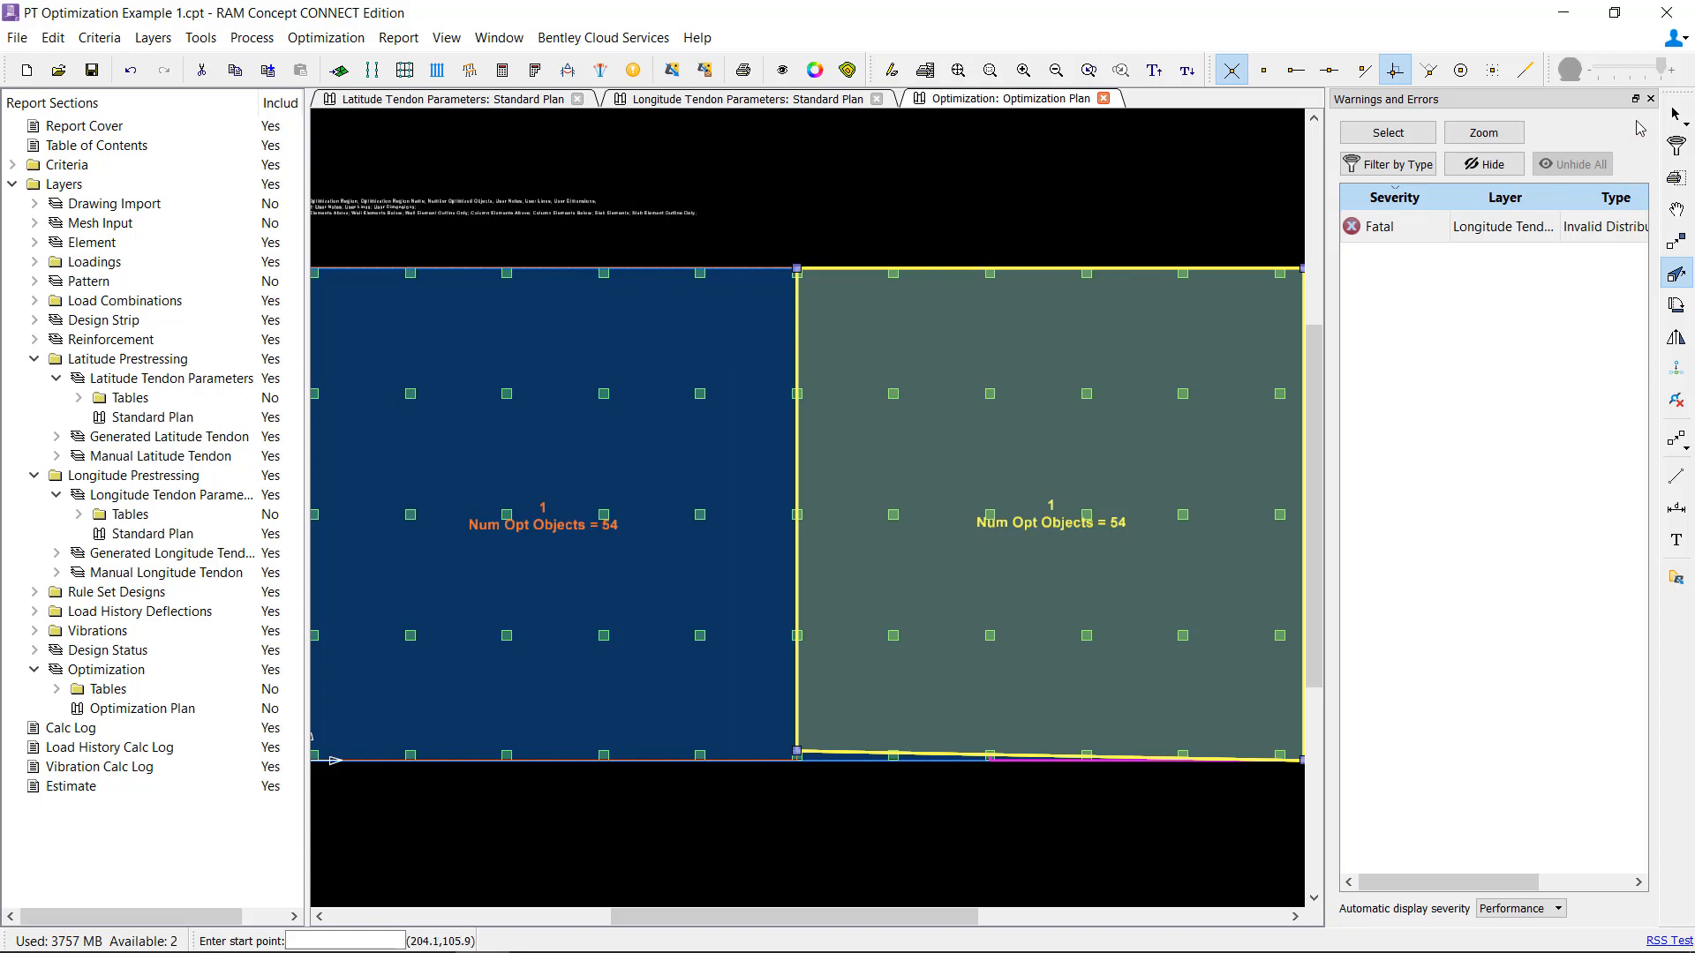
Step: Close the Warnings and Errors list, revealing the Optimization Plan with its two 54-object regions
{"action": "left_click", "coordinate": [1650, 98]}
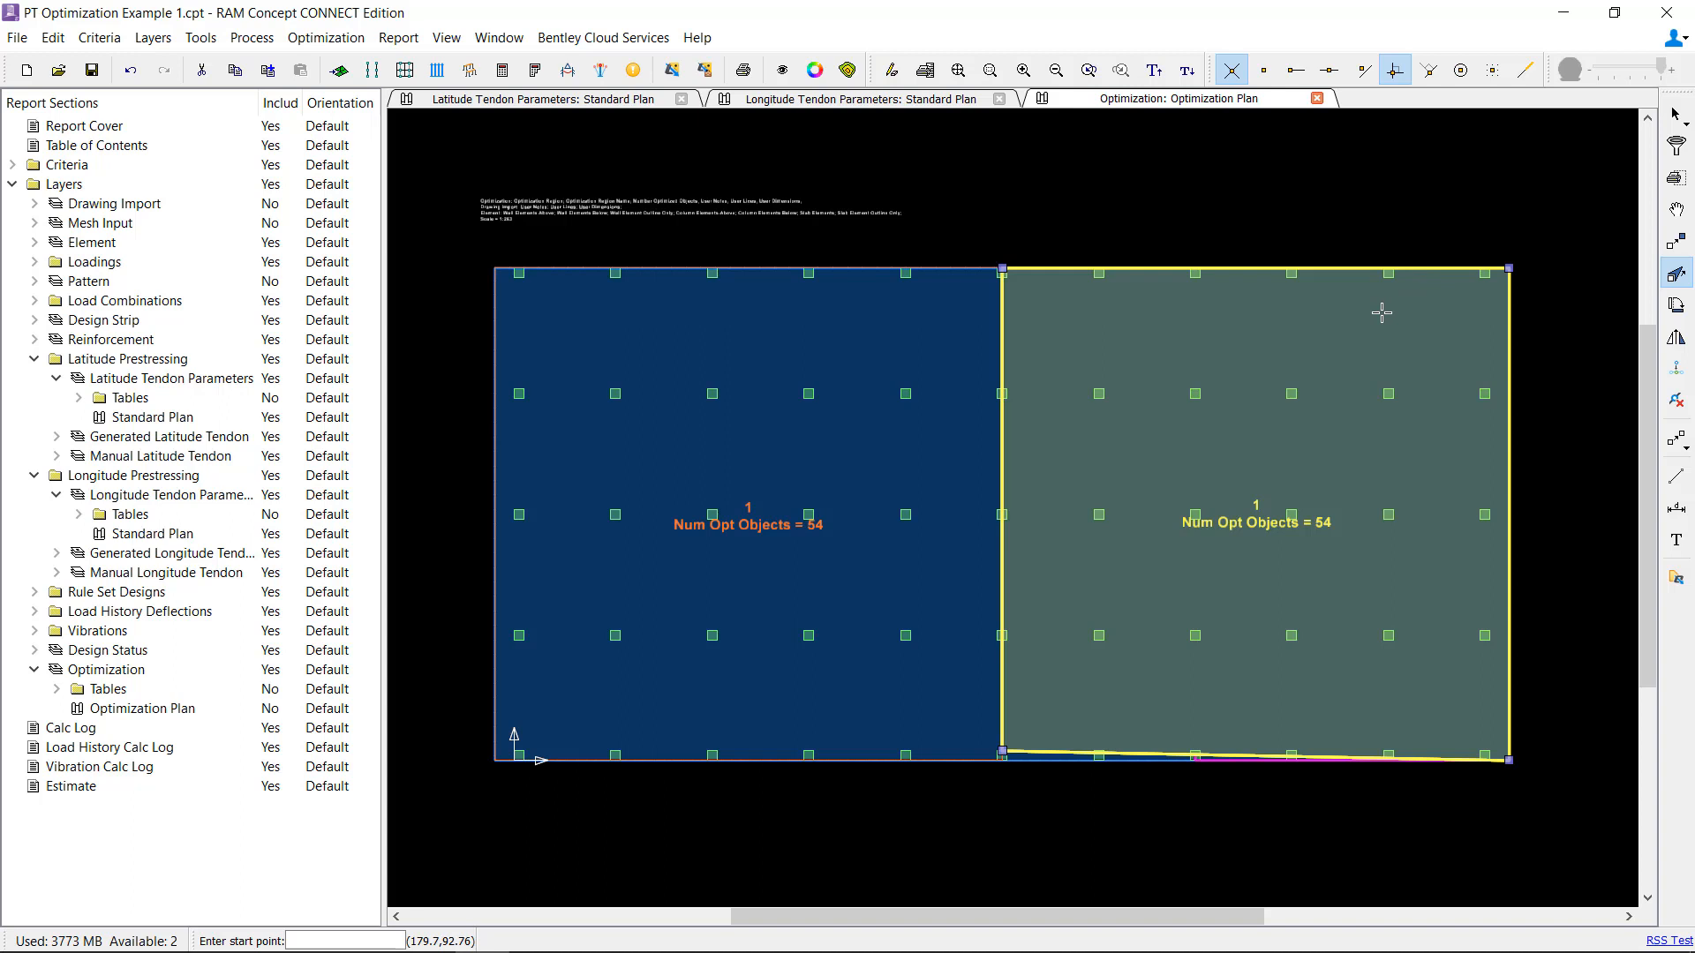
{"action": "mouse_move", "coordinate": [1394, 465]}
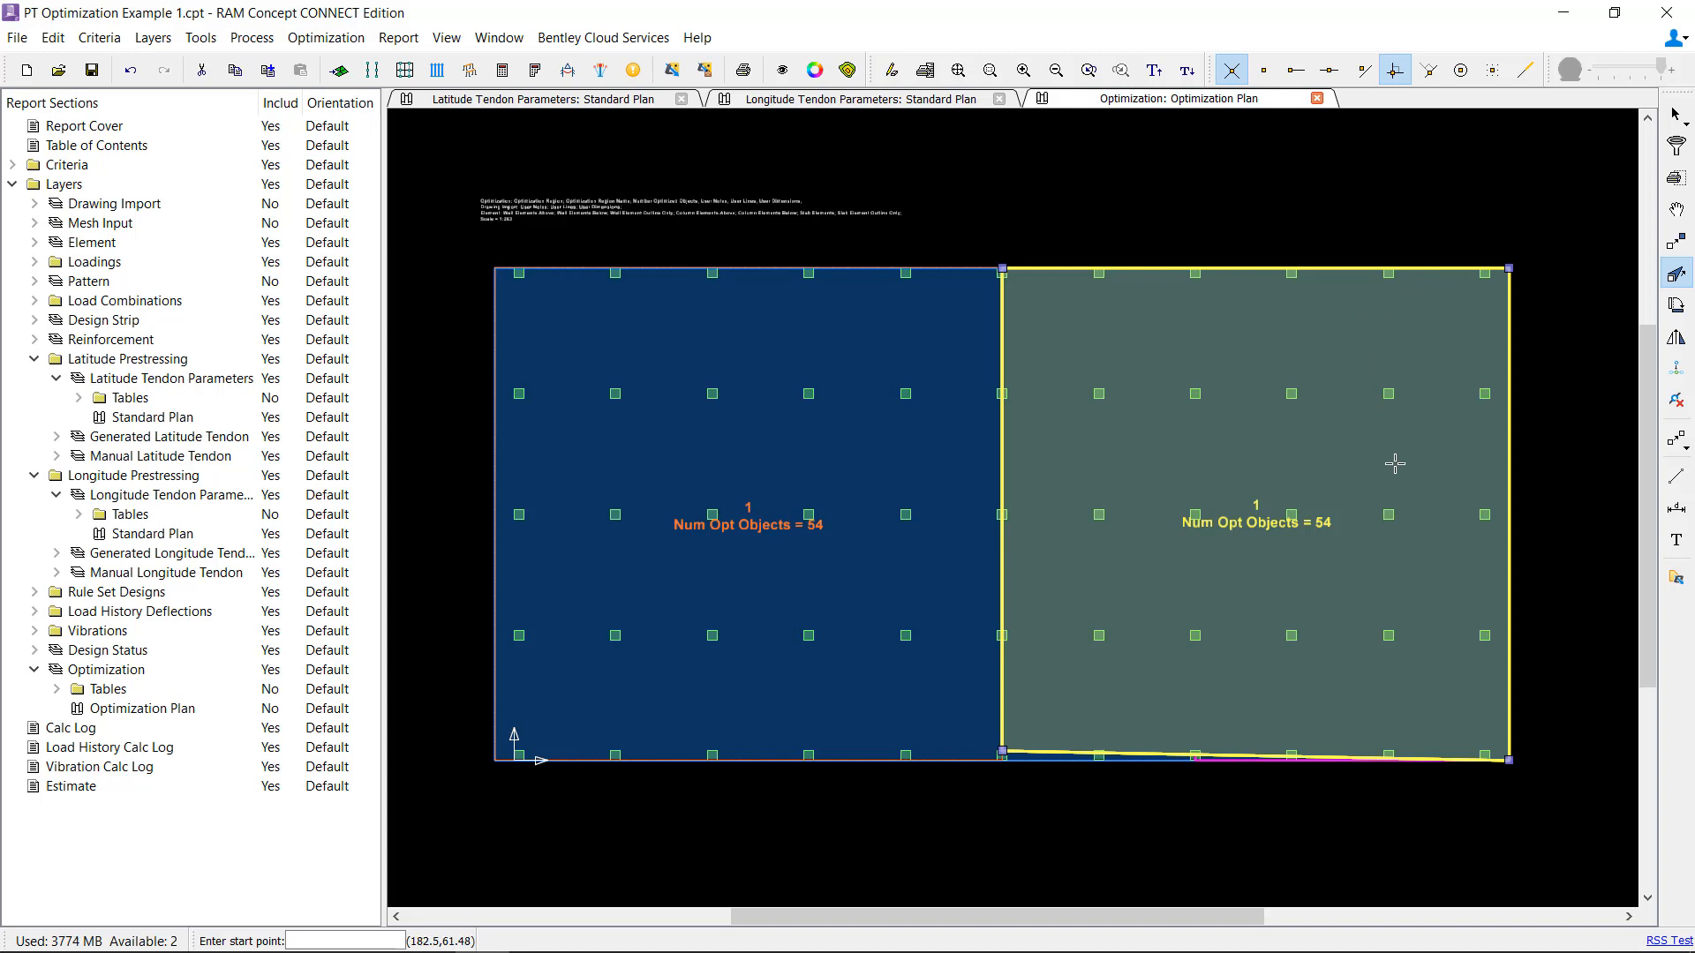
{"action": "mouse_move", "coordinate": [1021, 740]}
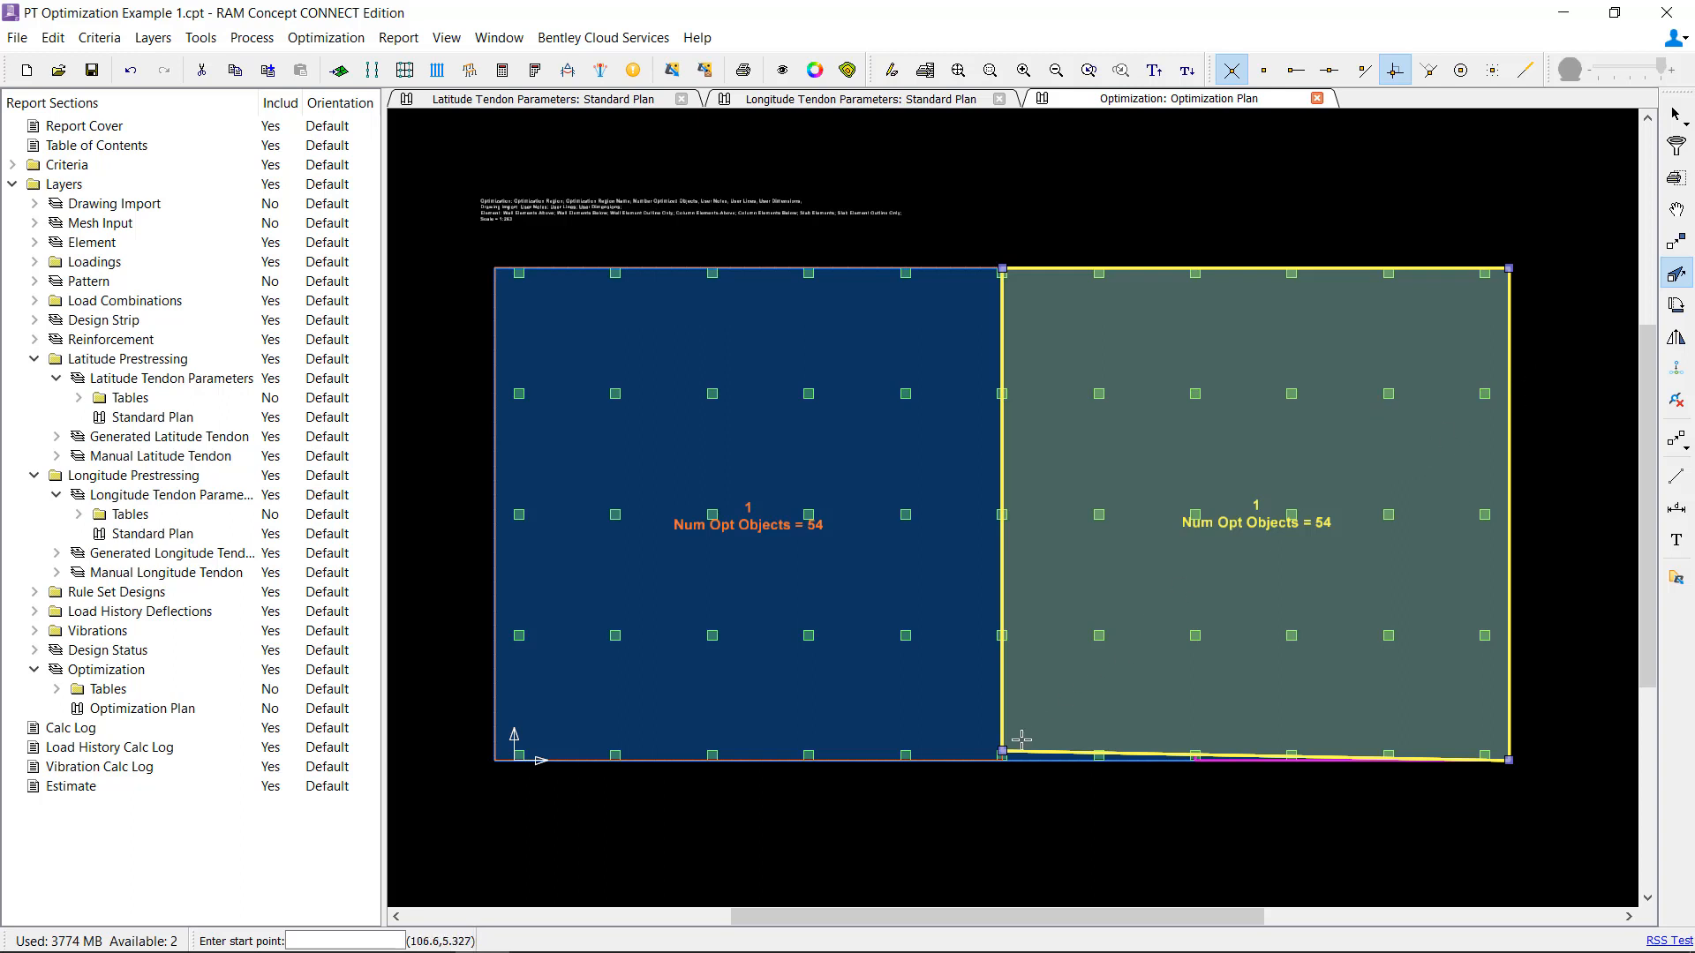